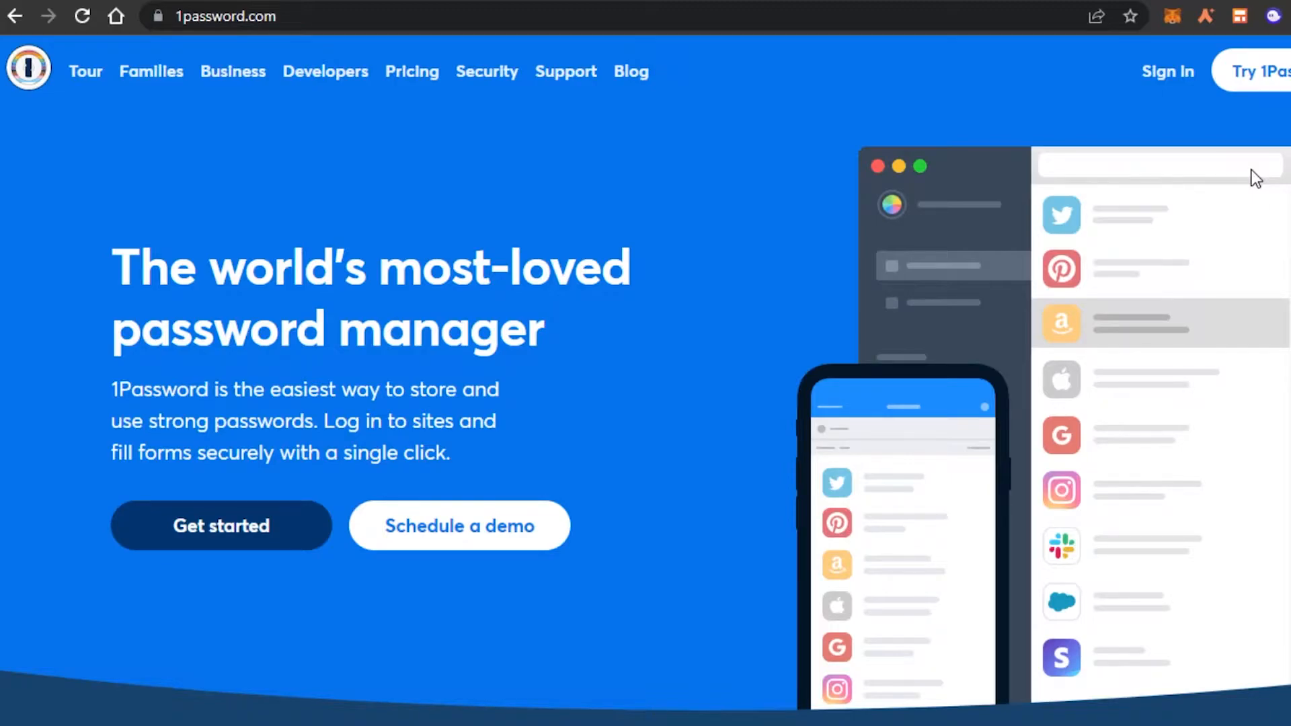
Scroll through the Team & Business pricing plans and their feature lists.
scroll("down", 3)
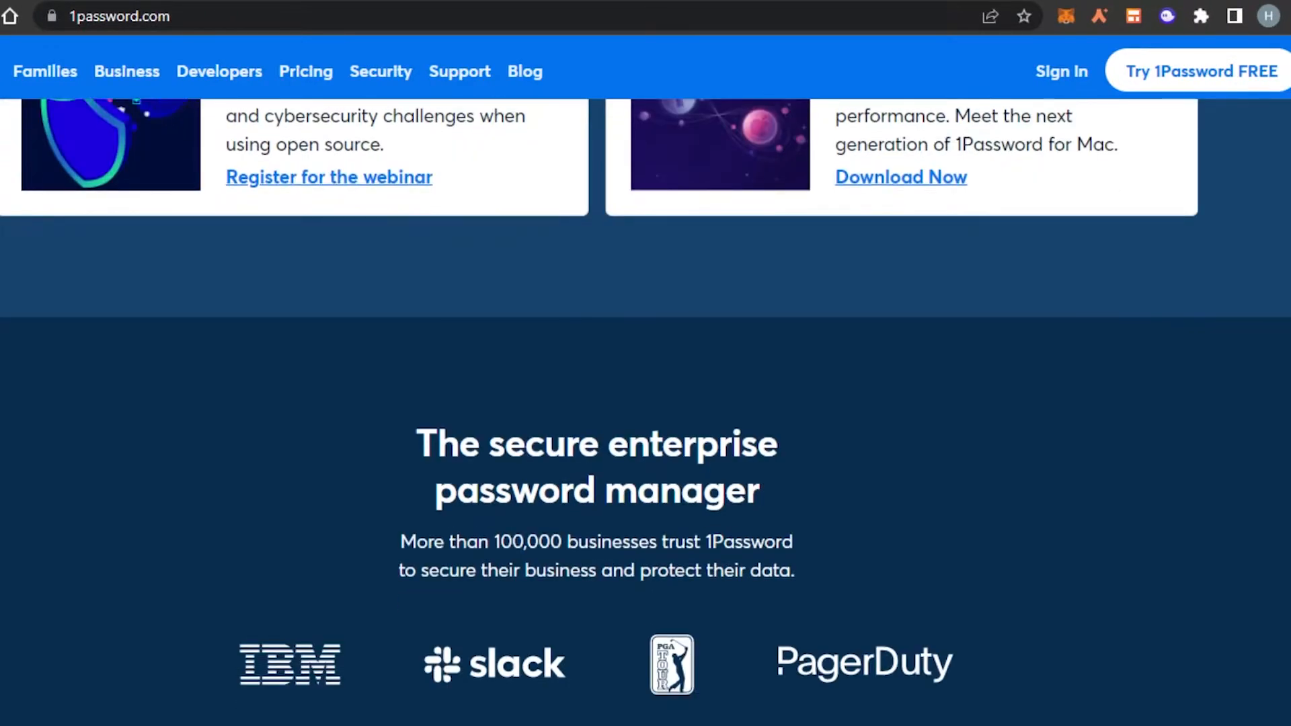
scroll("up", 3)
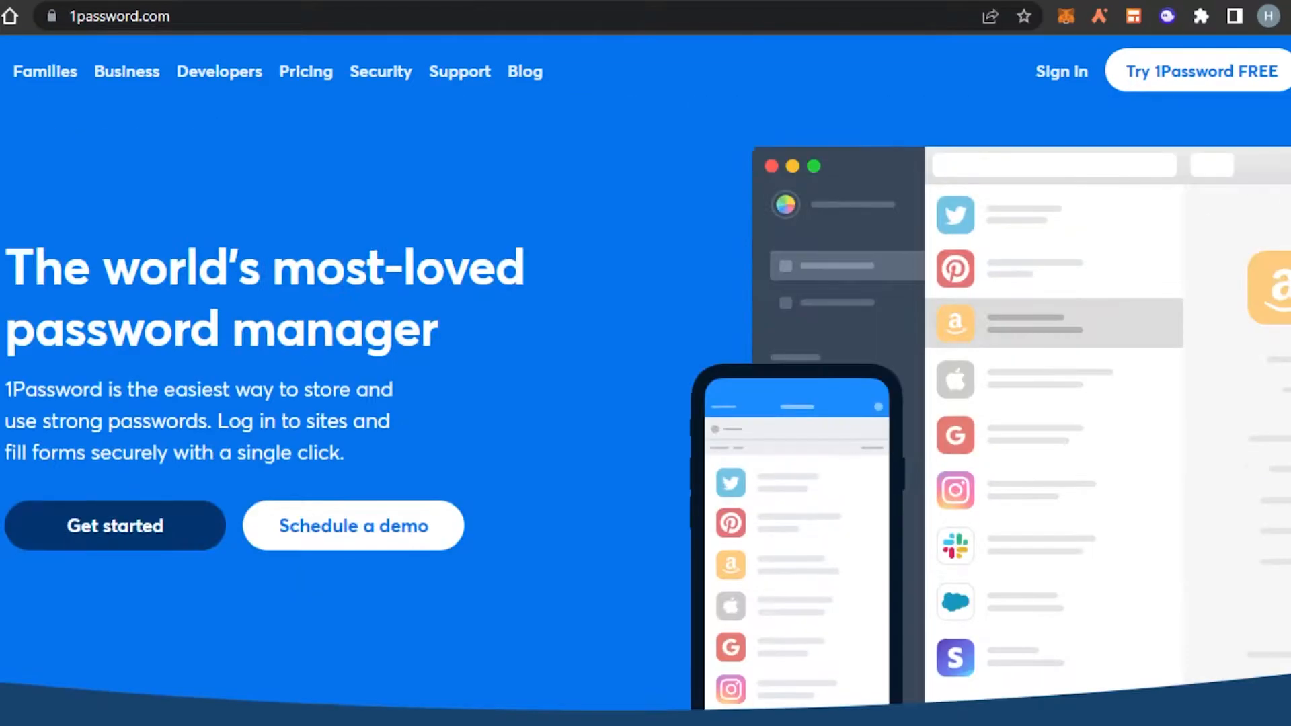
mouse_move(116, 80)
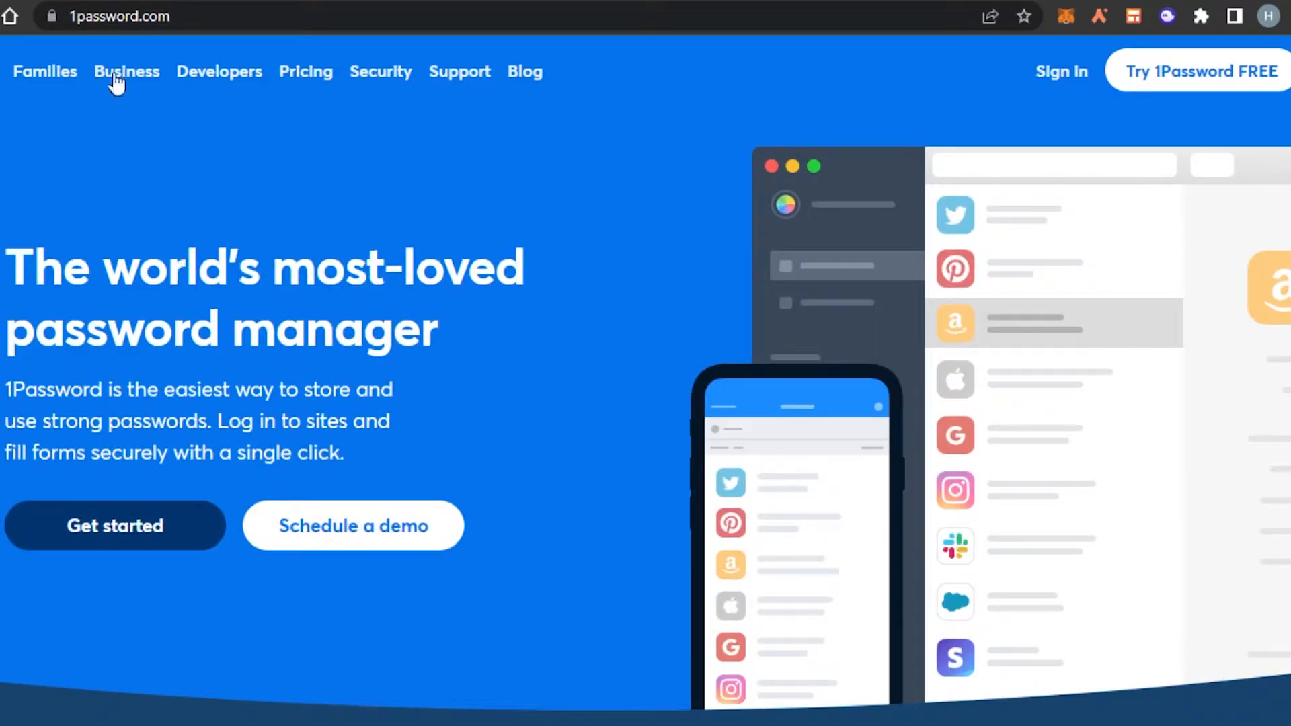
mouse_move(174, 46)
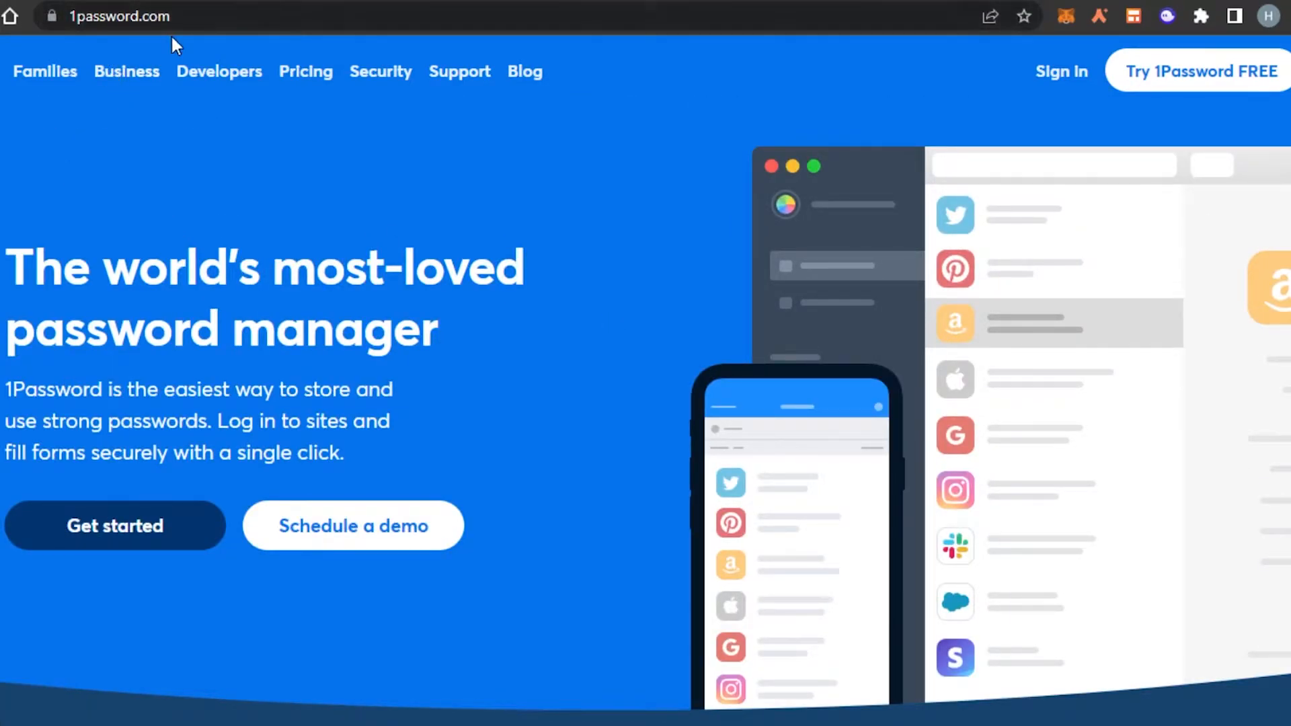
mouse_move(596, 379)
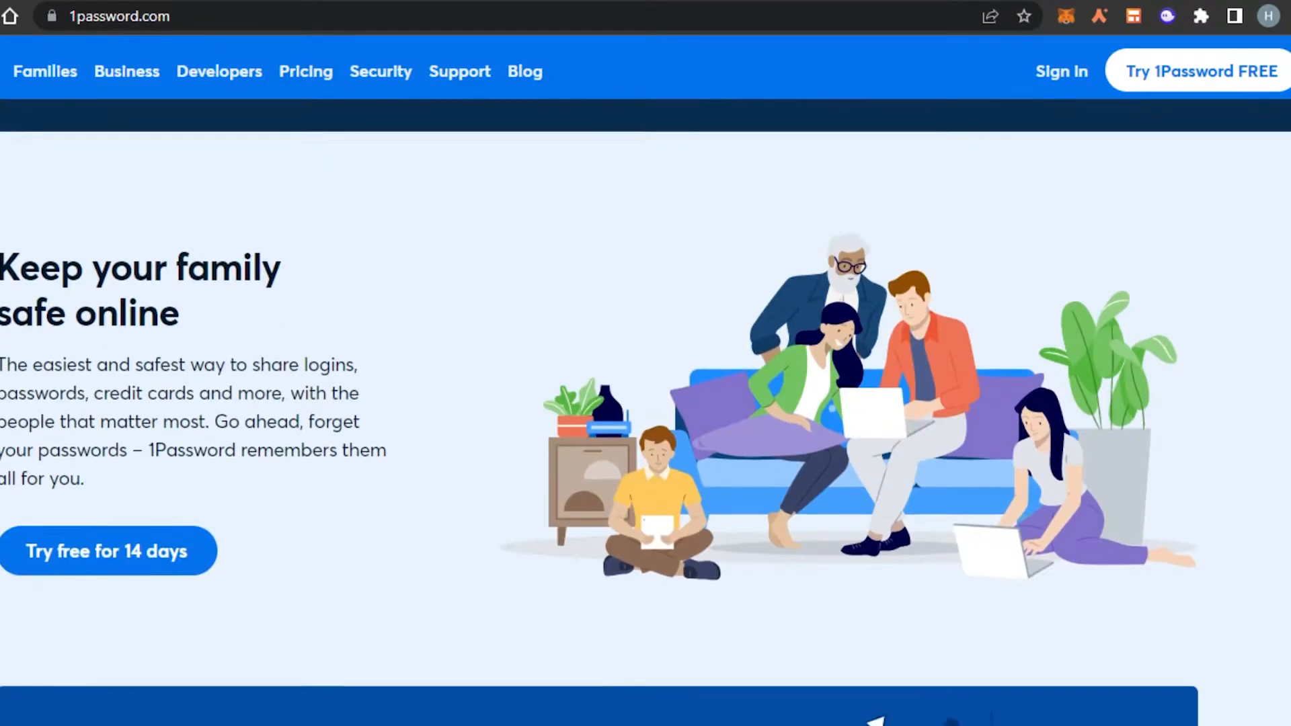
scroll("down", 3)
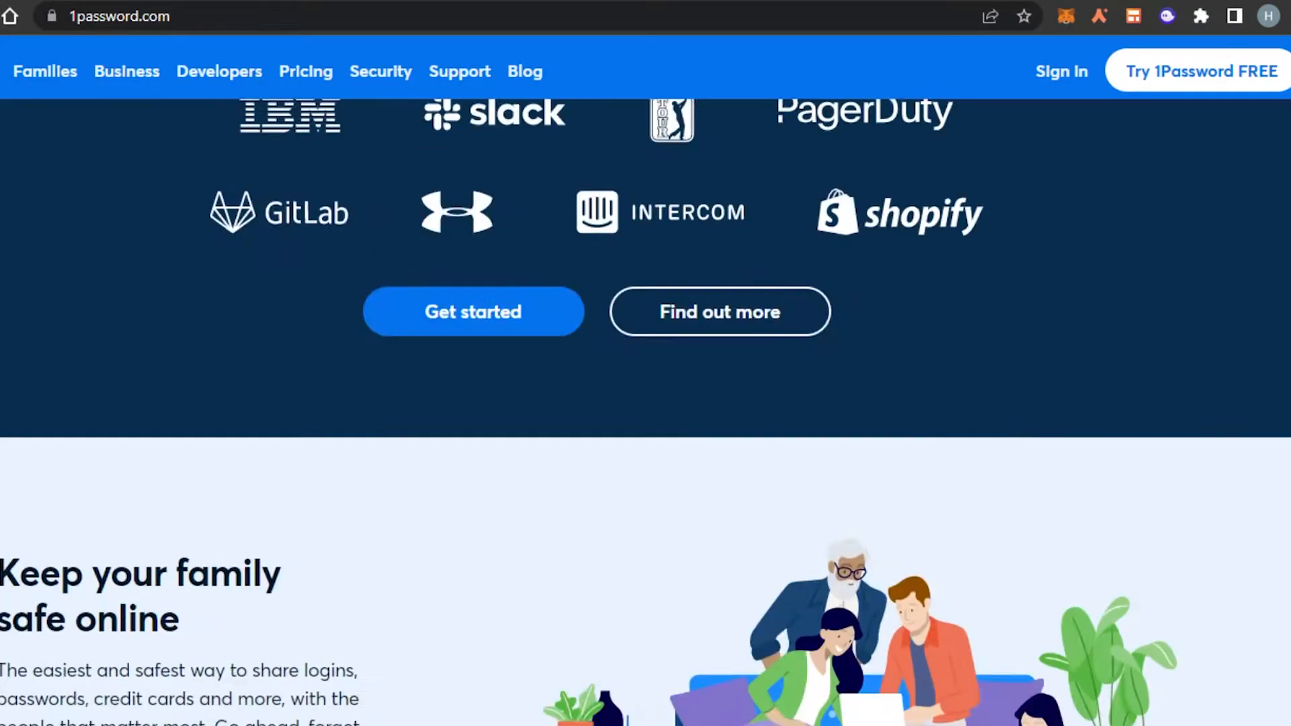
scroll("up", 3)
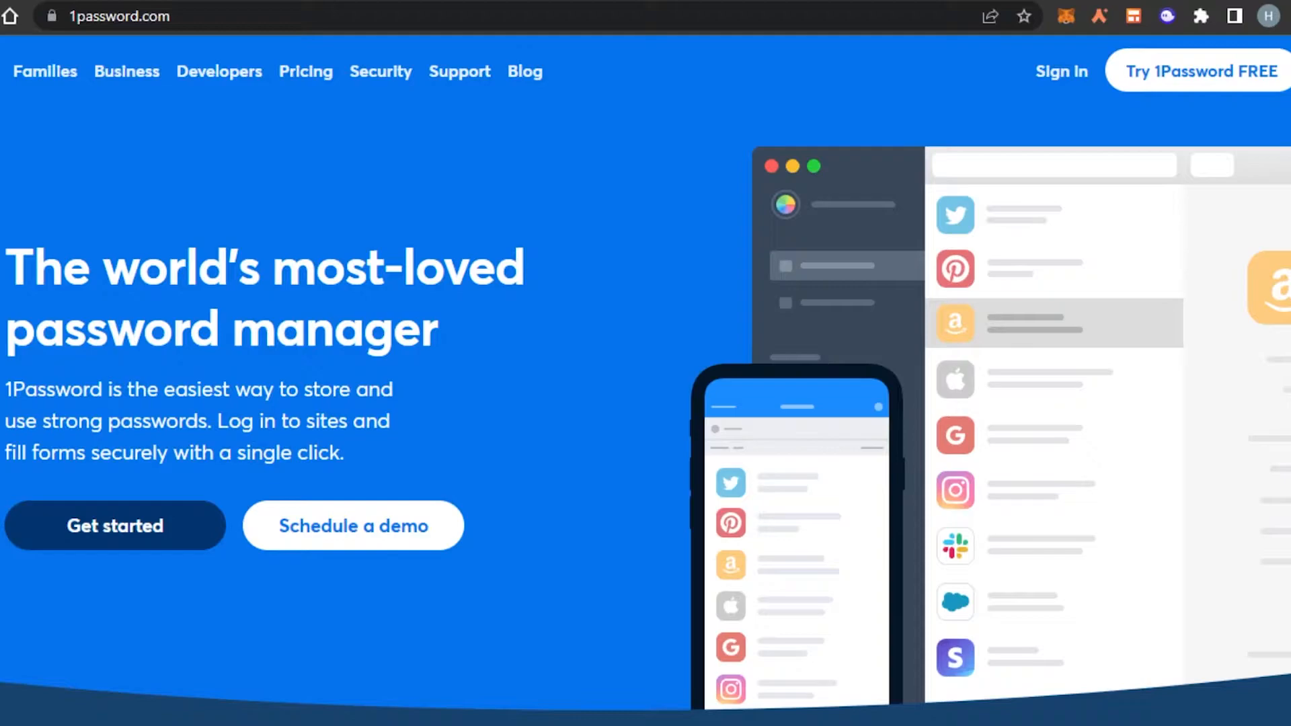
scroll("down", 3)
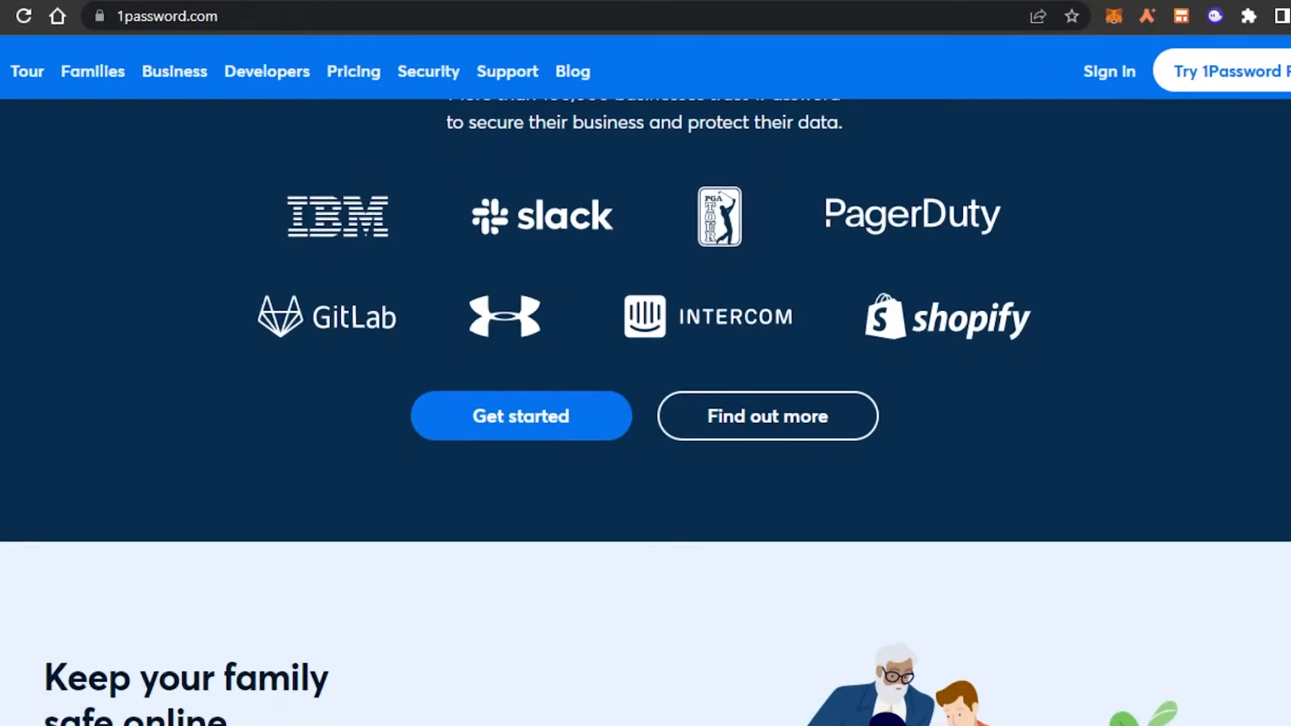
scroll("down", 3)
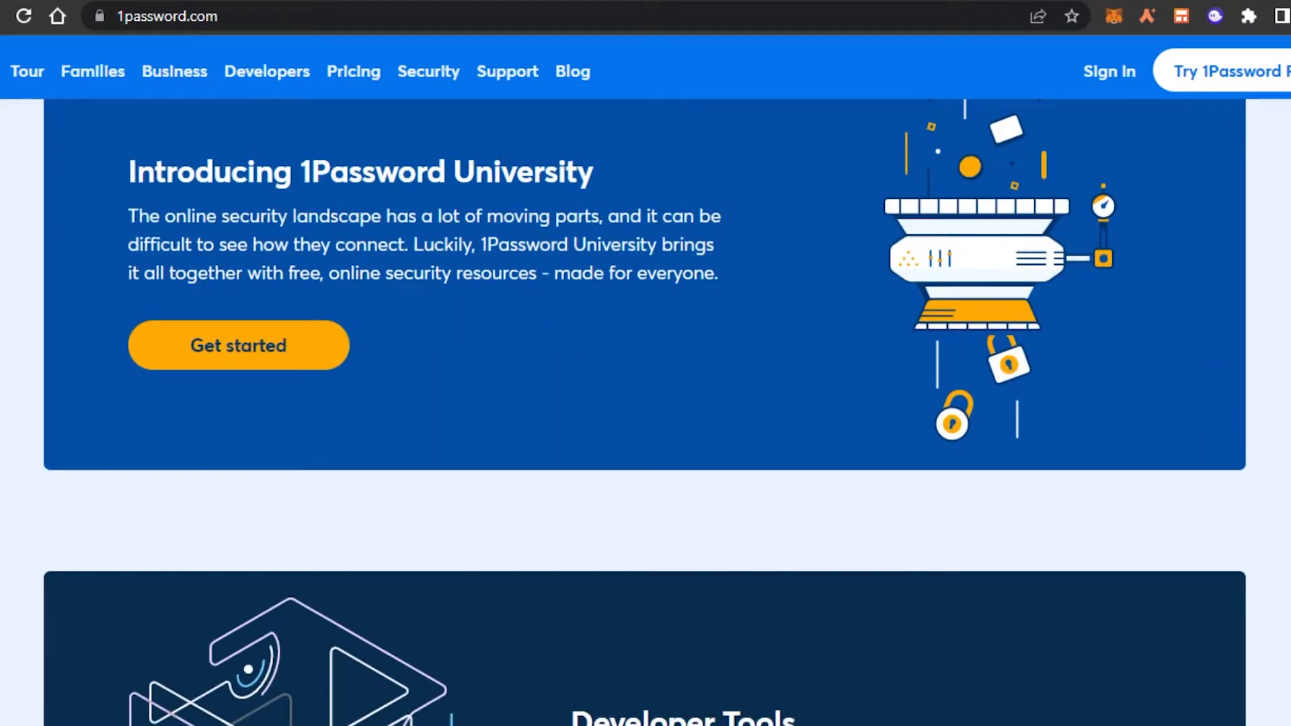
scroll("down", 3)
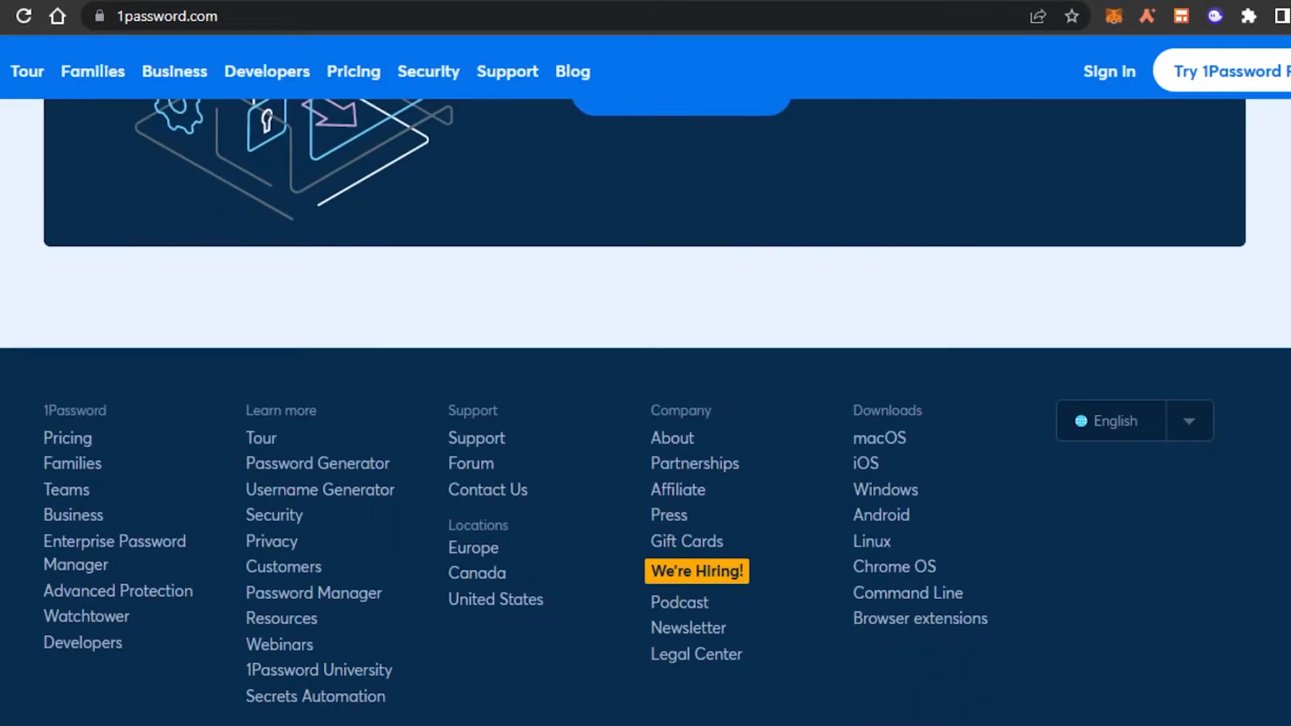
scroll("up", 3)
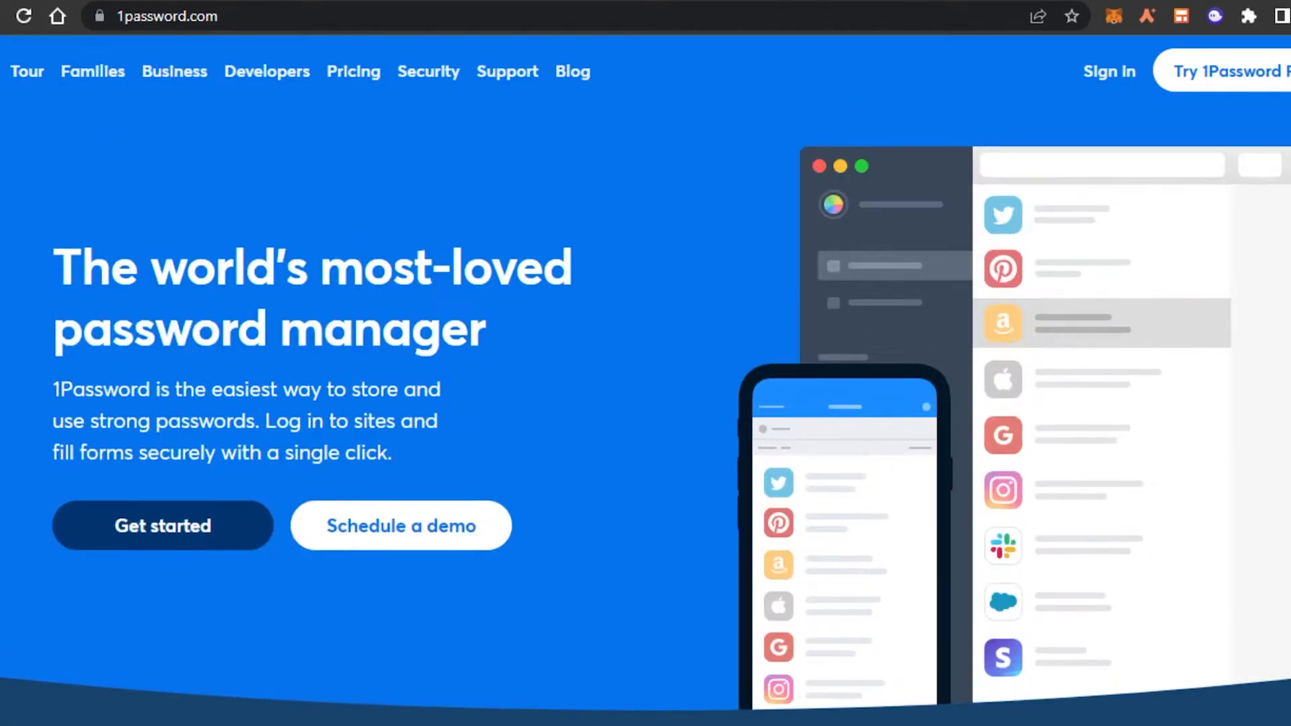
mouse_move(592, 355)
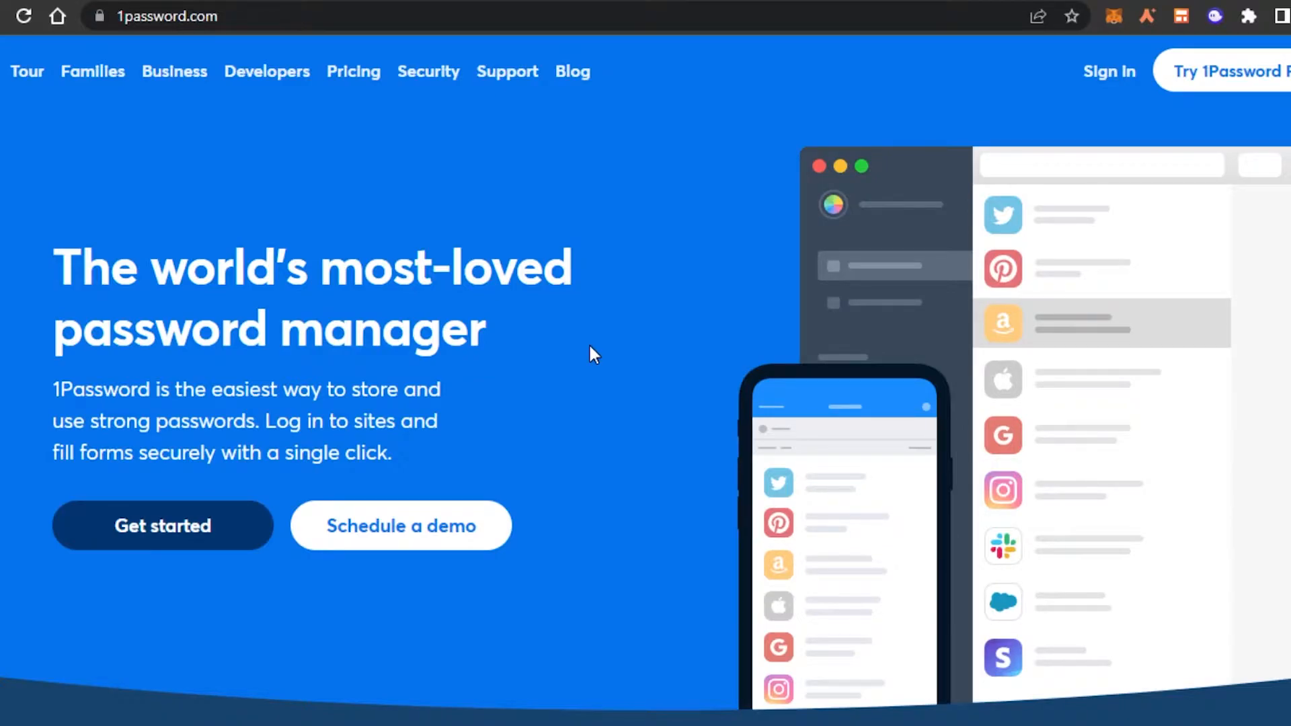
mouse_move(881, 292)
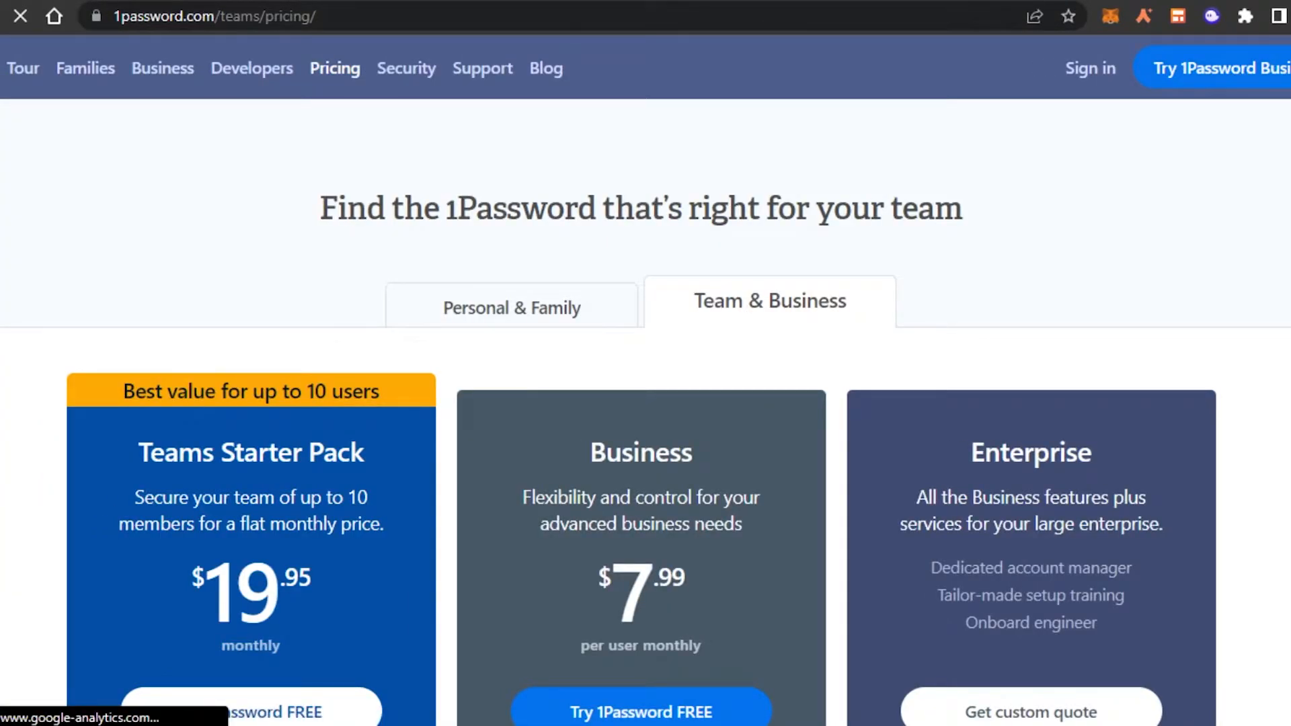
scroll("down", 3)
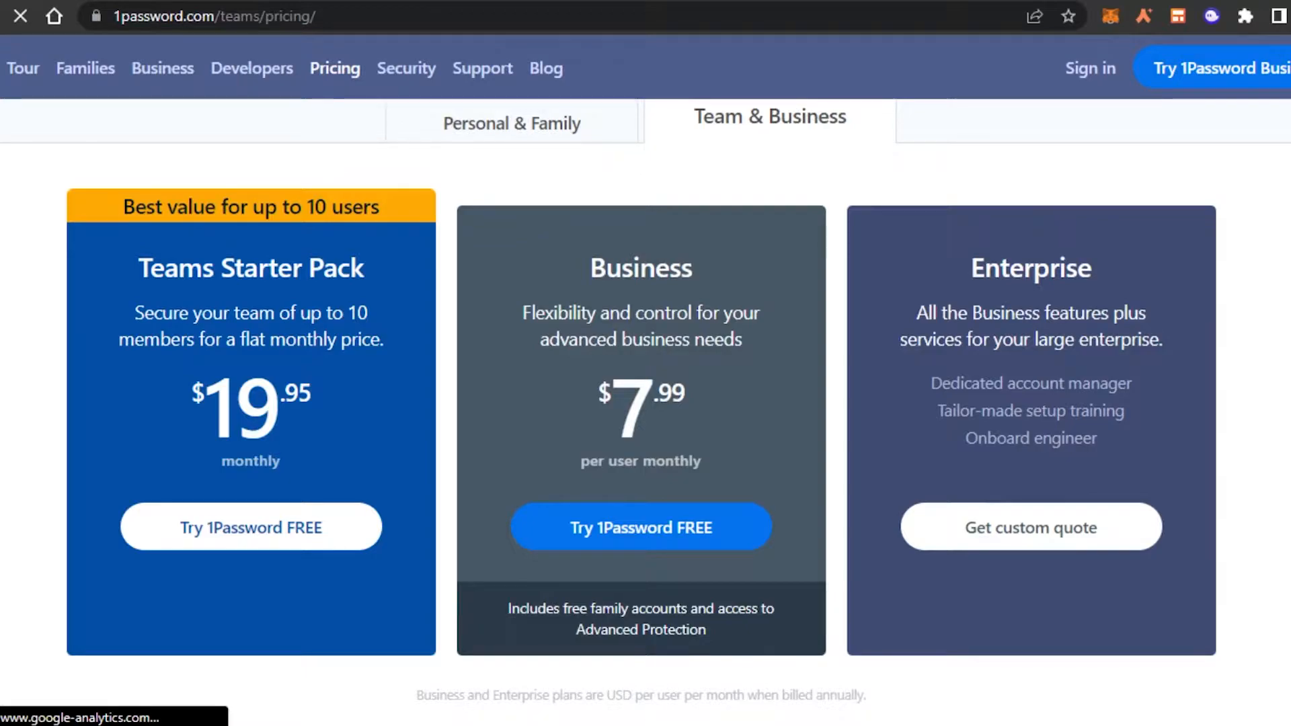
mouse_move(274, 262)
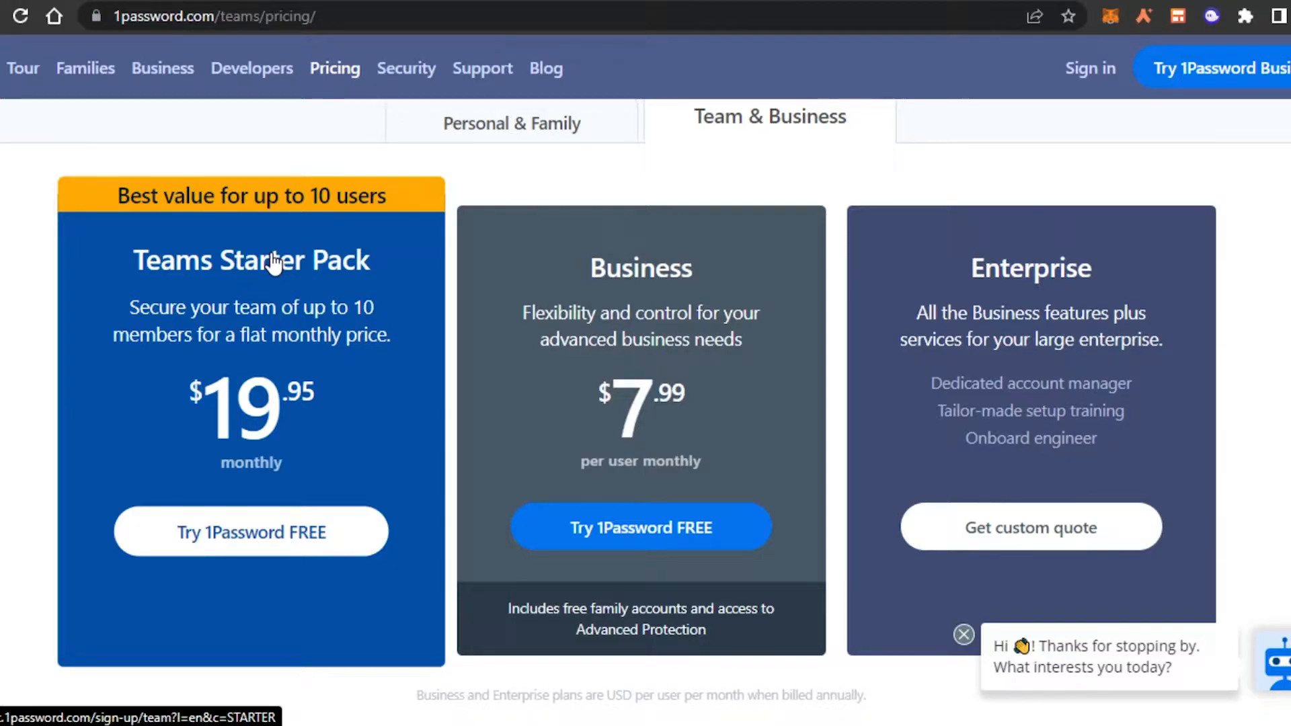
mouse_move(296, 437)
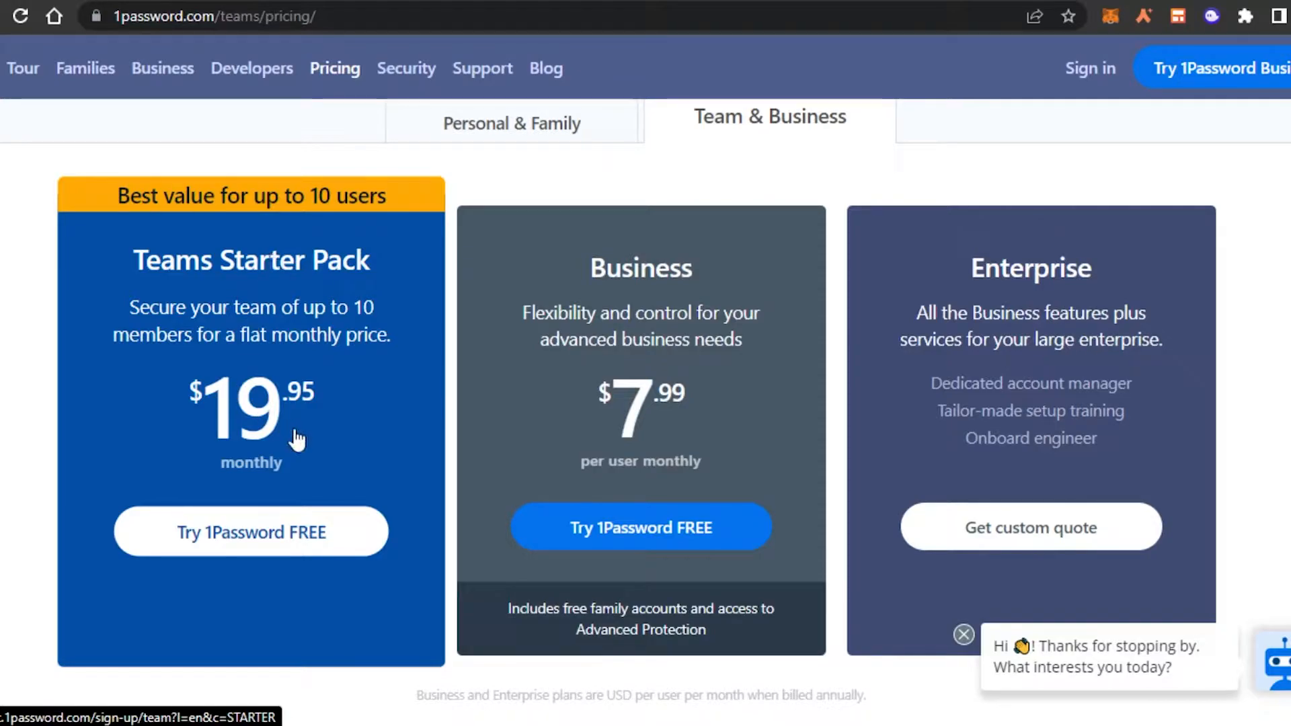
mouse_move(251, 477)
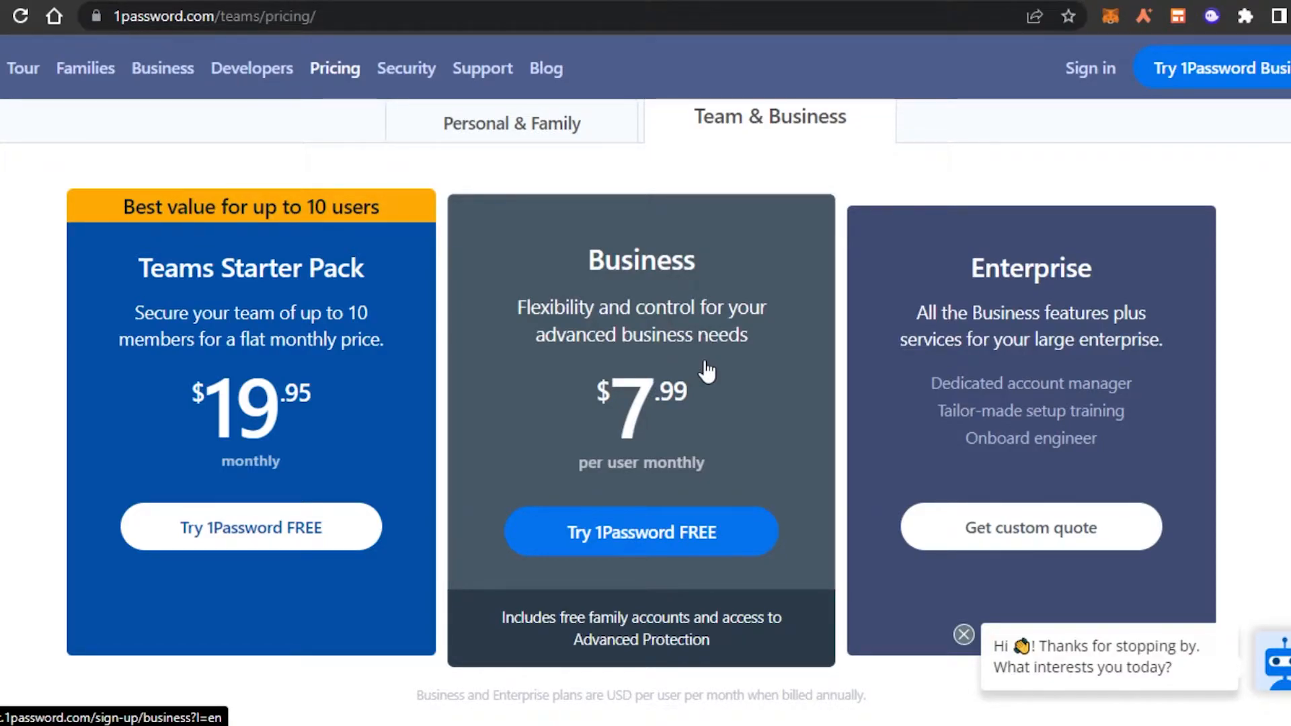
mouse_move(687, 431)
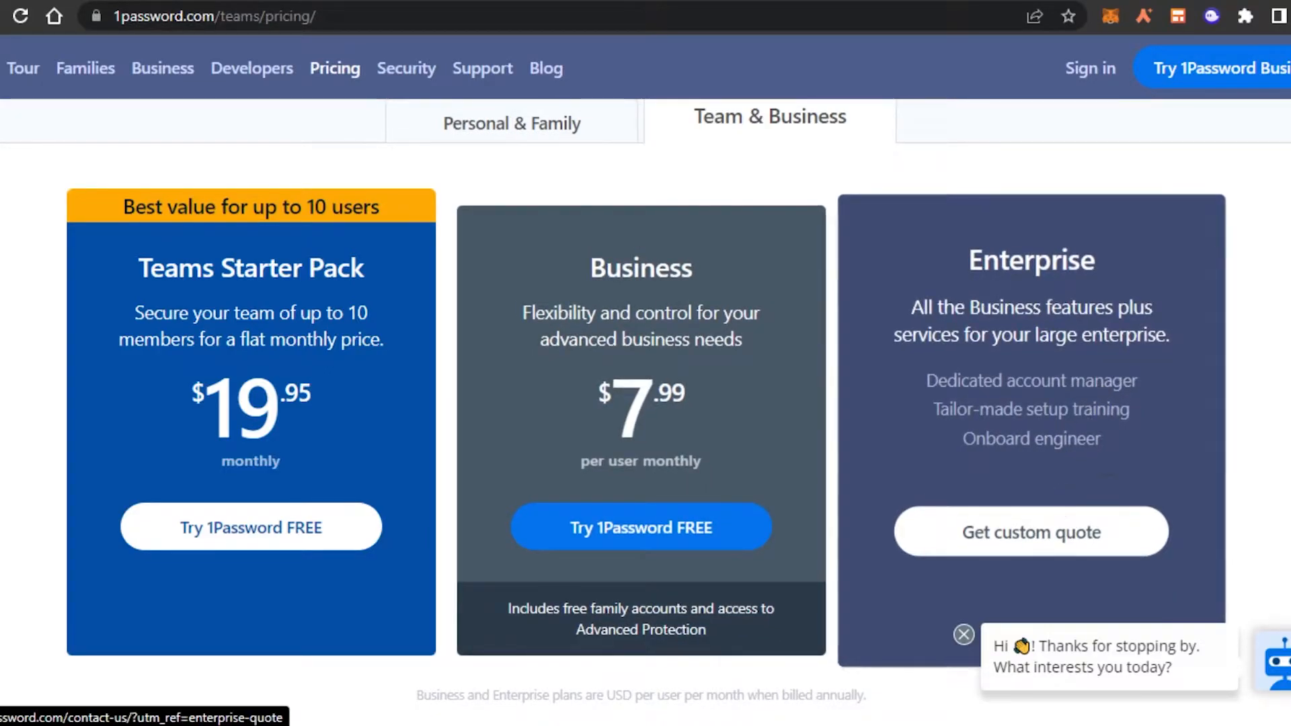
scroll("down", 3)
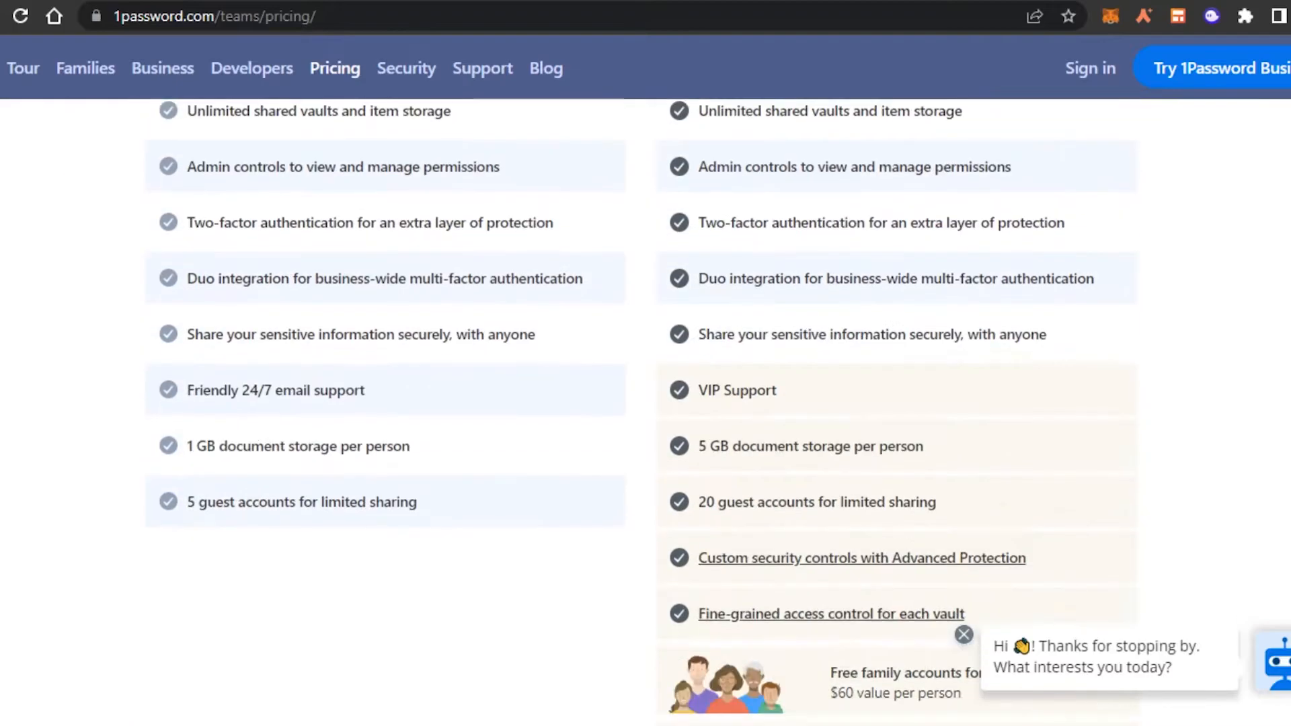
scroll("up", 3)
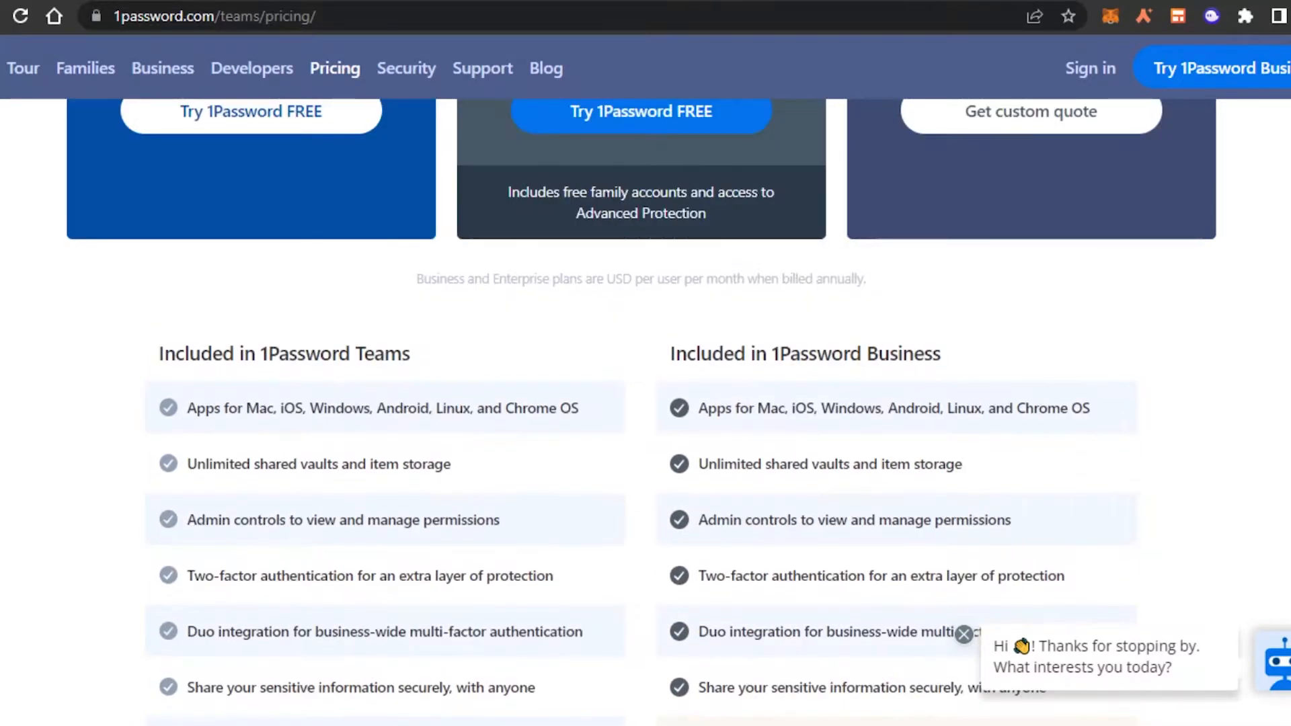
scroll("down", 3)
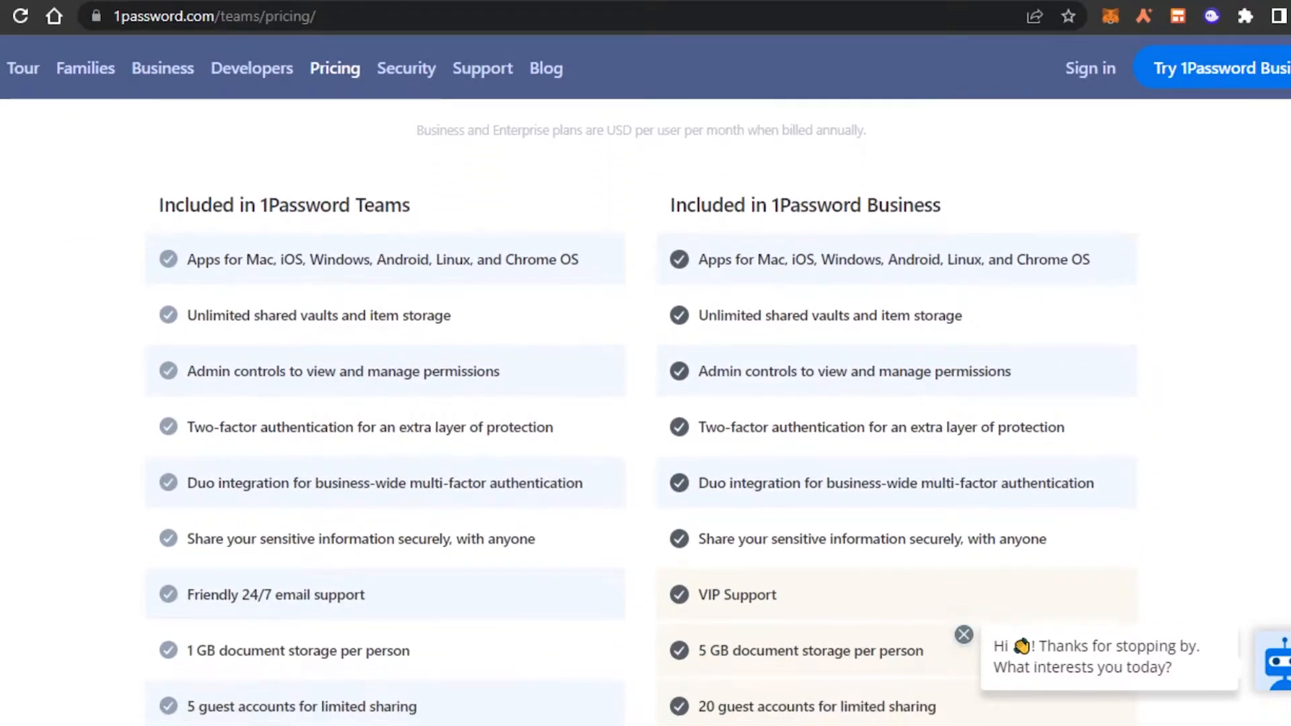
scroll("down", 3)
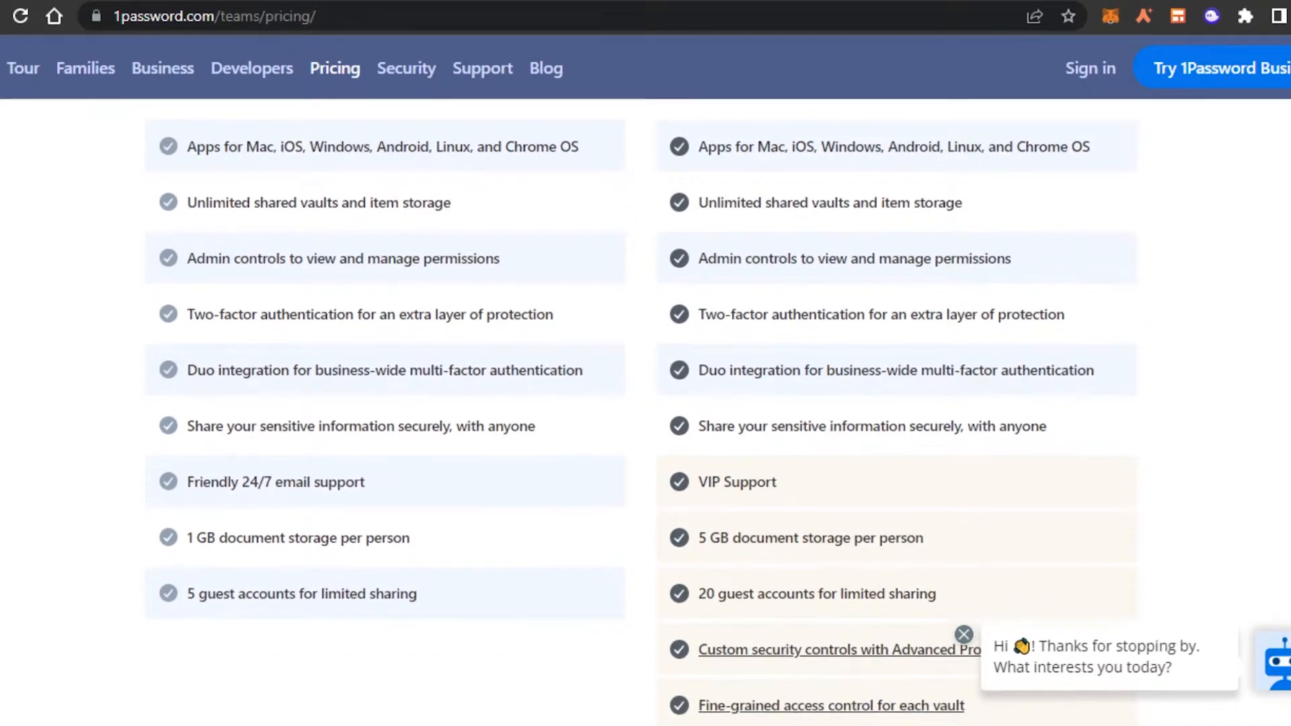
scroll("up", 3)
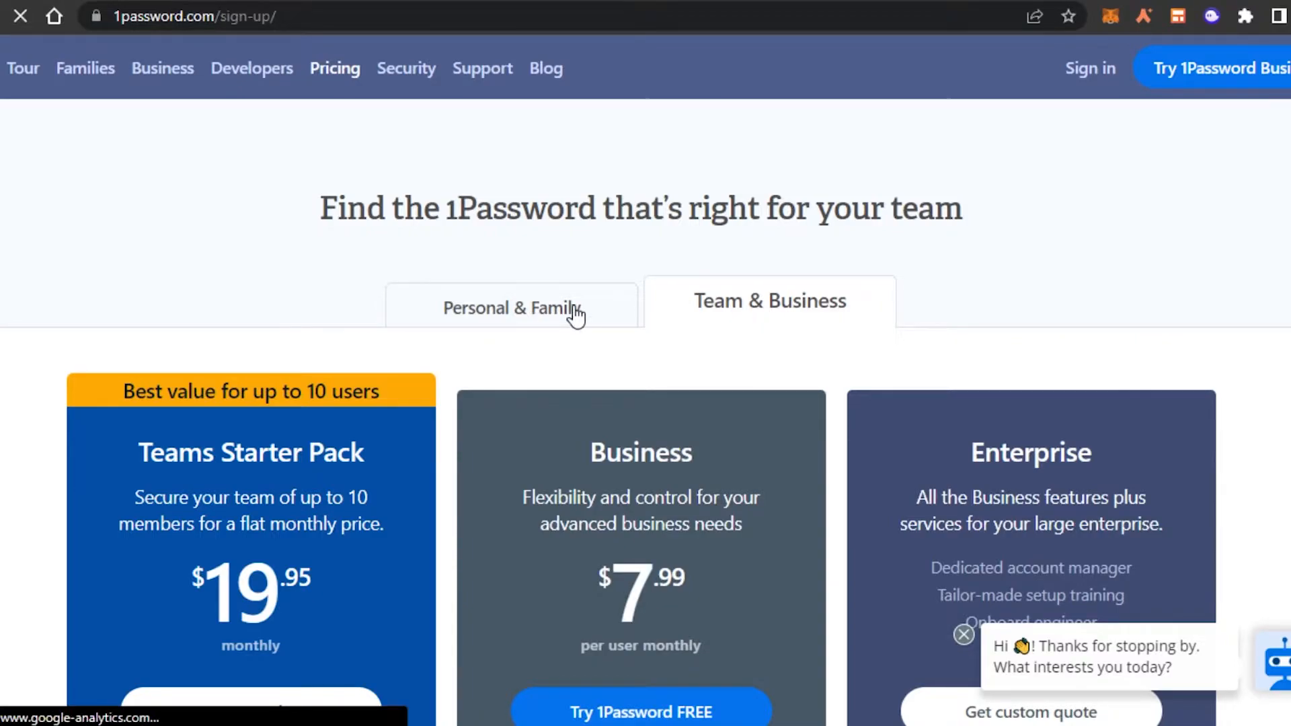
Switch to Personal & Family plans, start the individual plan's 14-day free trial and reach the email field.
left_click(511, 306)
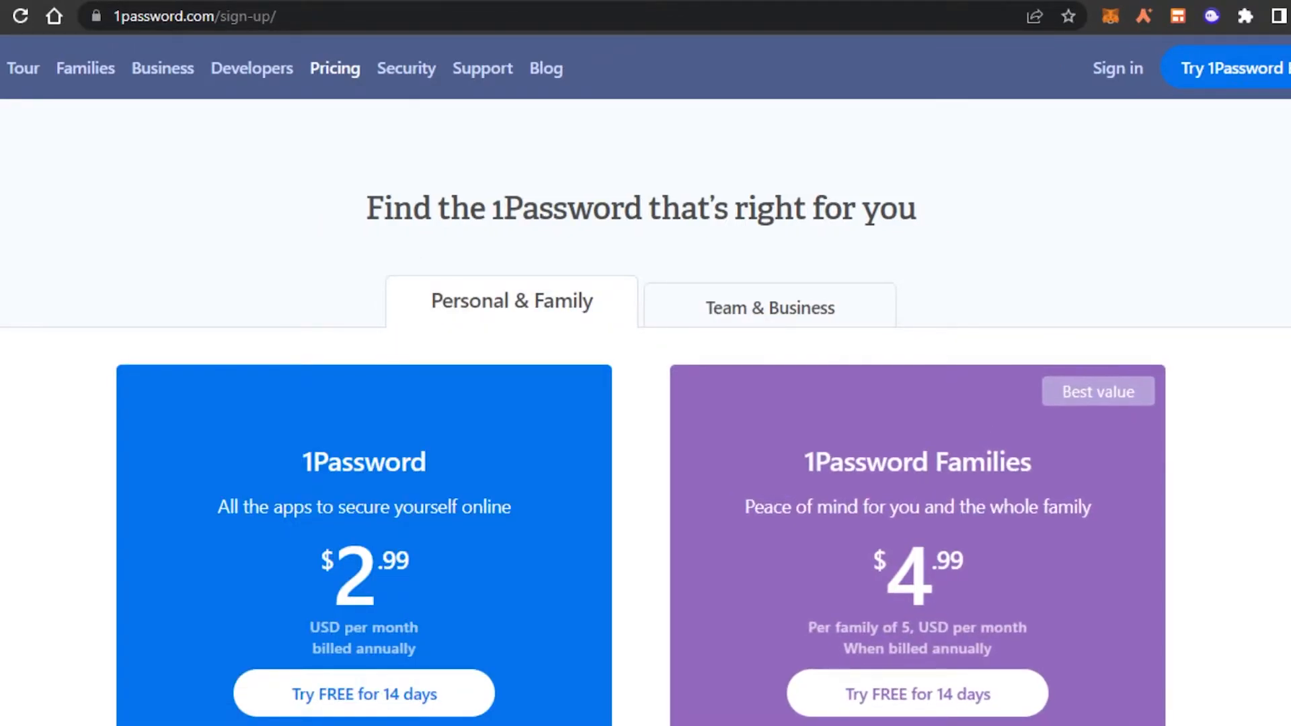
scroll("down", 3)
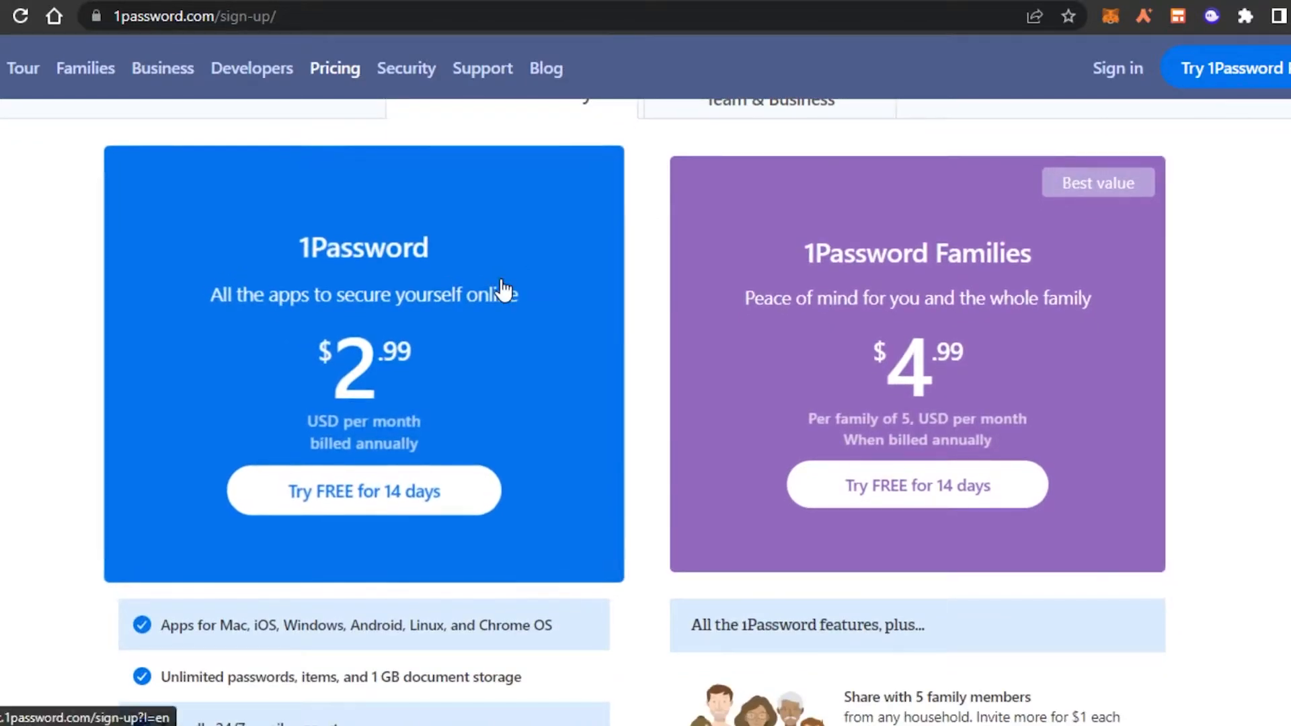
mouse_move(366, 393)
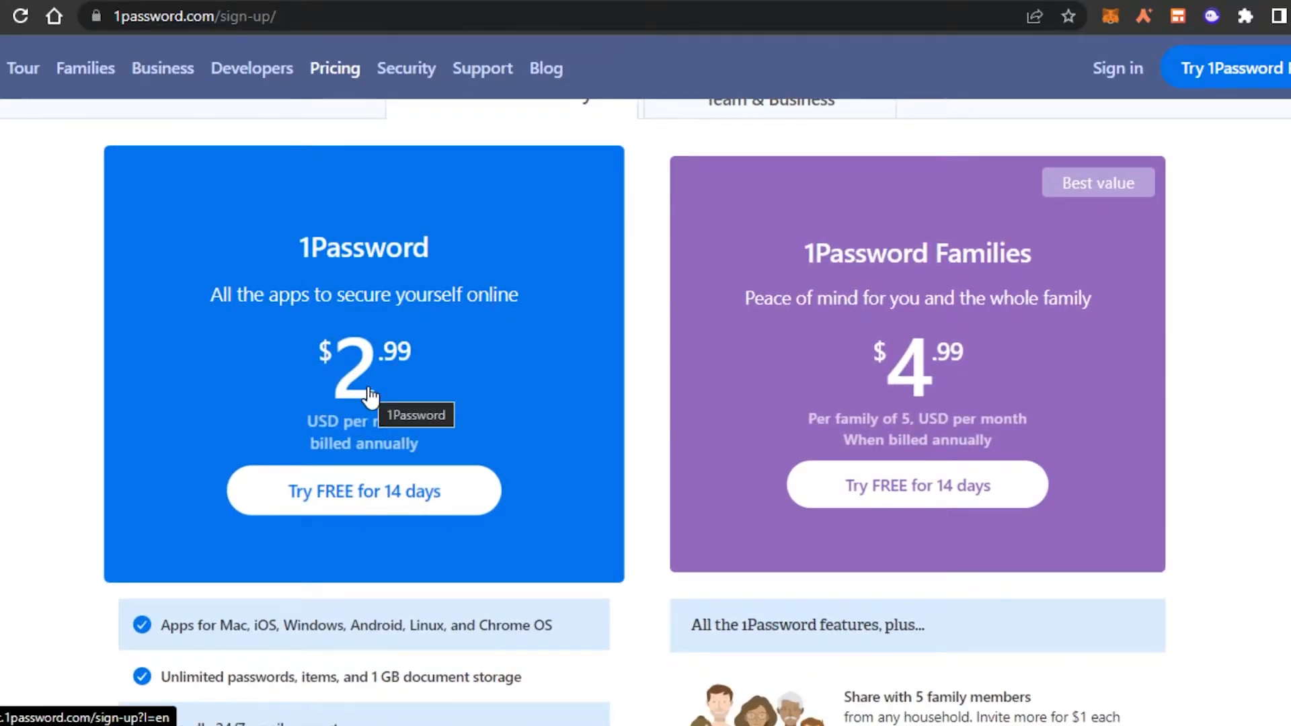
mouse_move(334, 434)
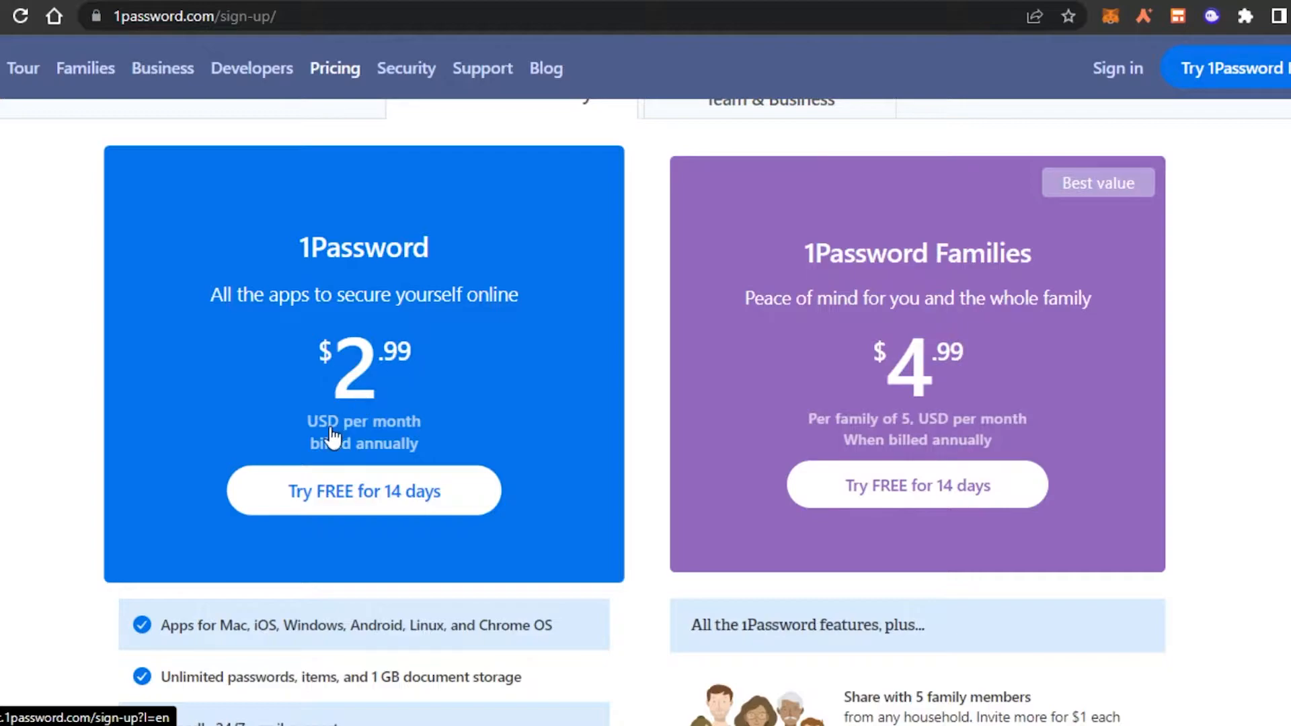
mouse_move(853, 267)
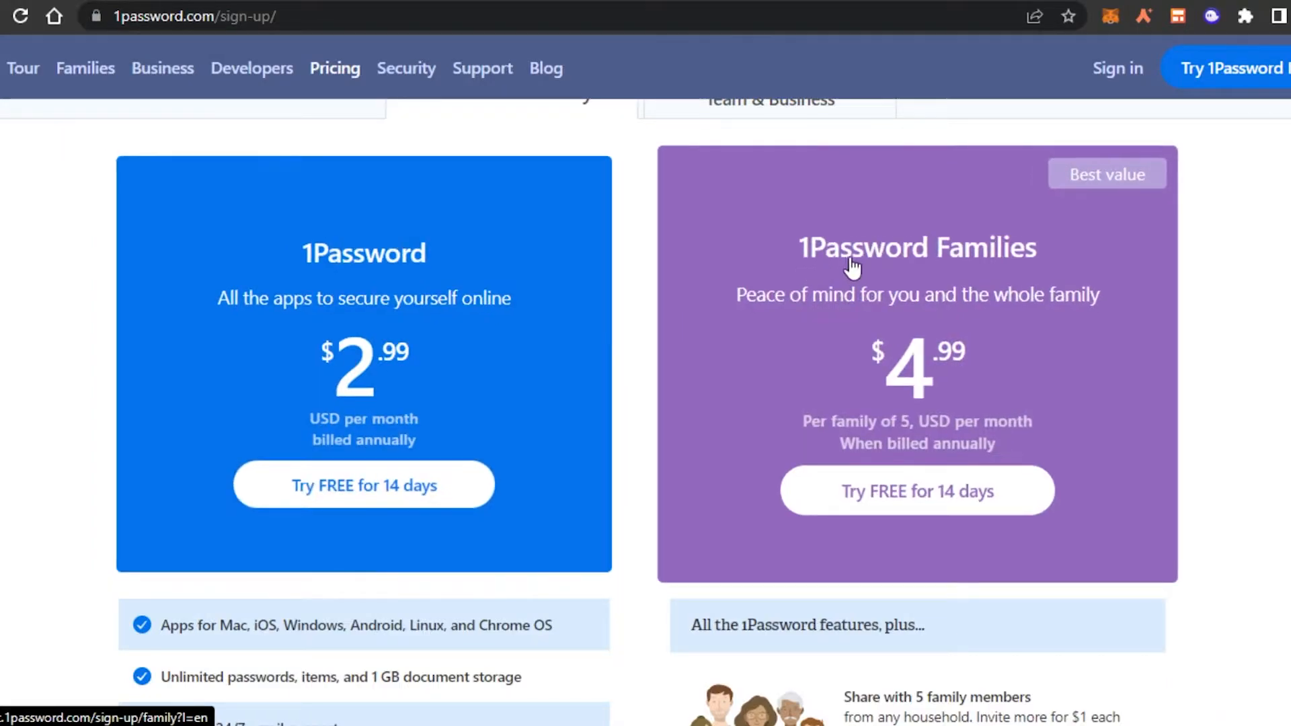
mouse_move(900, 356)
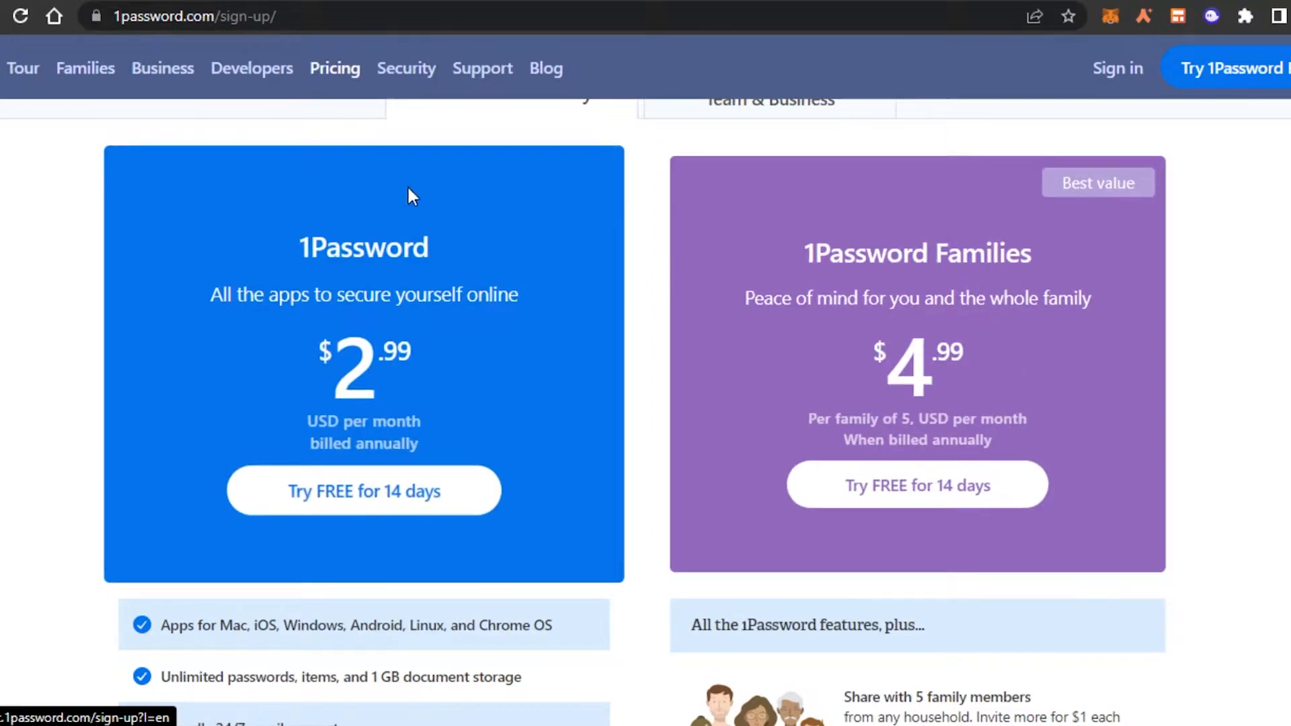
mouse_move(362, 491)
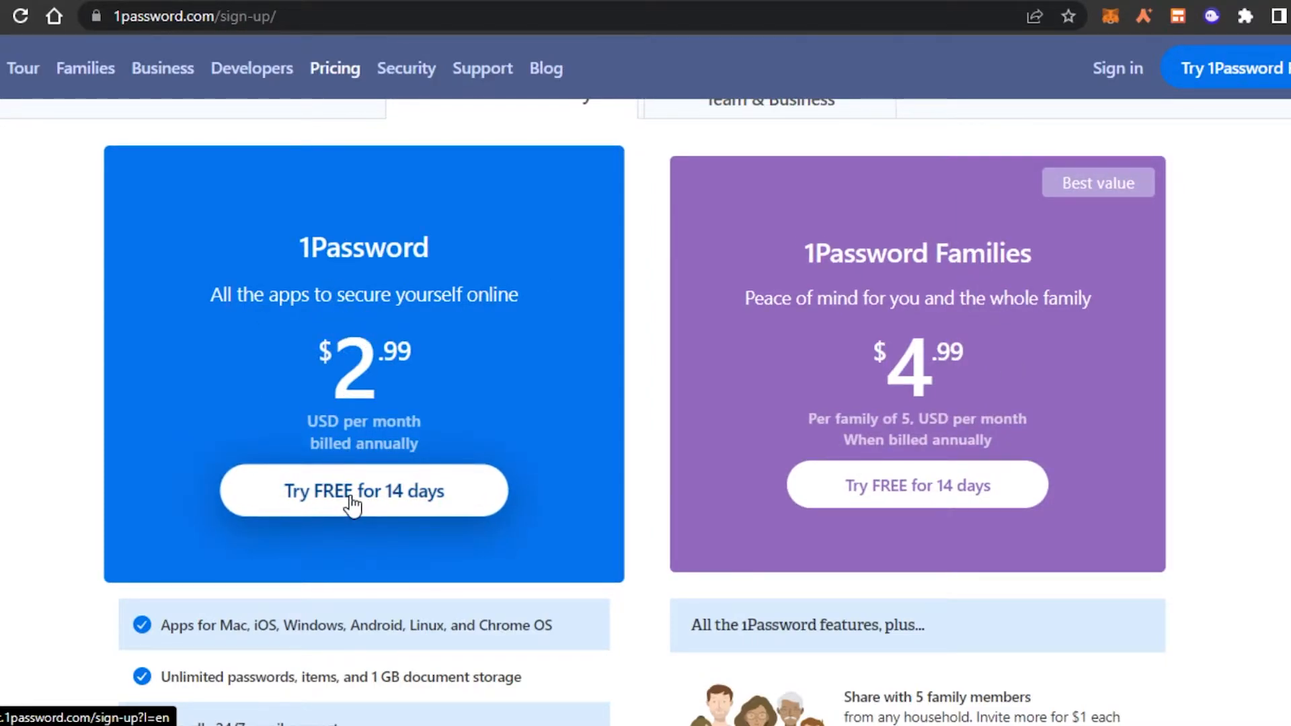
left_click(363, 491)
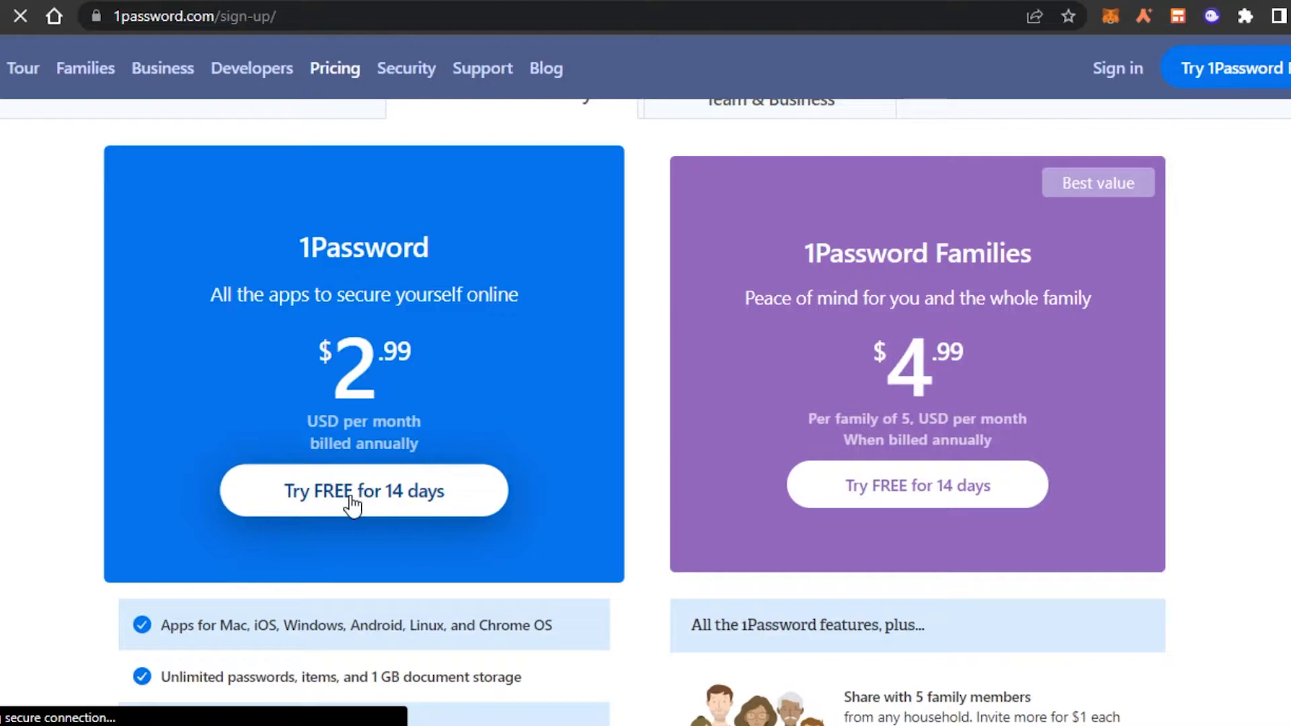
left_click(362, 491)
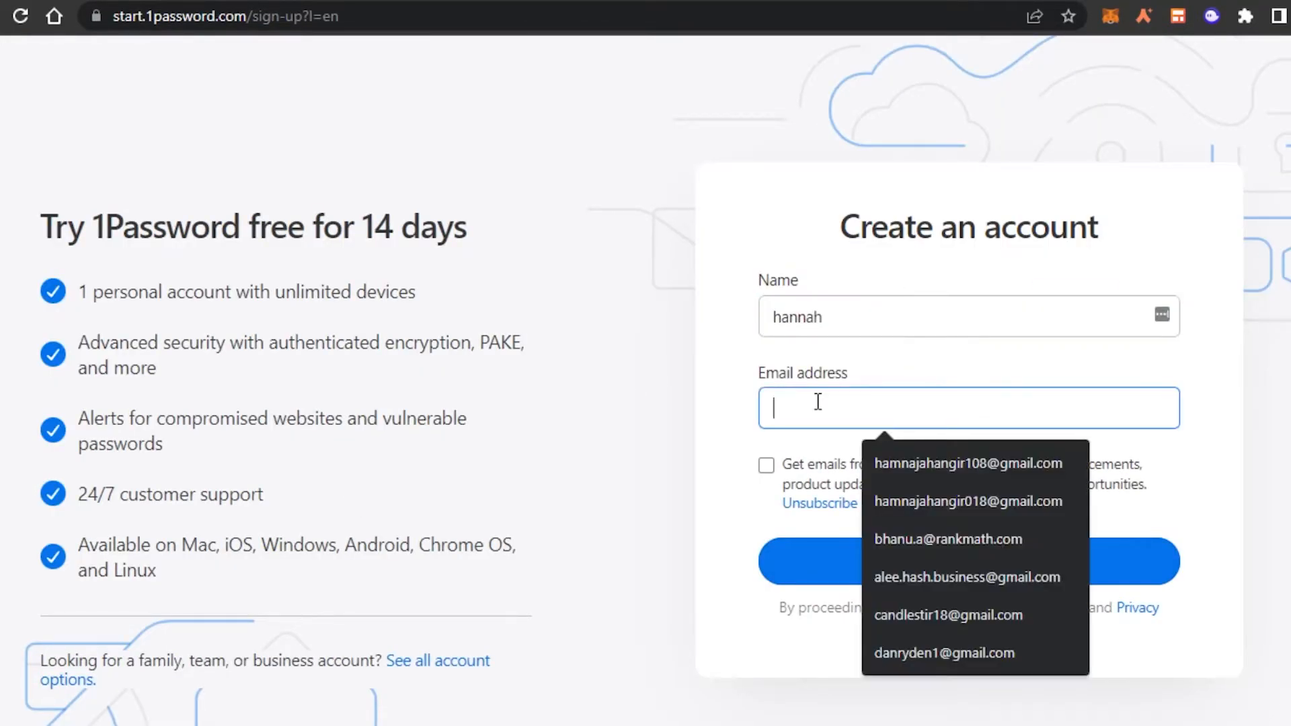
left_click(968, 462)
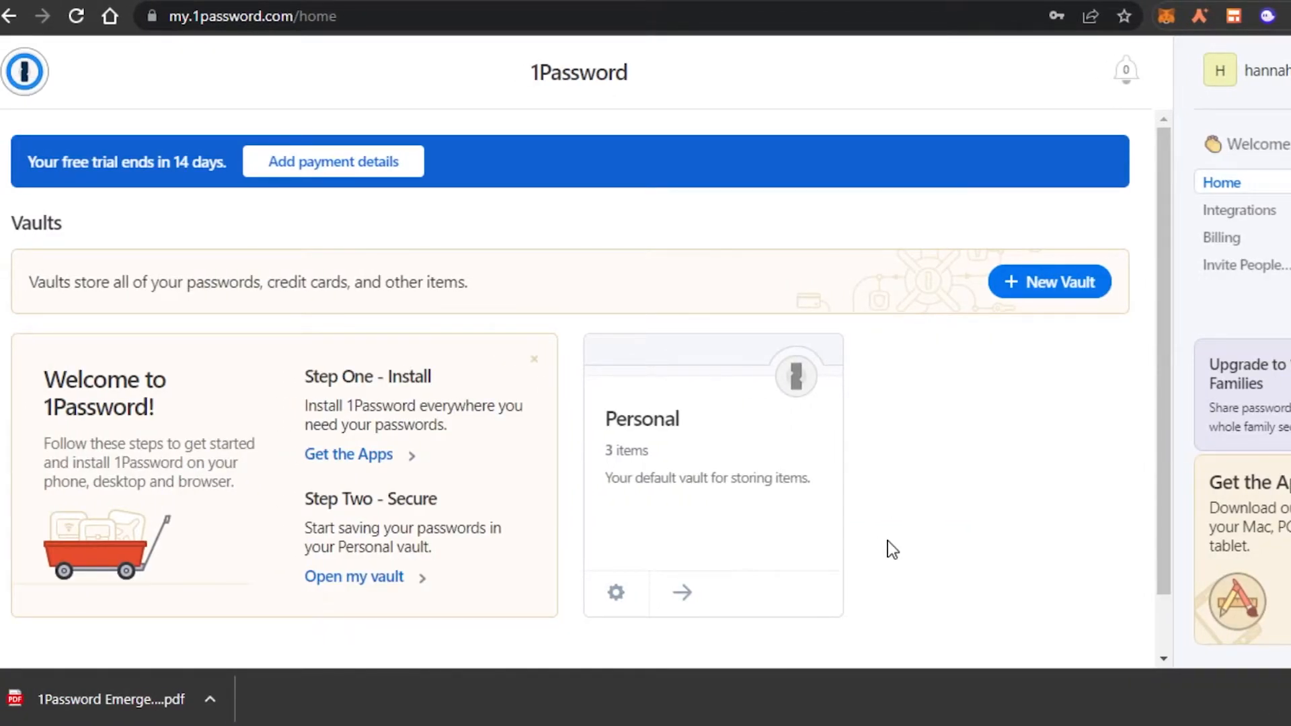
mouse_move(581, 137)
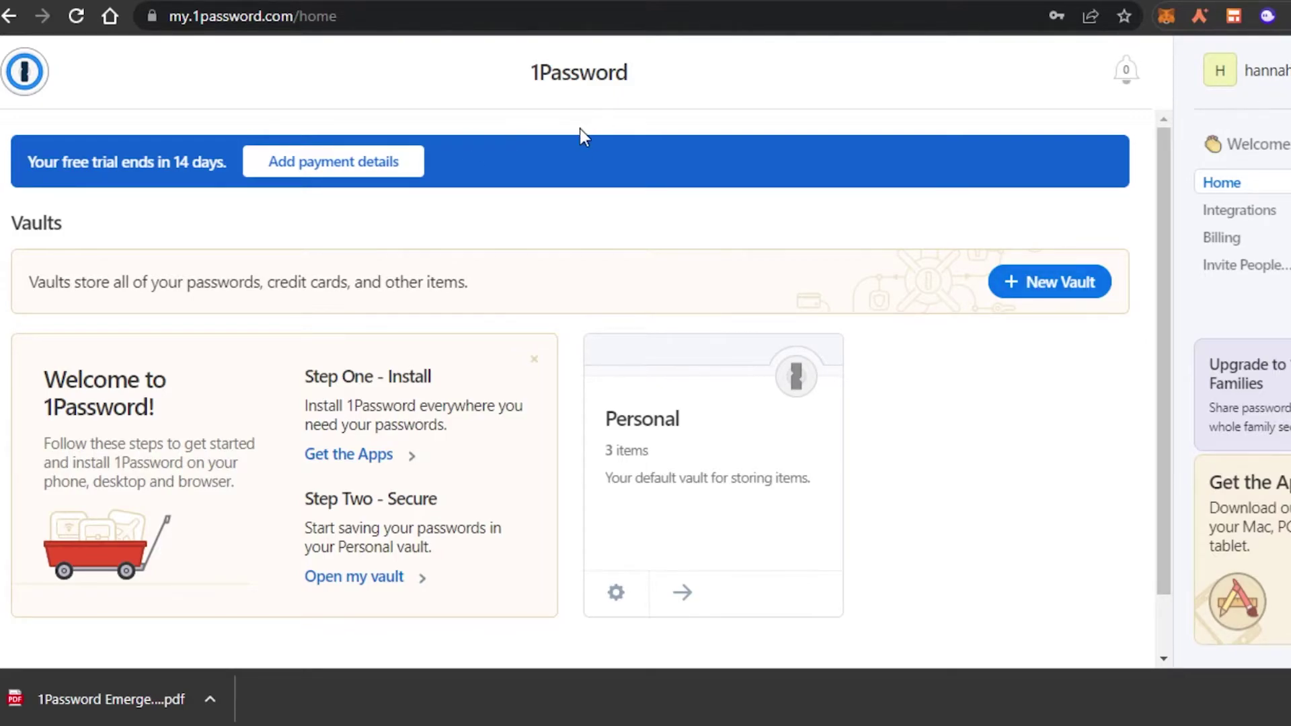
mouse_move(357, 544)
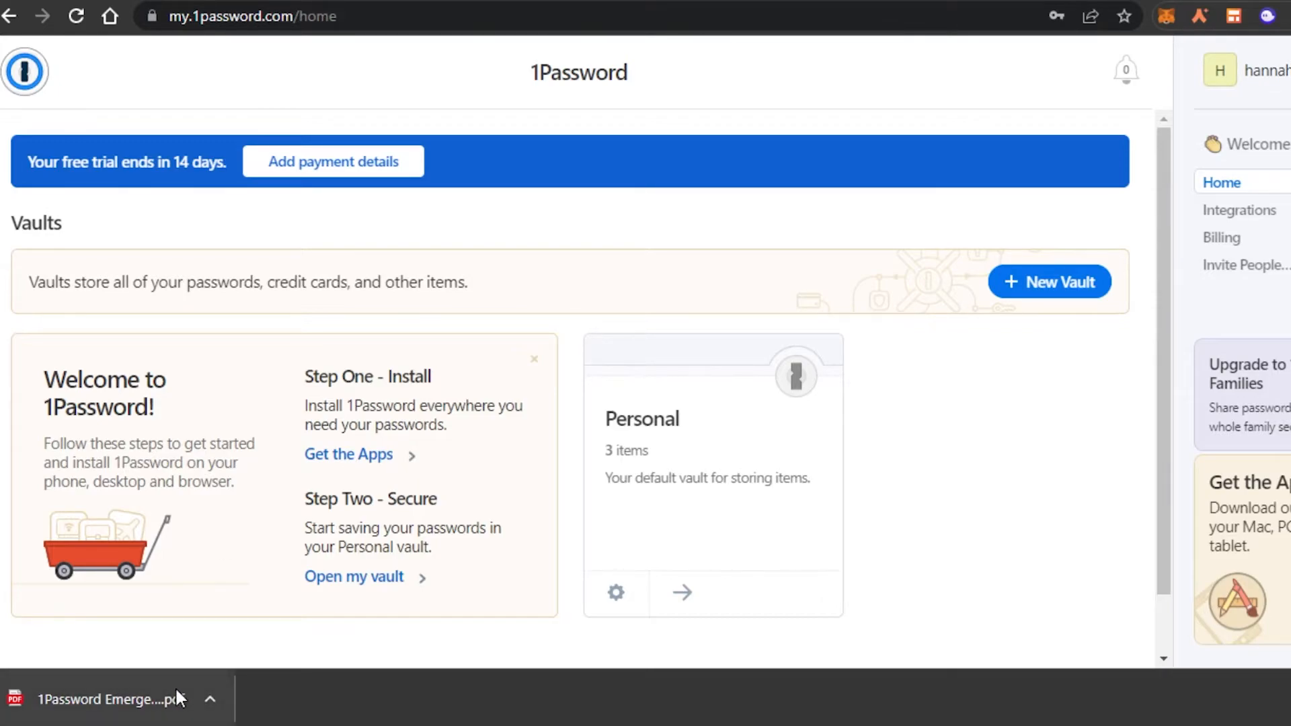
mouse_move(584, 347)
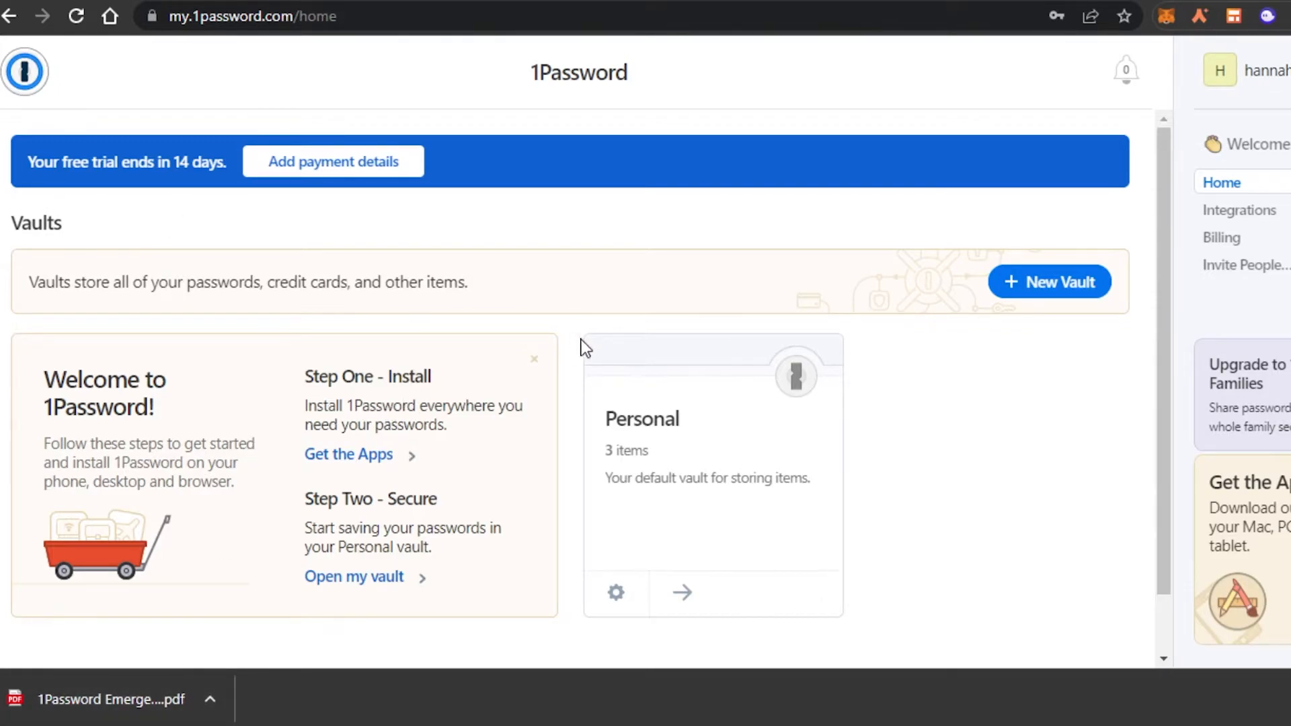
Start creating a new vault from the account home page.
left_click(1049, 281)
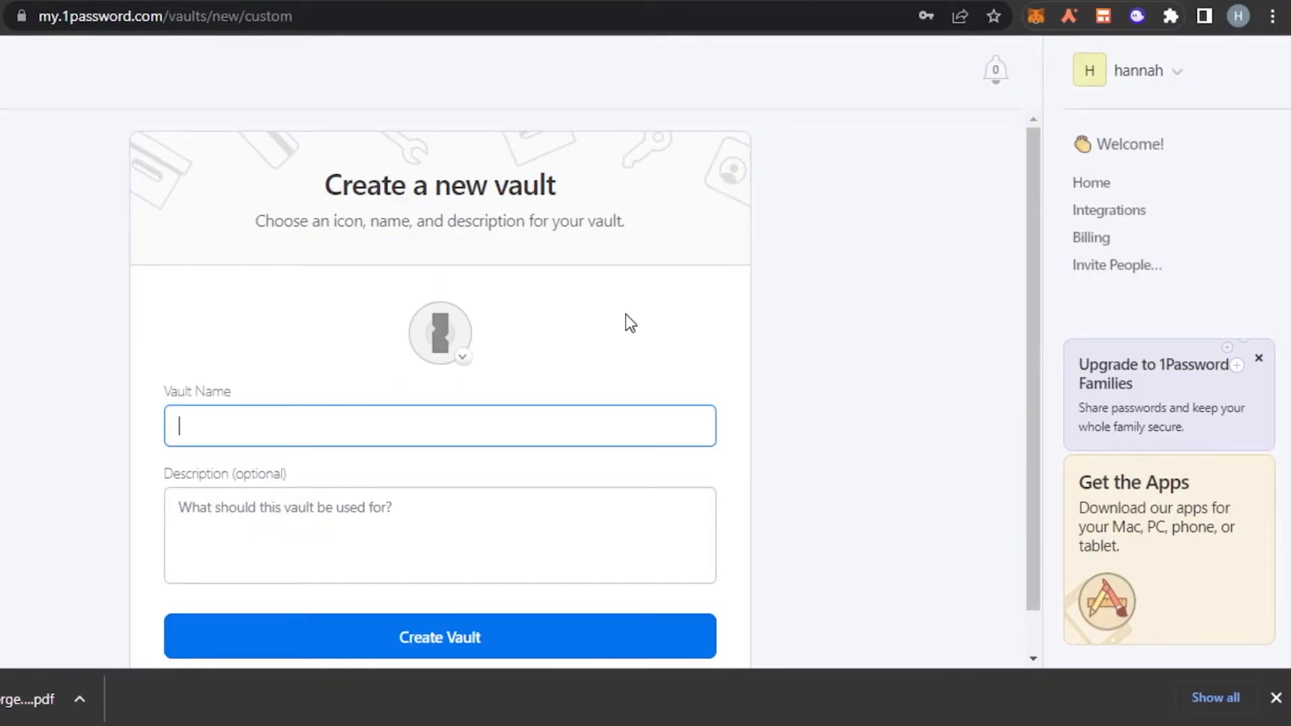
Create the Social Media vault described as 'All my social account passwords are safe here'.
left_click(440, 332)
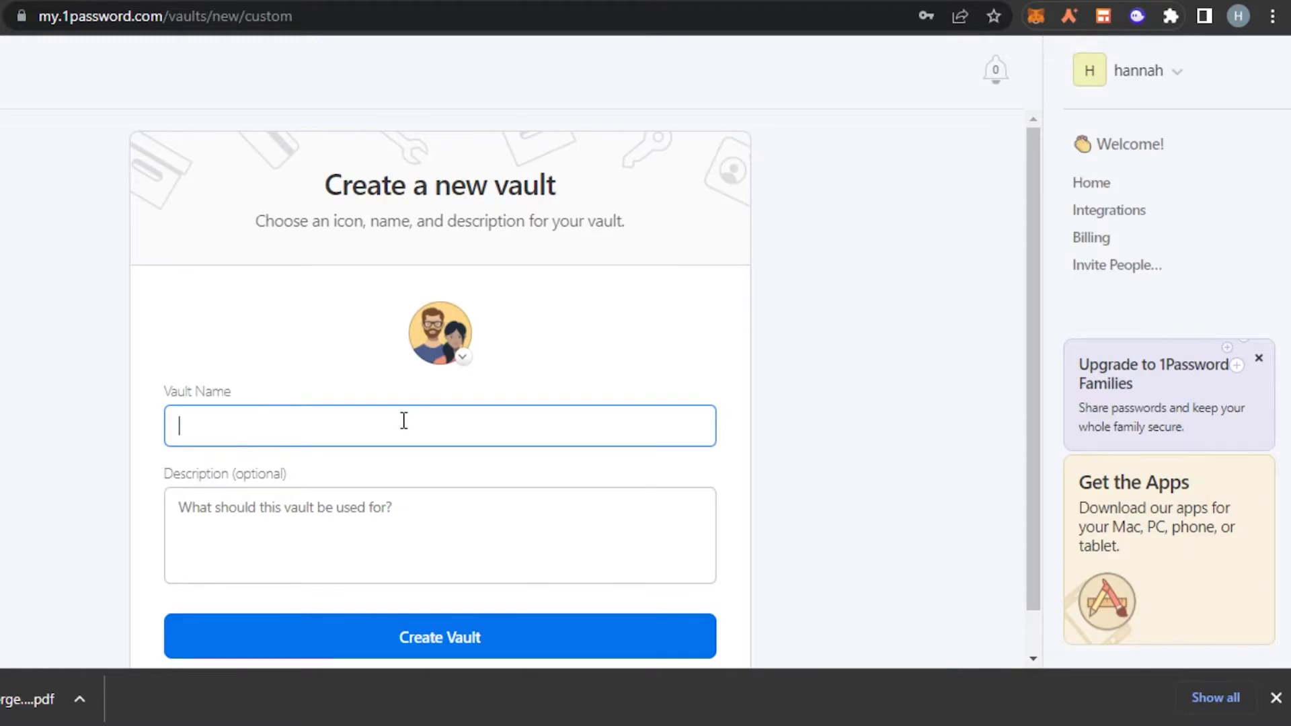
type("Social M")
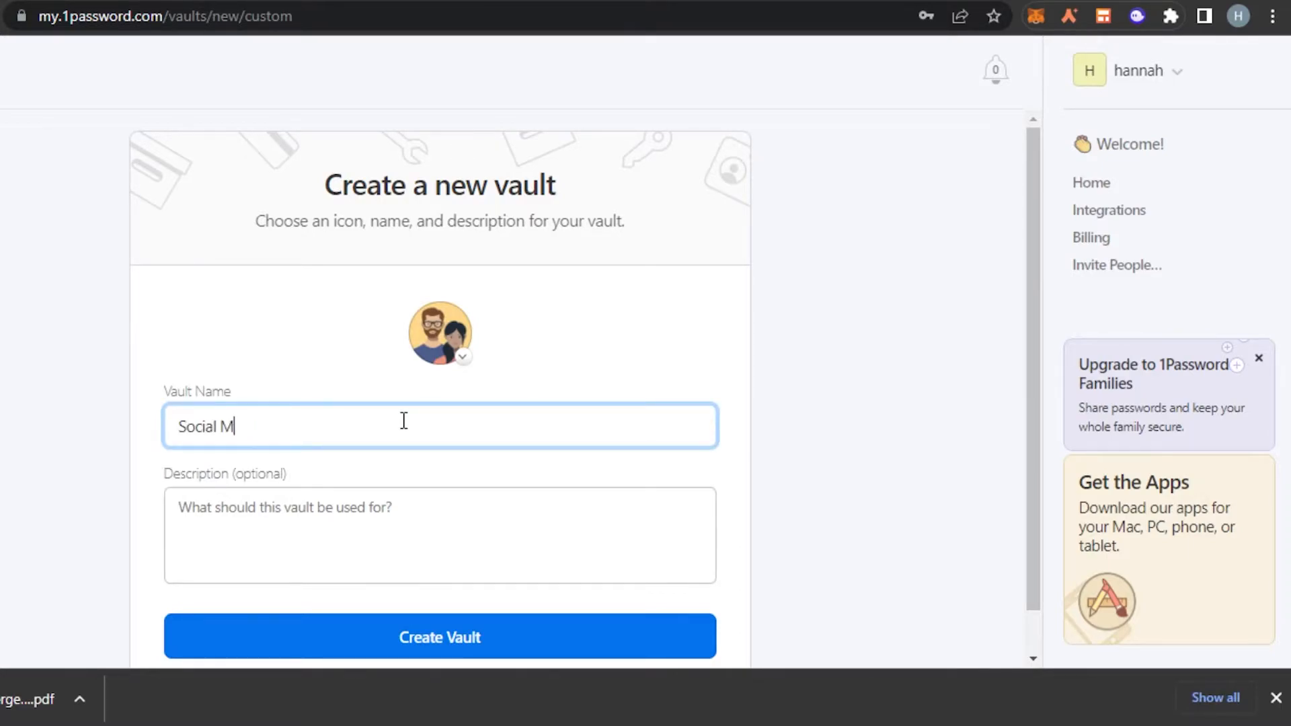
type("edia")
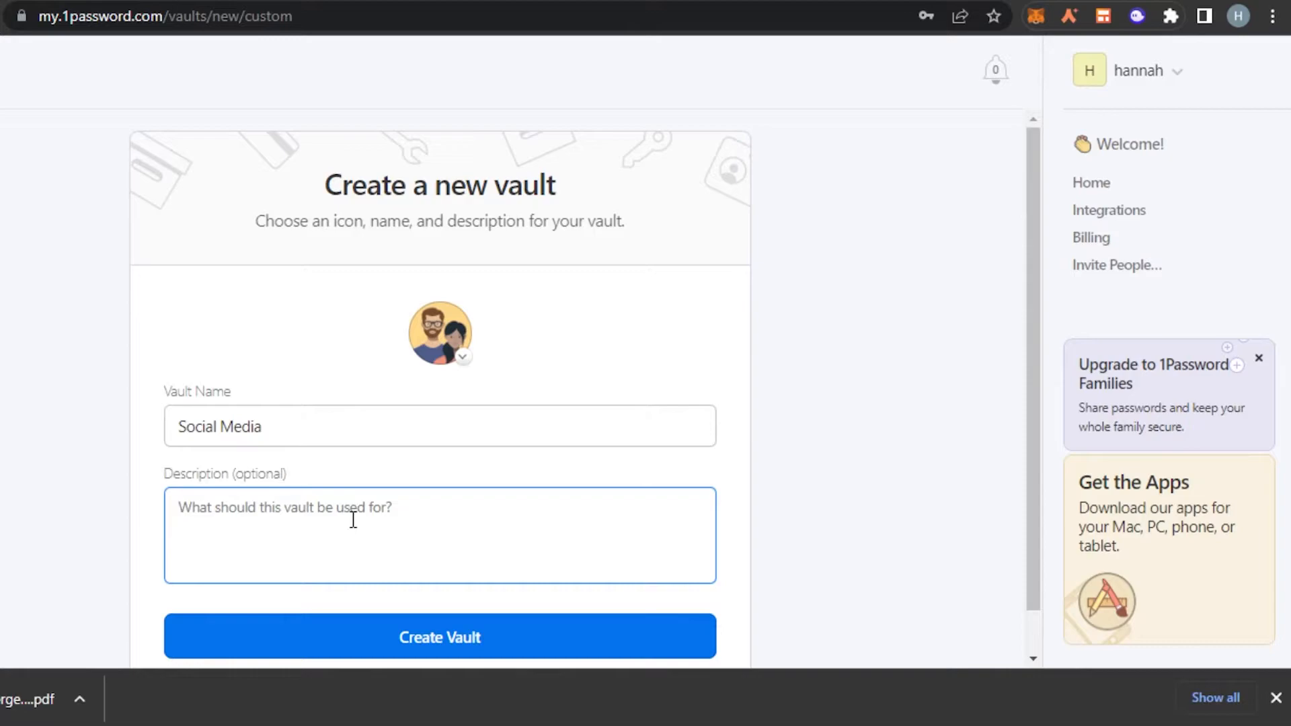
type("All my social account passwords are safe here")
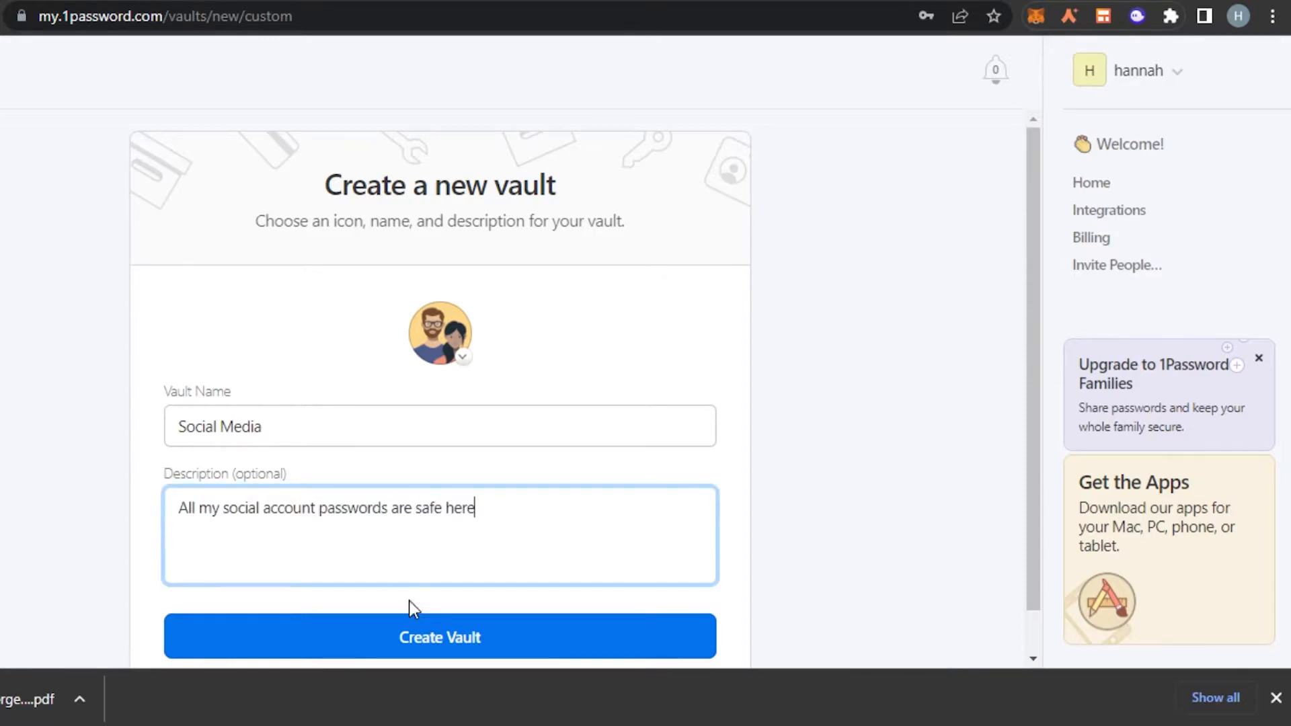
left_click(438, 636)
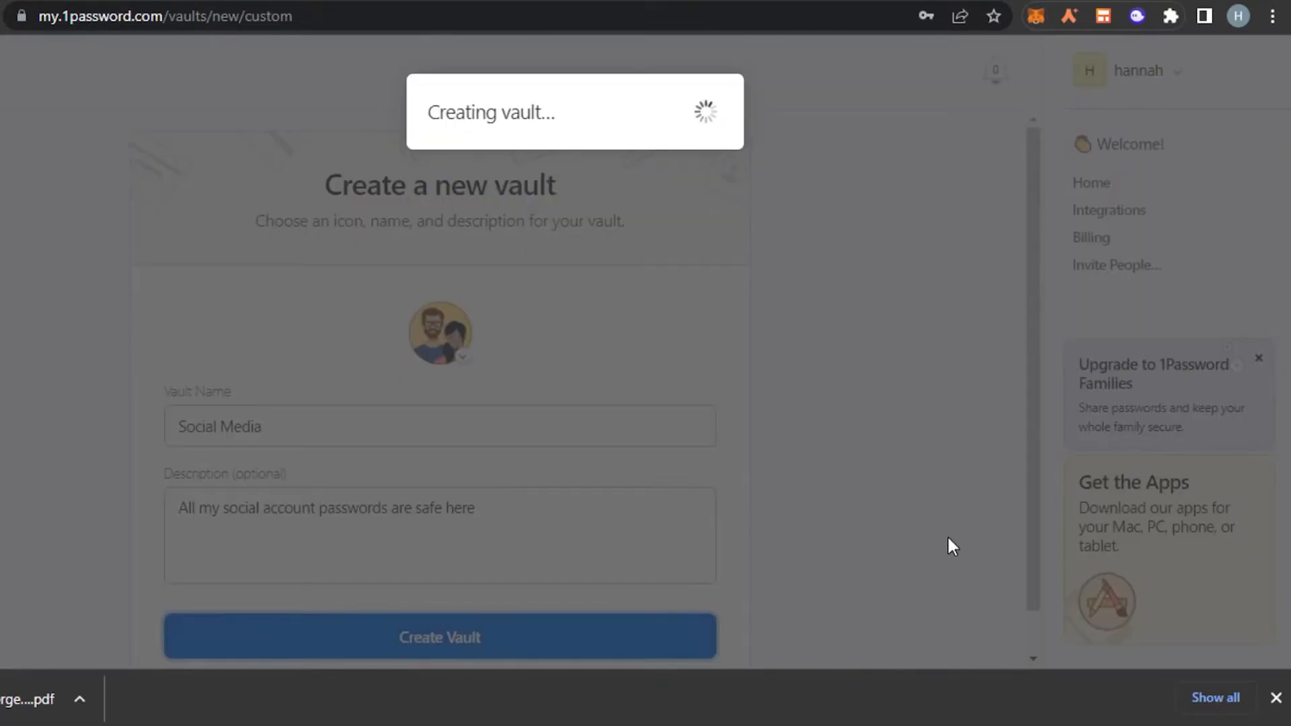
Review the Social Media vault details and its View Vault, Import Data and More Actions options.
left_click(438, 636)
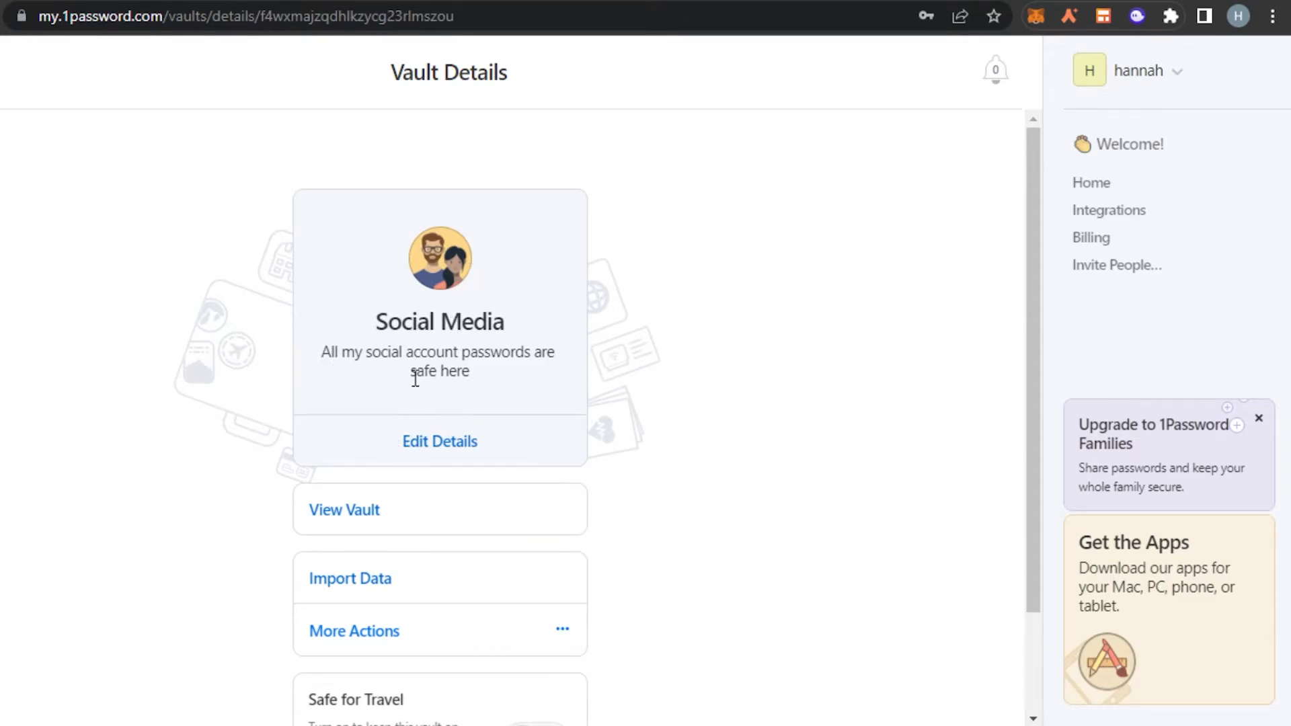
mouse_move(1036, 257)
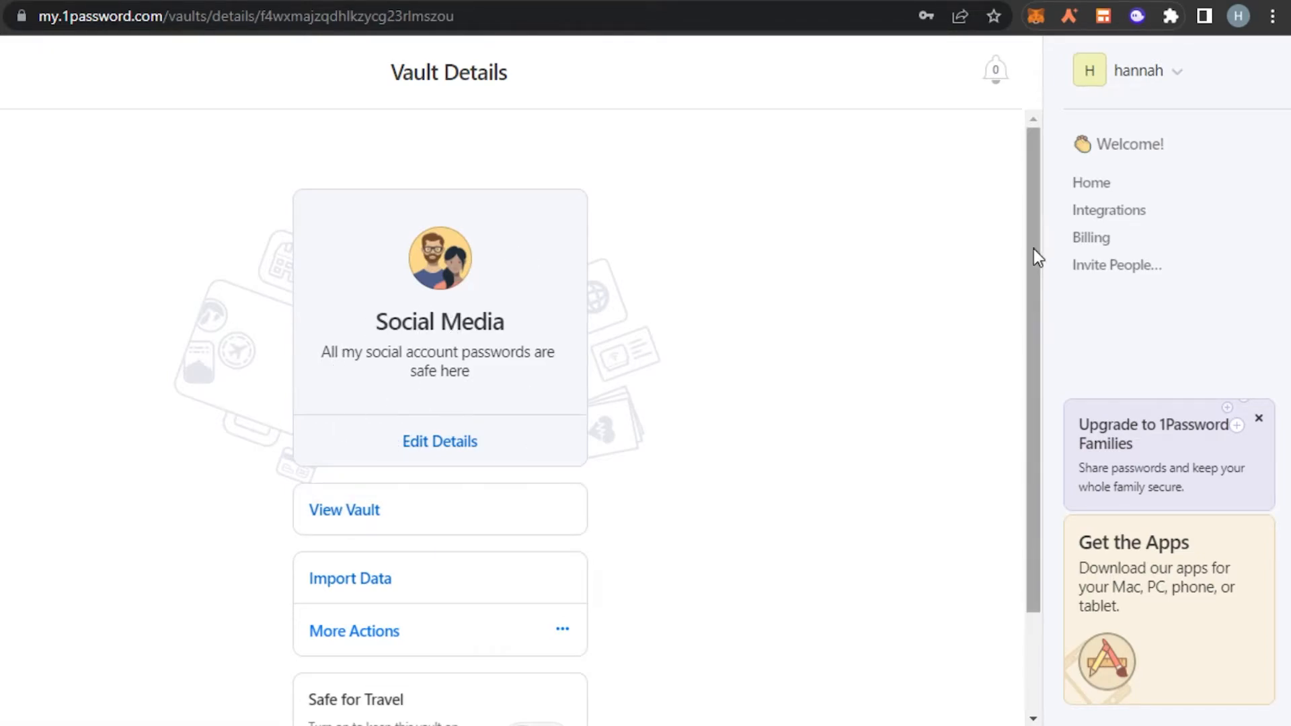
scroll("down", 3)
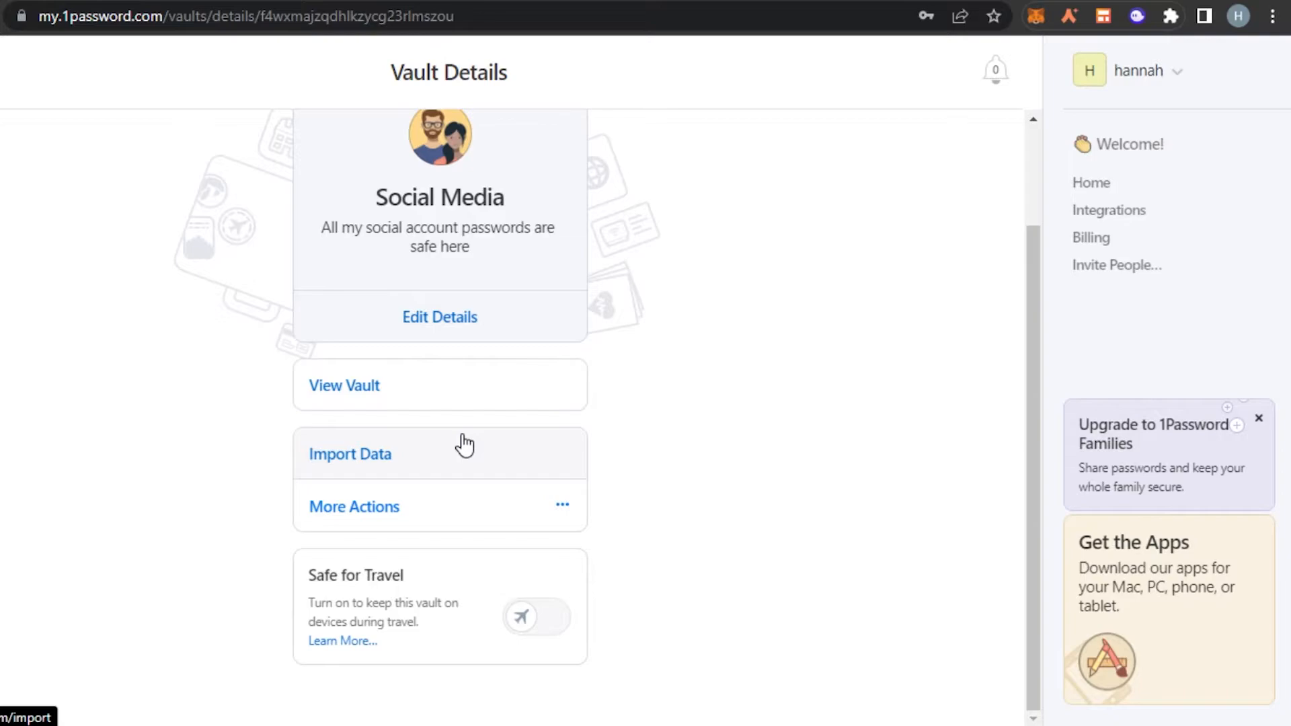
mouse_move(425, 486)
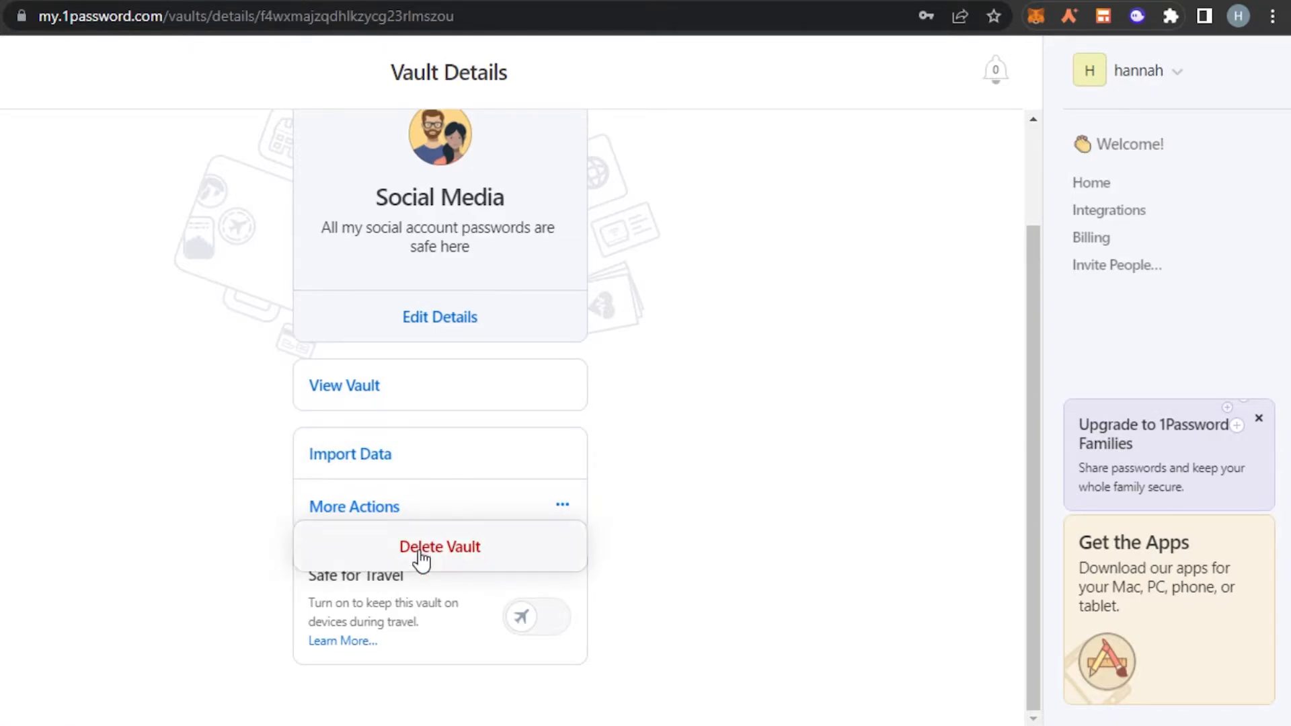
View the empty Social Media vault's item list.
left_click(343, 385)
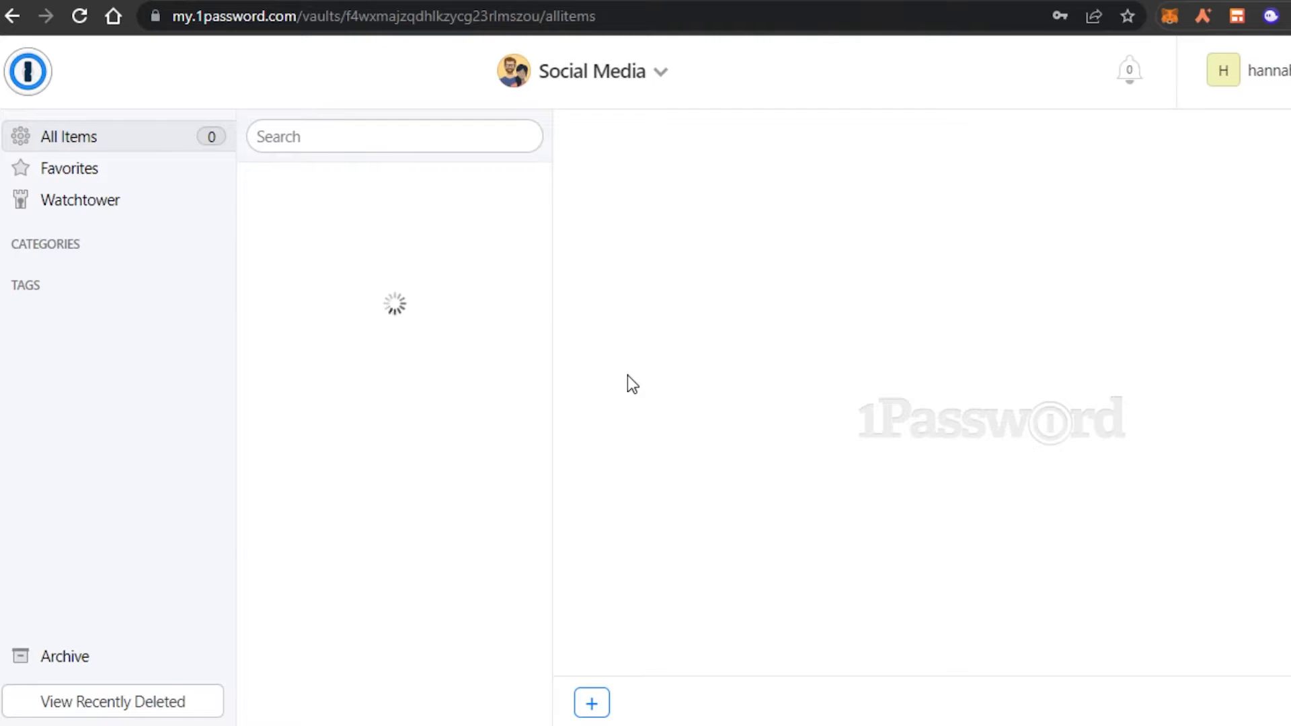
mouse_move(534, 90)
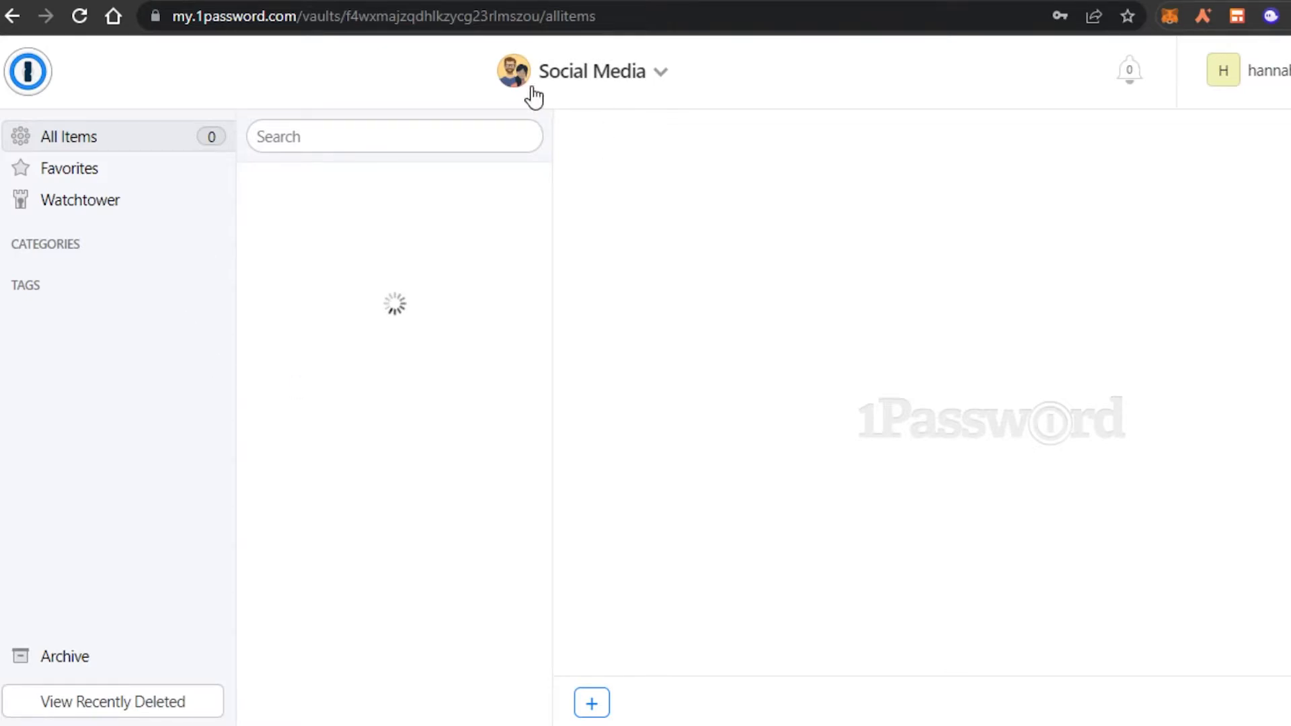
mouse_move(86, 156)
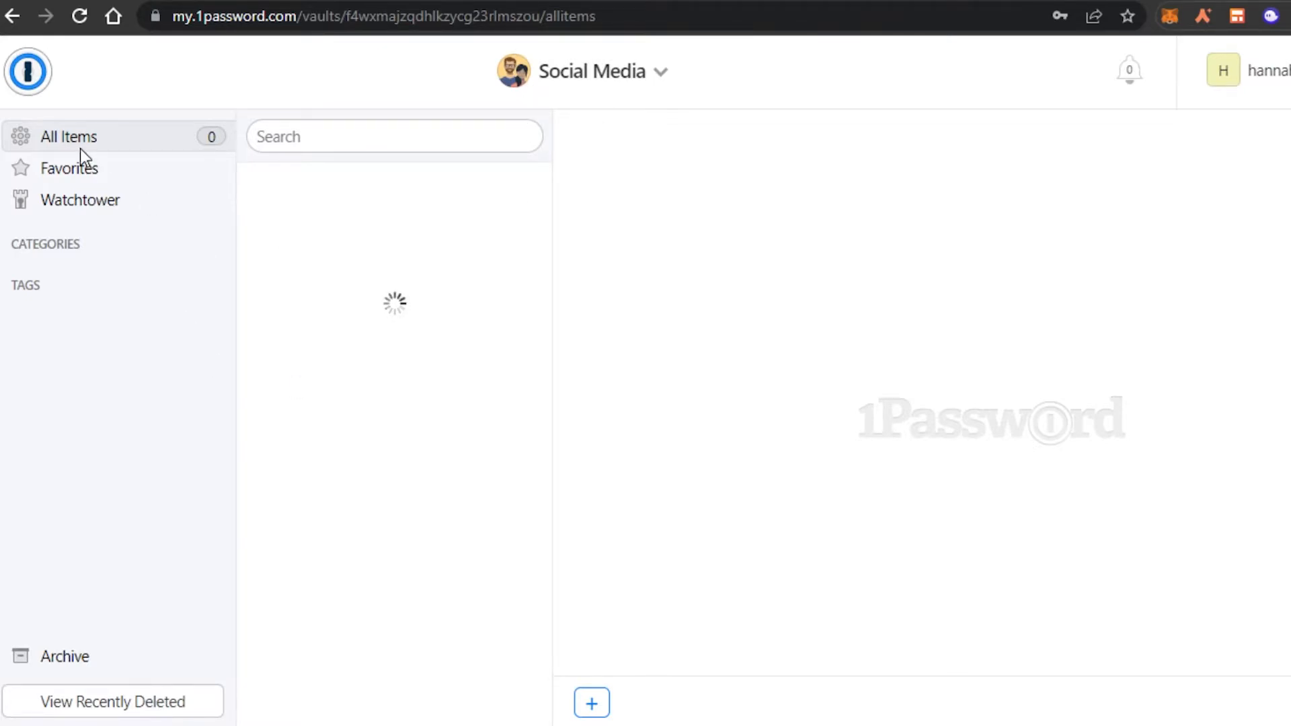
mouse_move(795, 472)
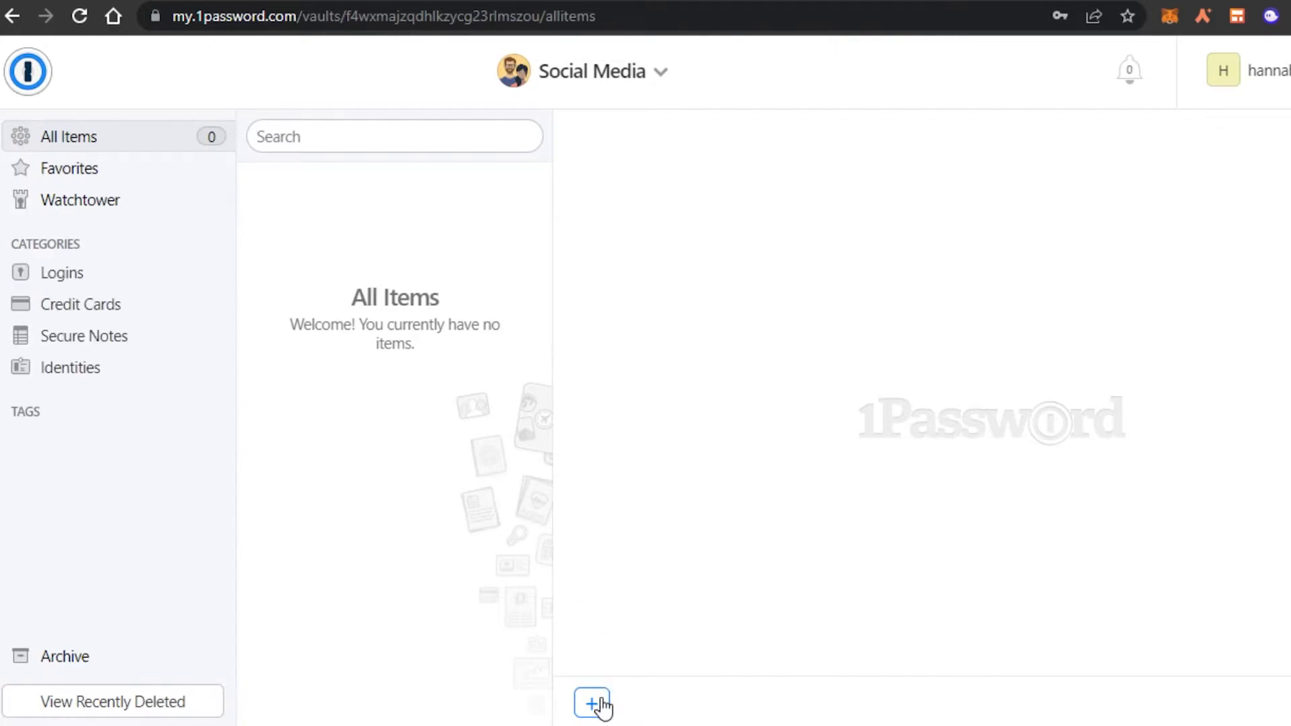
Browse the full list of item types available for a new Social Media vault item.
left_click(591, 704)
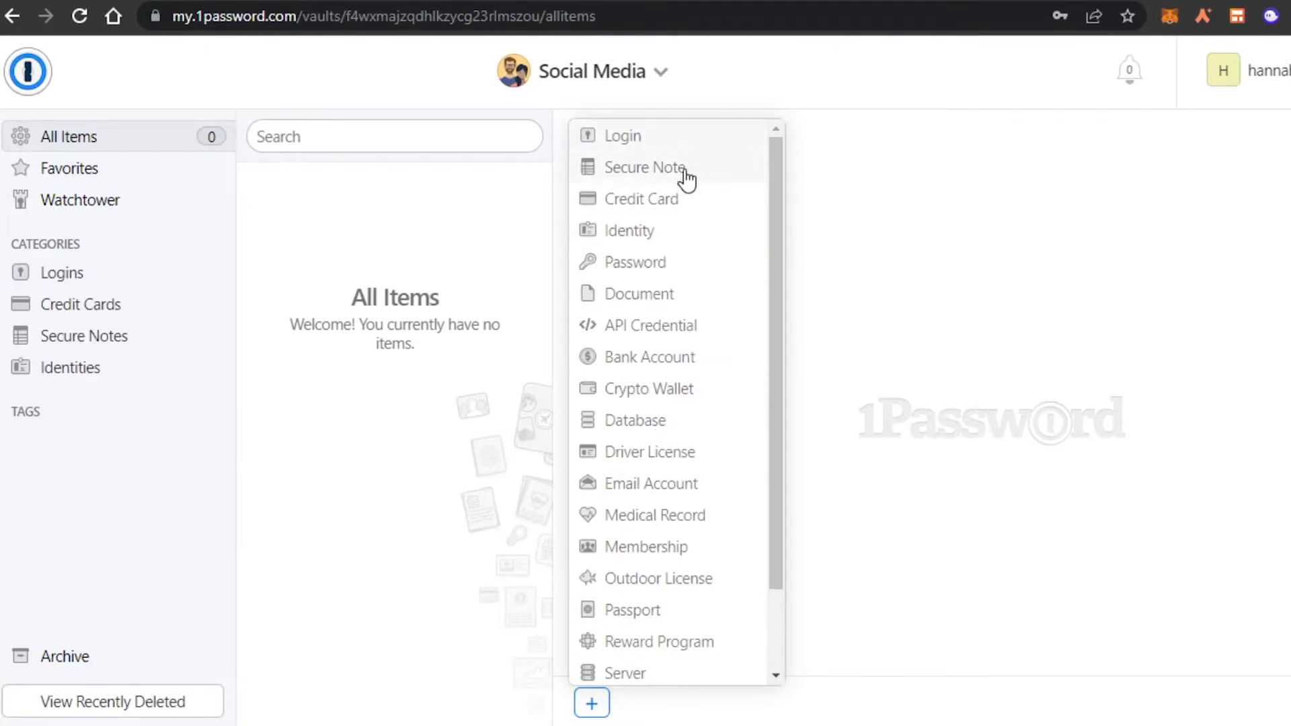
mouse_move(765, 241)
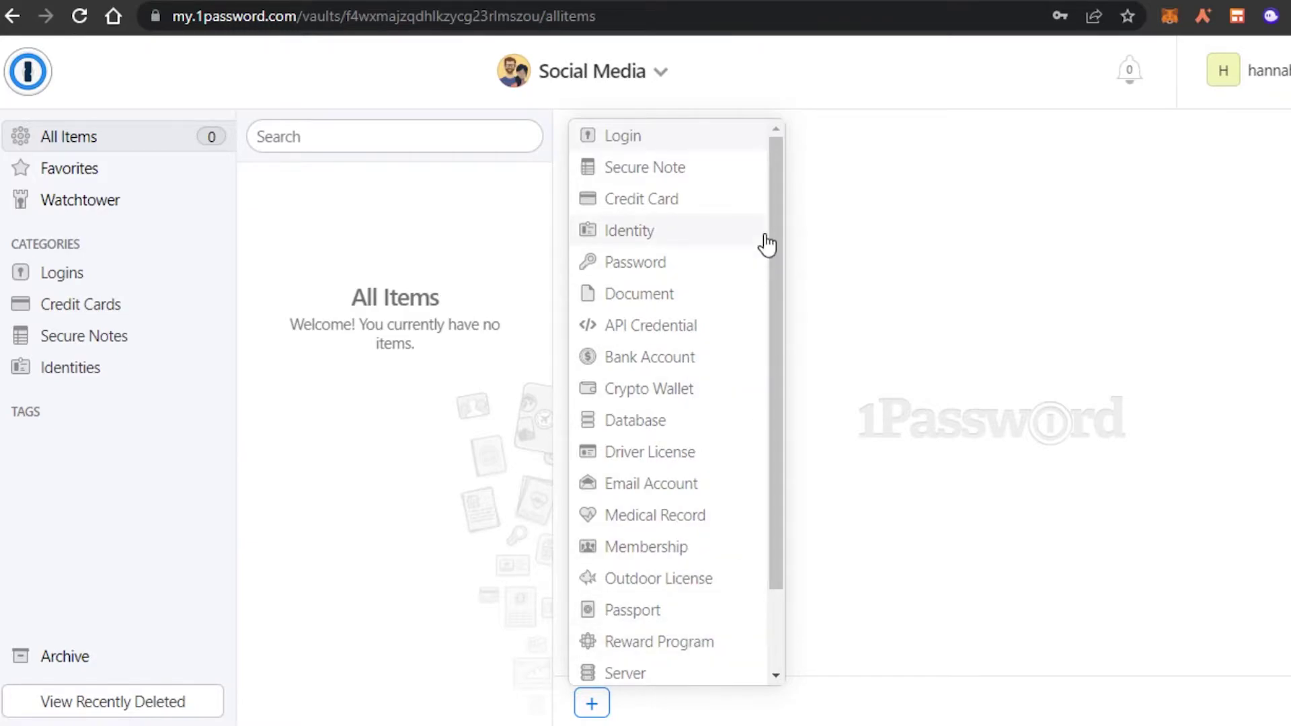
mouse_move(666, 147)
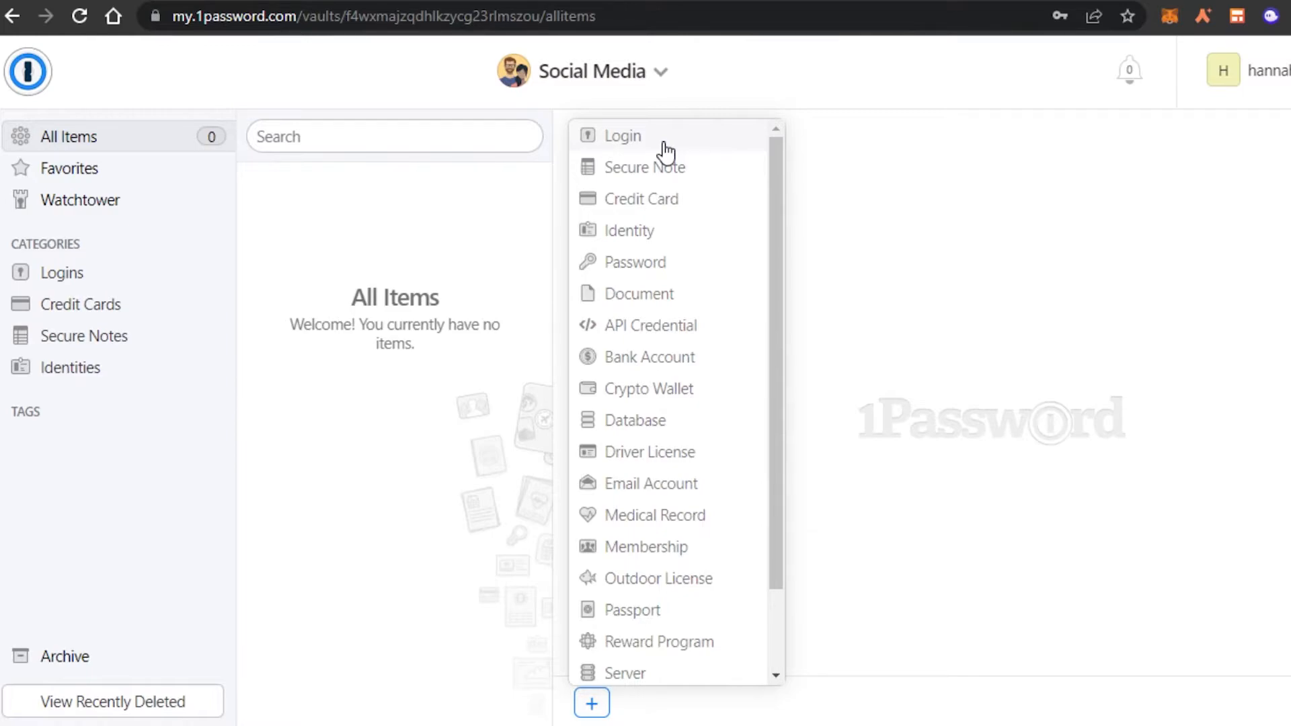
mouse_move(663, 206)
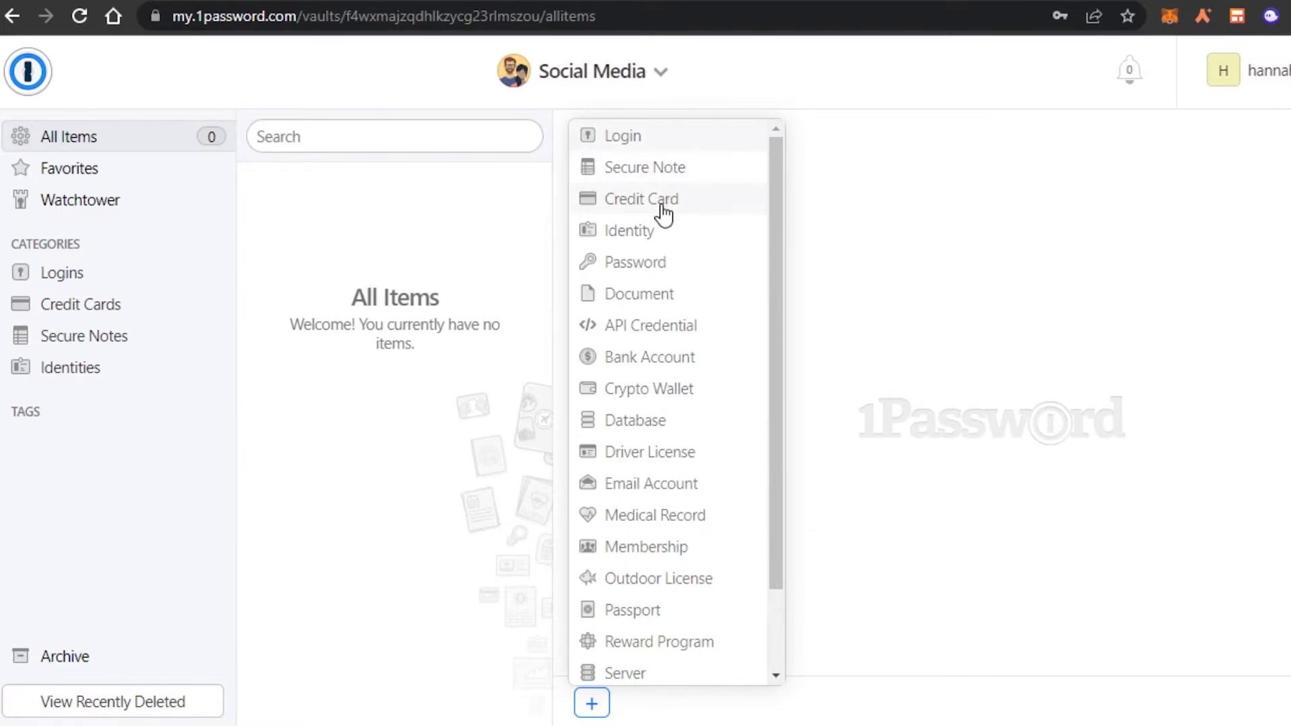
mouse_move(638, 268)
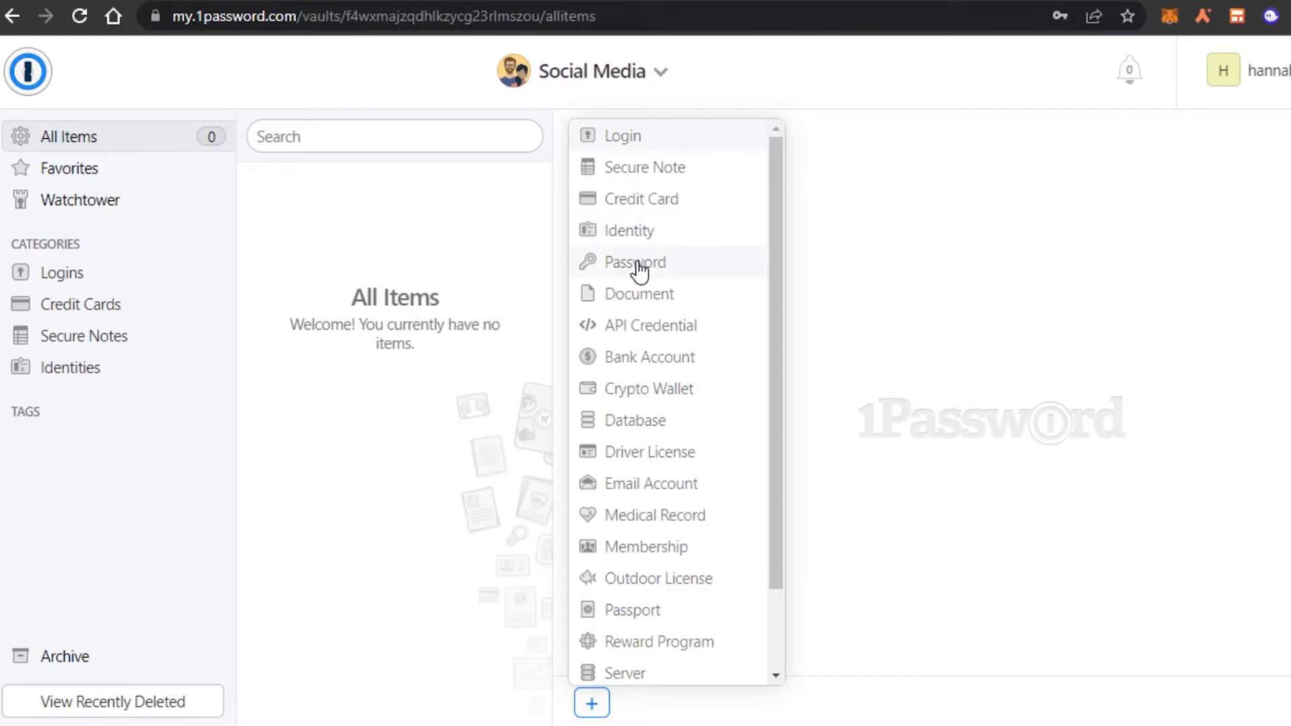
mouse_move(643, 357)
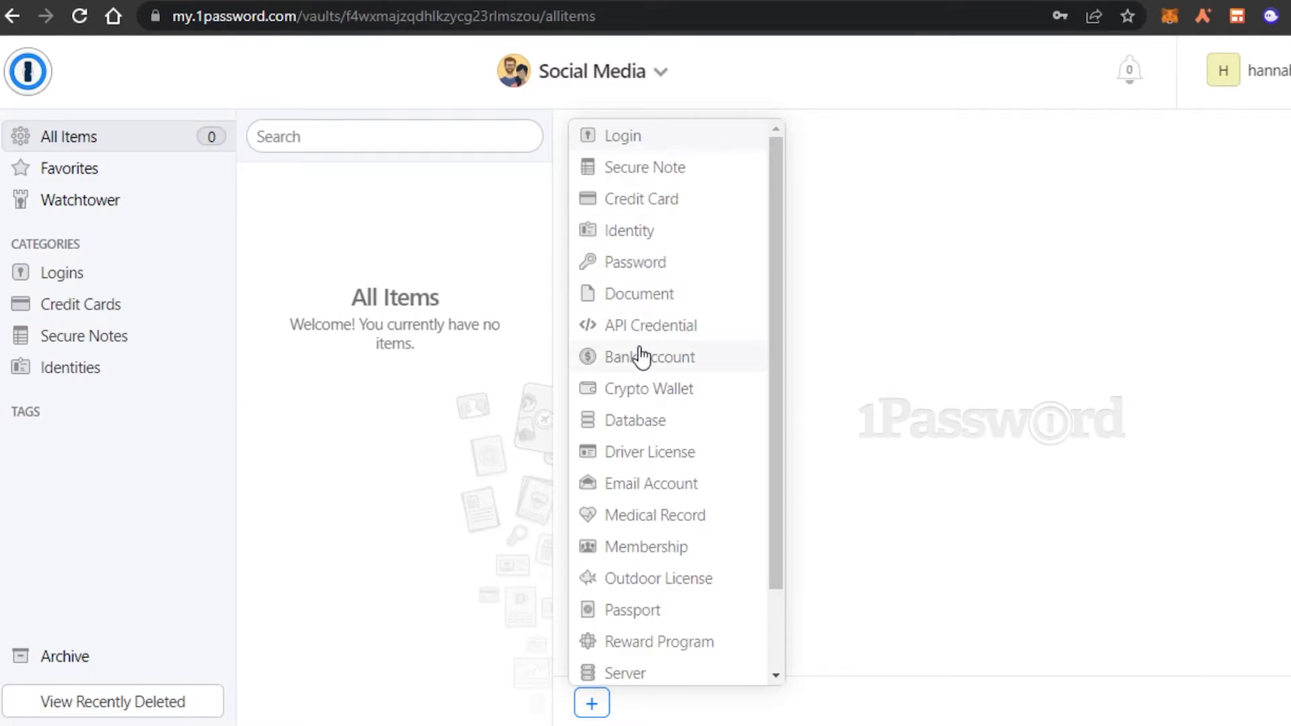
mouse_move(631, 484)
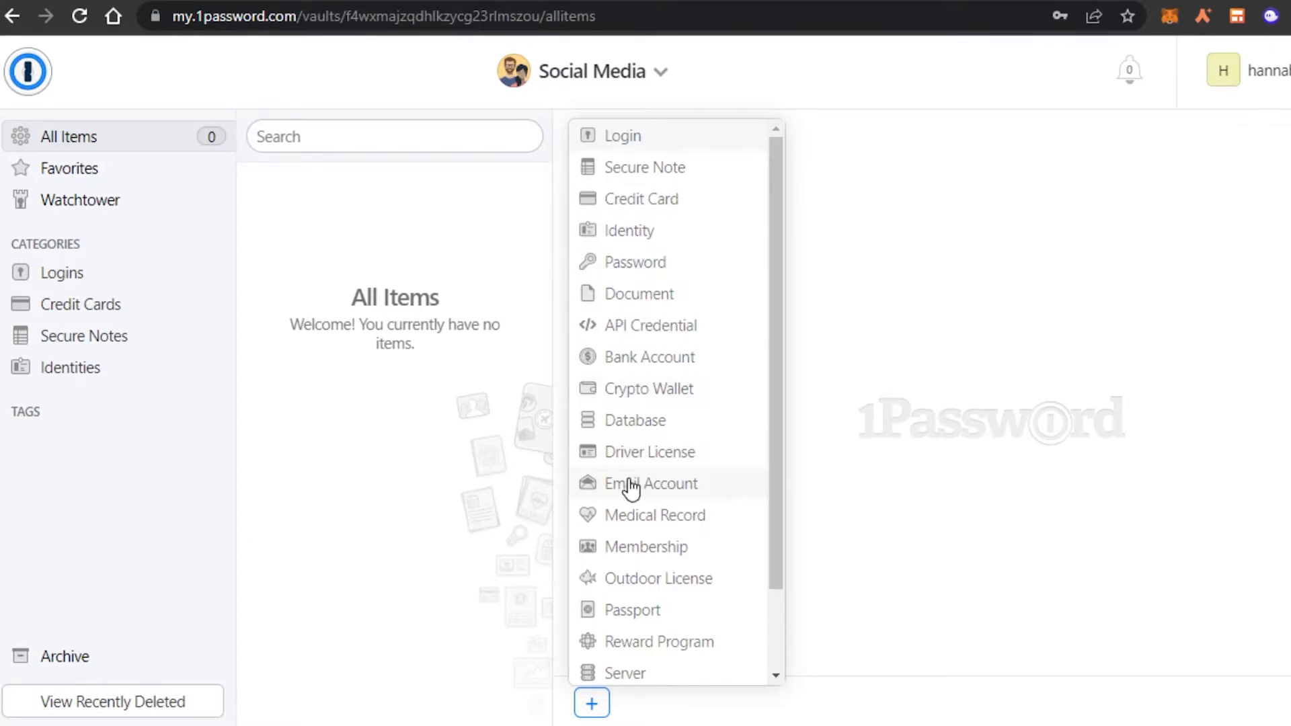
mouse_move(623, 529)
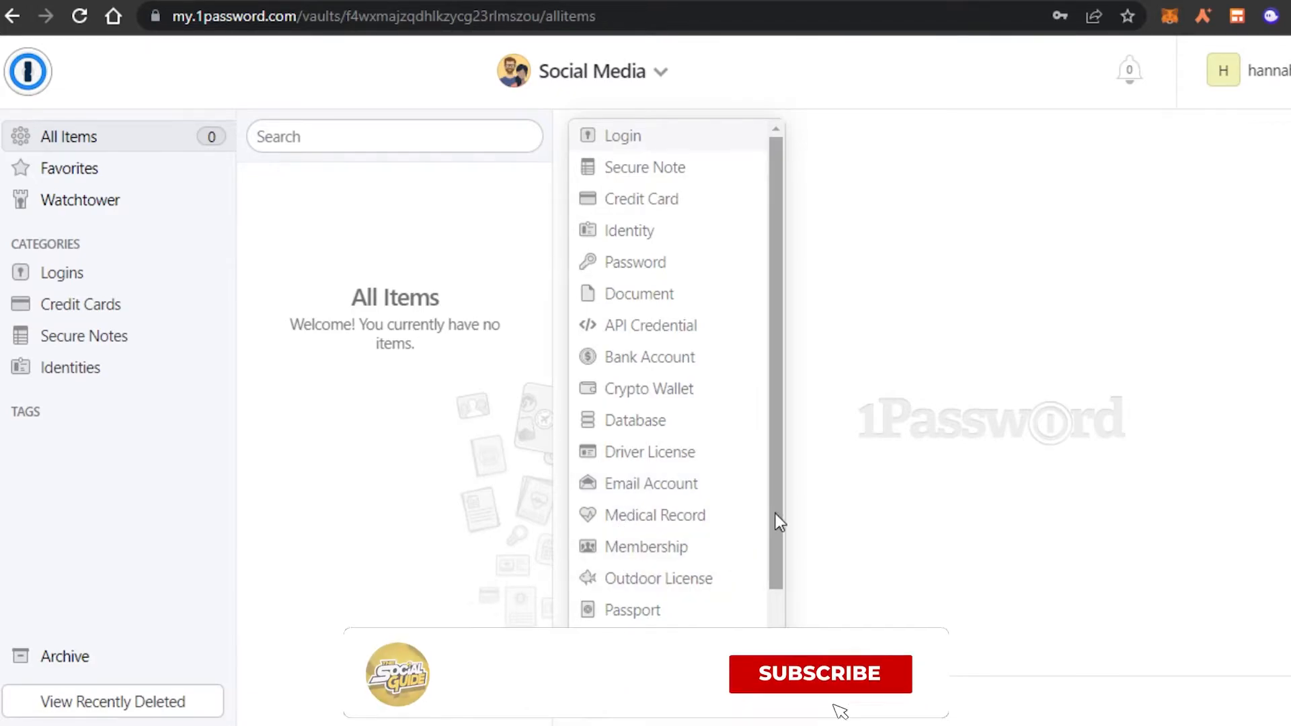
scroll("down", 3)
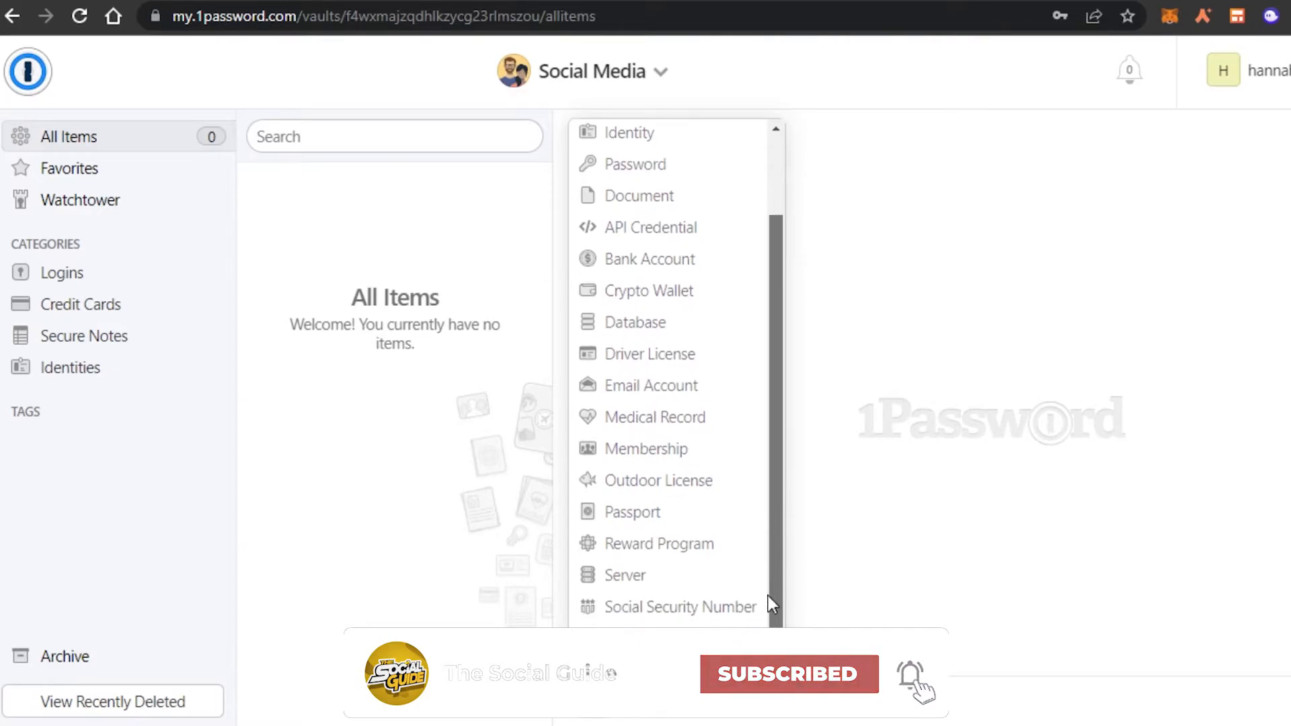
scroll("down", 3)
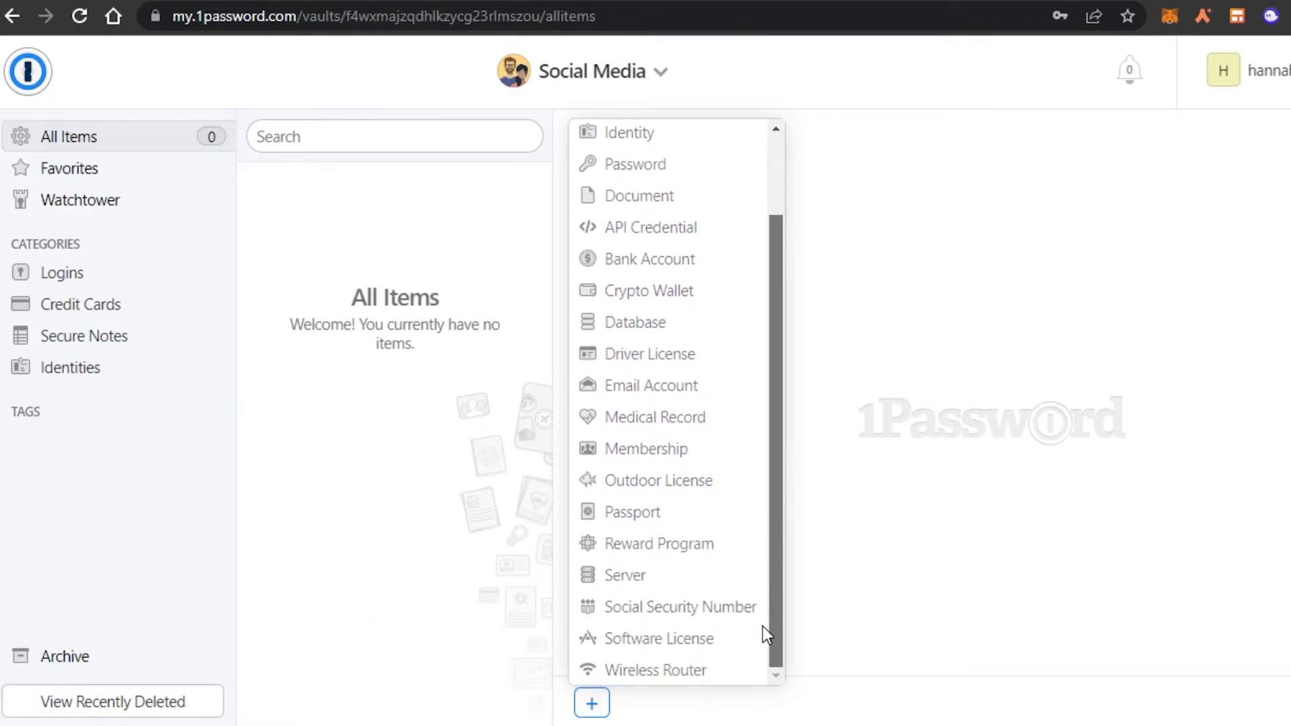
scroll("up", 3)
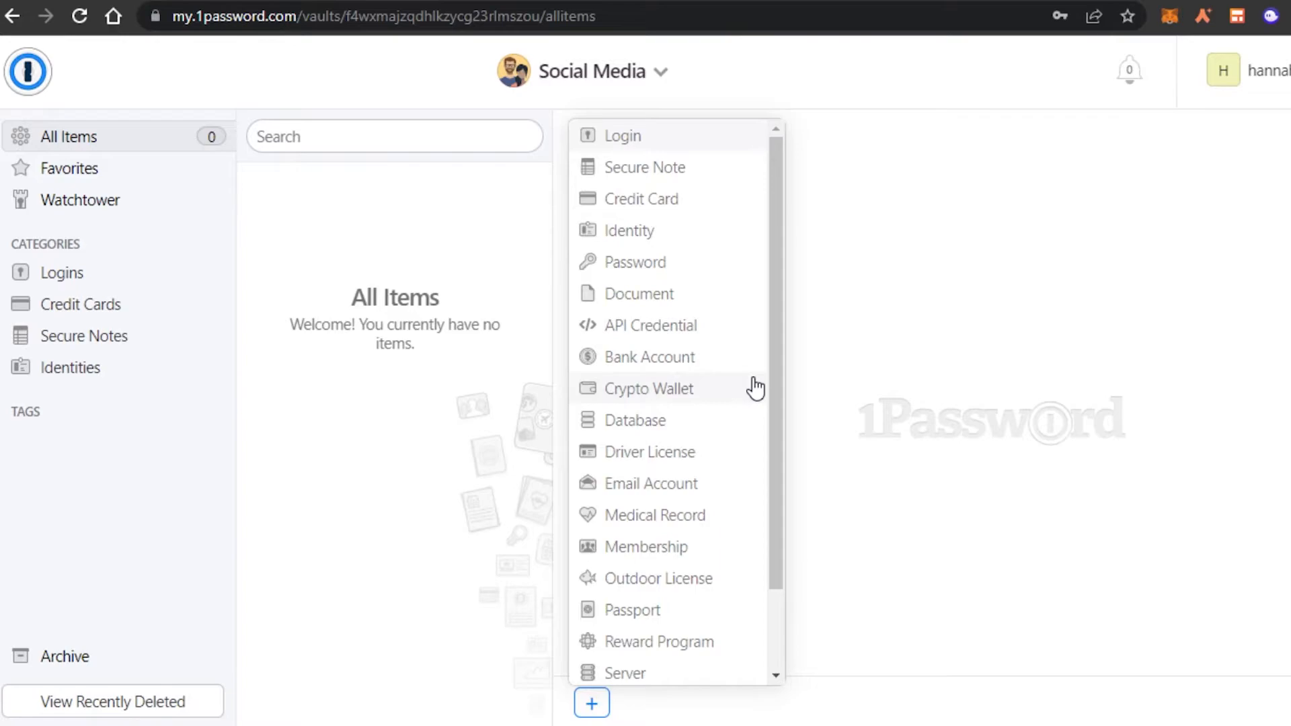
mouse_move(668, 206)
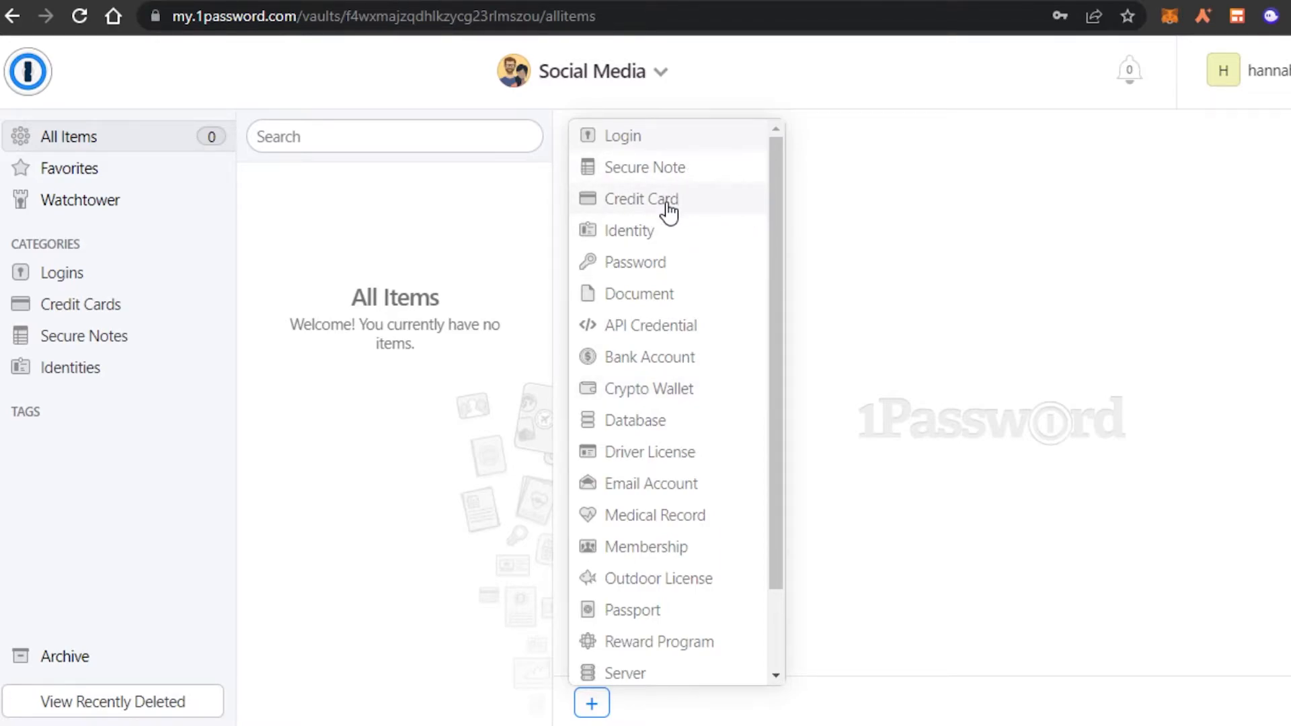
left_click(636, 262)
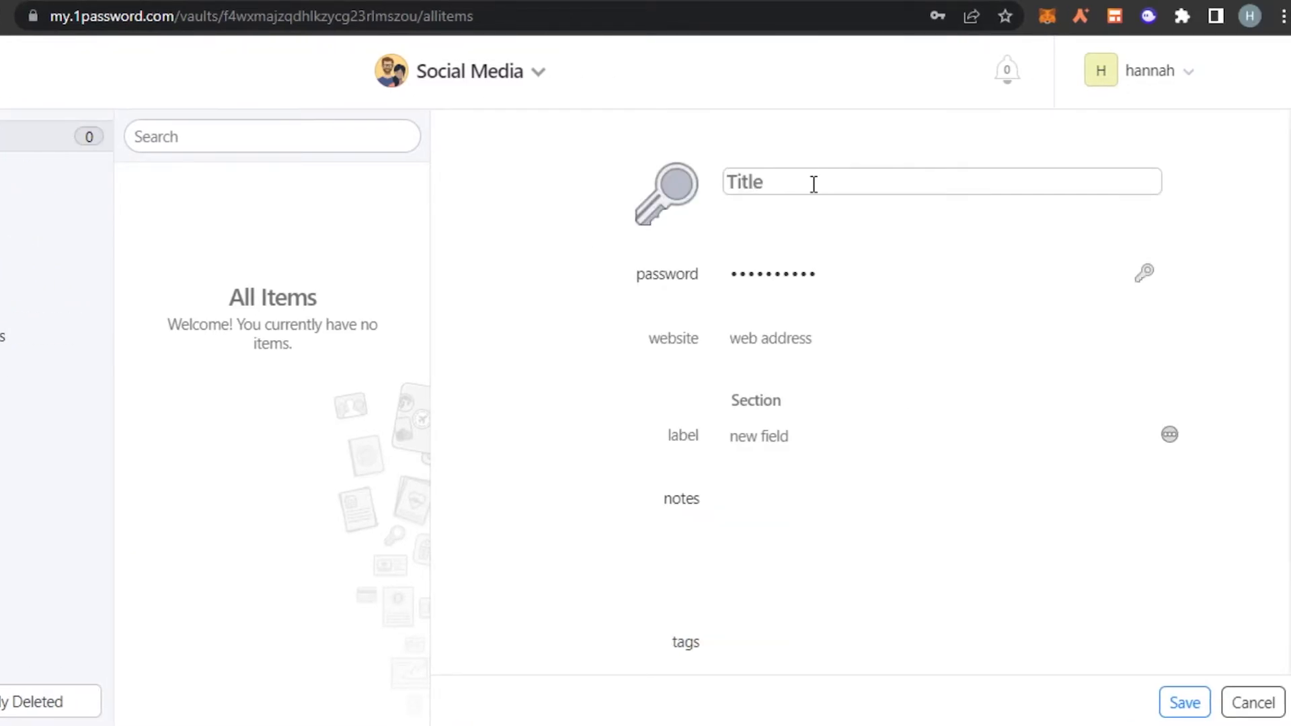
type("Facebook")
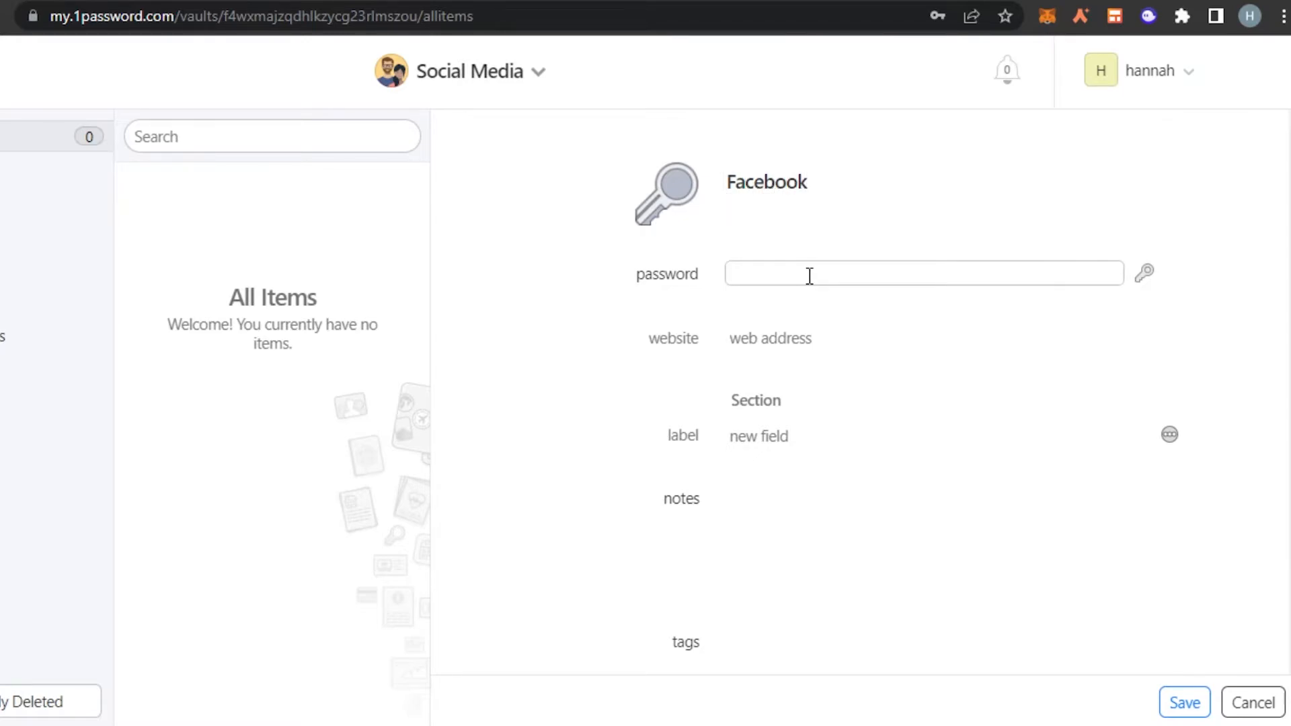
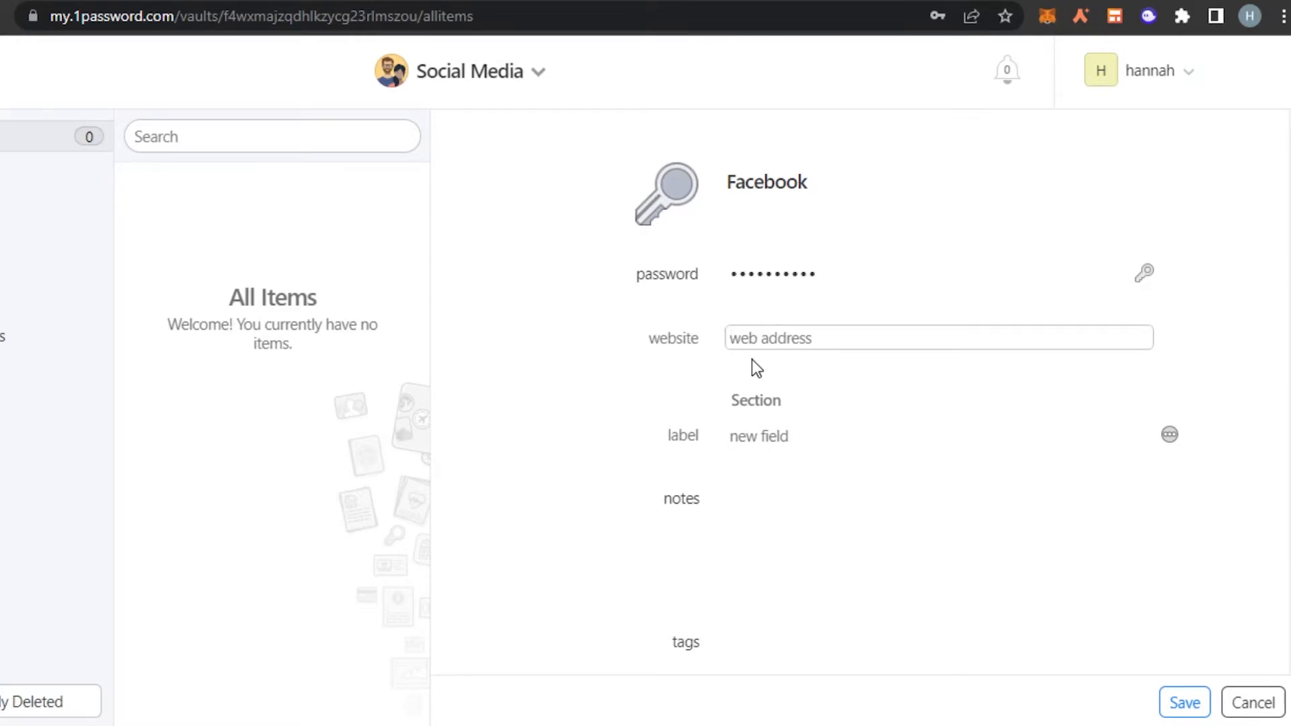
left_click(937, 337)
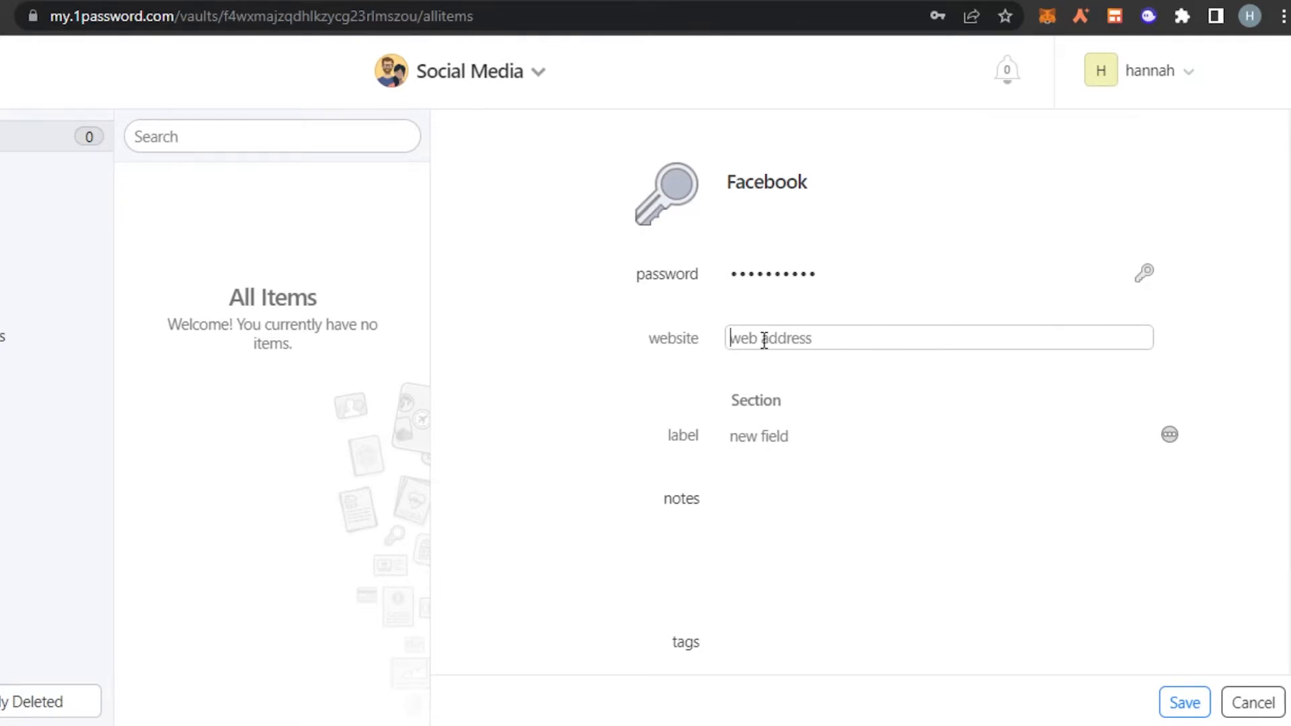
mouse_move(703, 514)
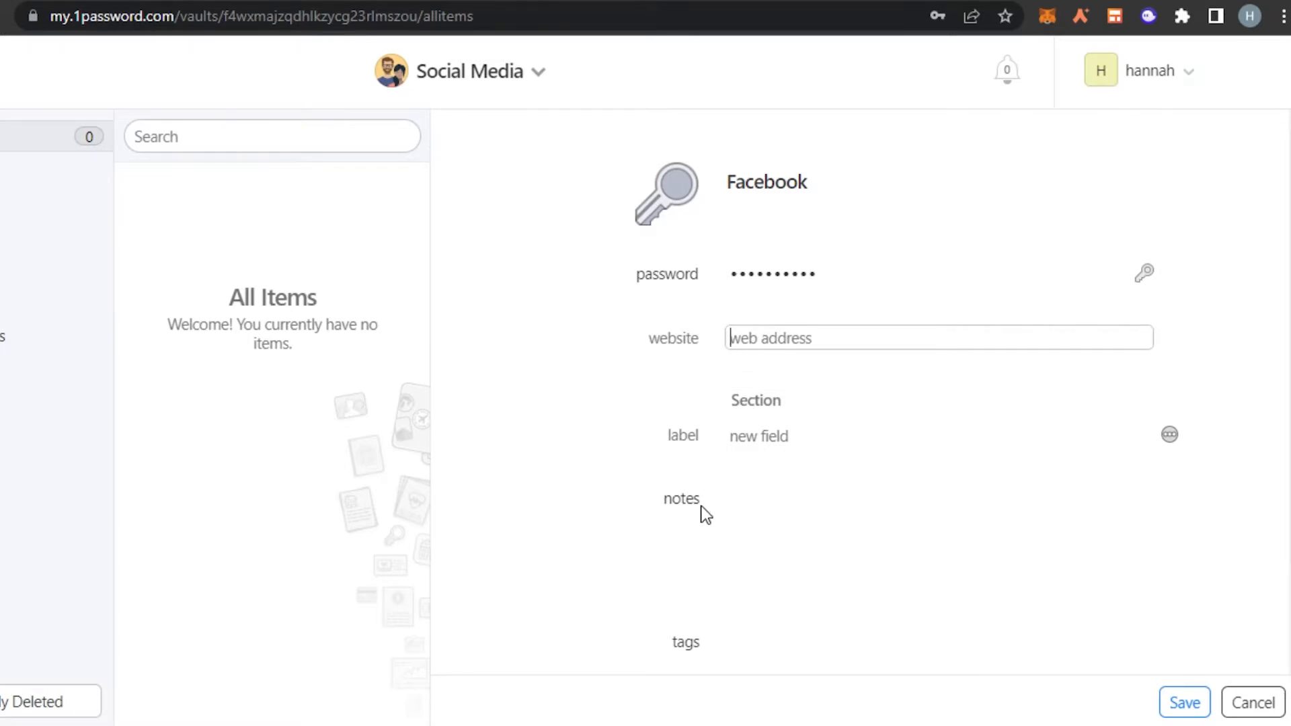
mouse_move(1245, 443)
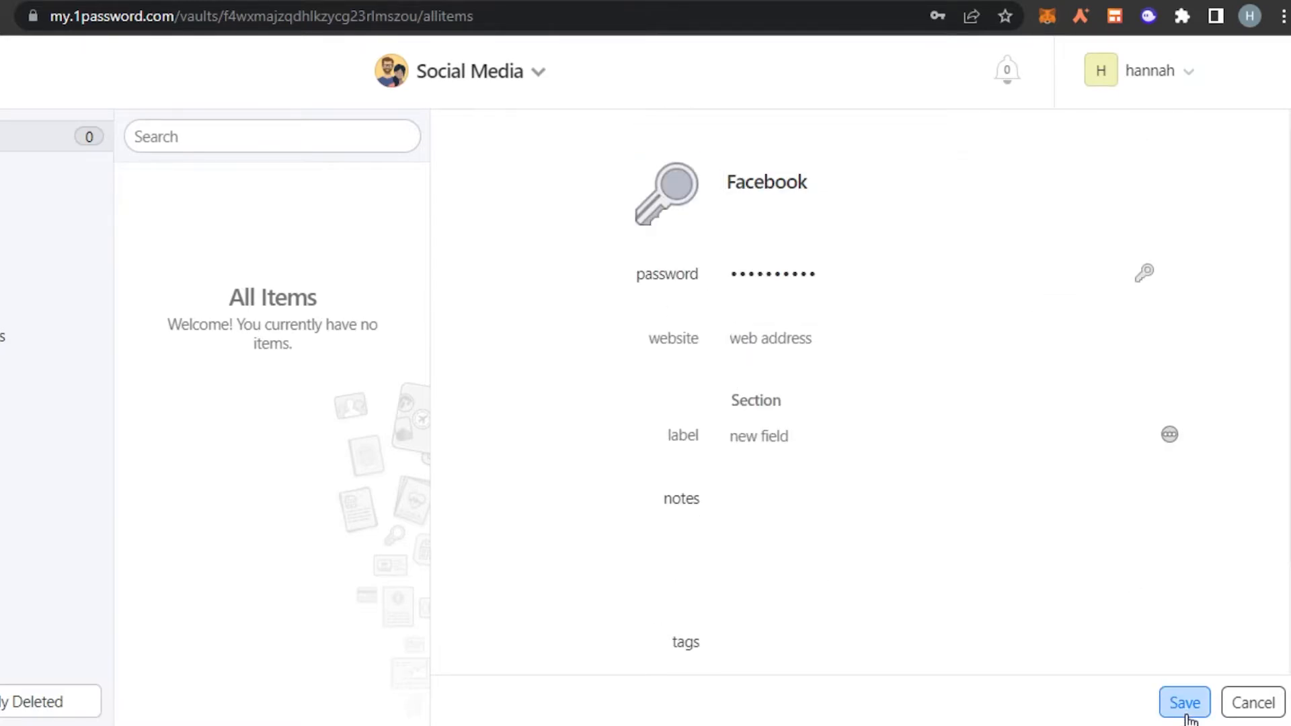
left_click(1184, 702)
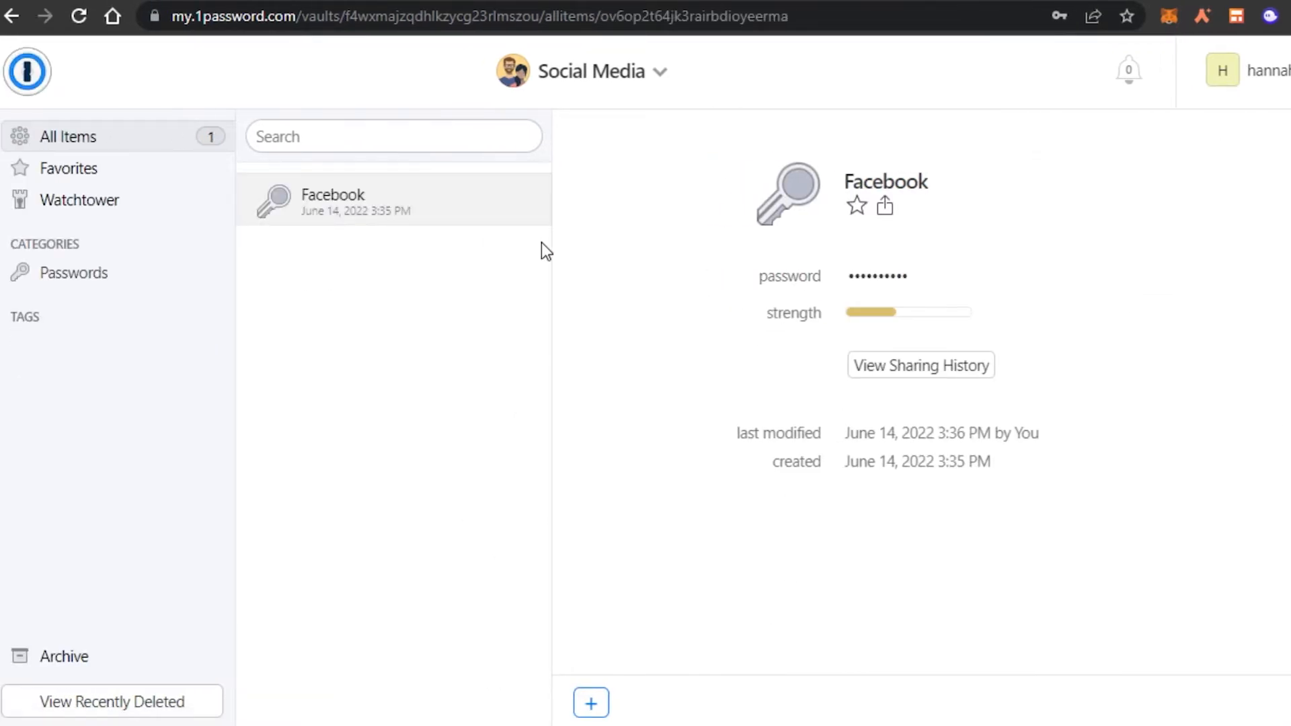
mouse_move(292, 225)
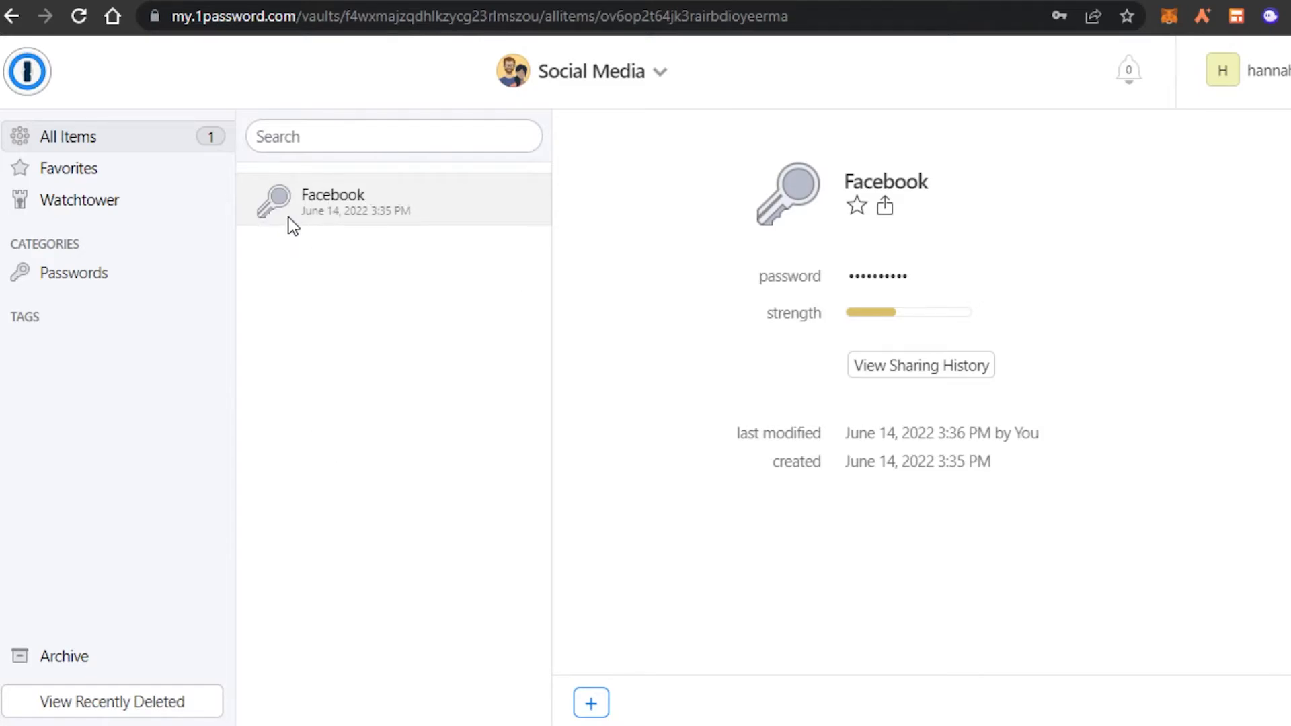
mouse_move(590, 704)
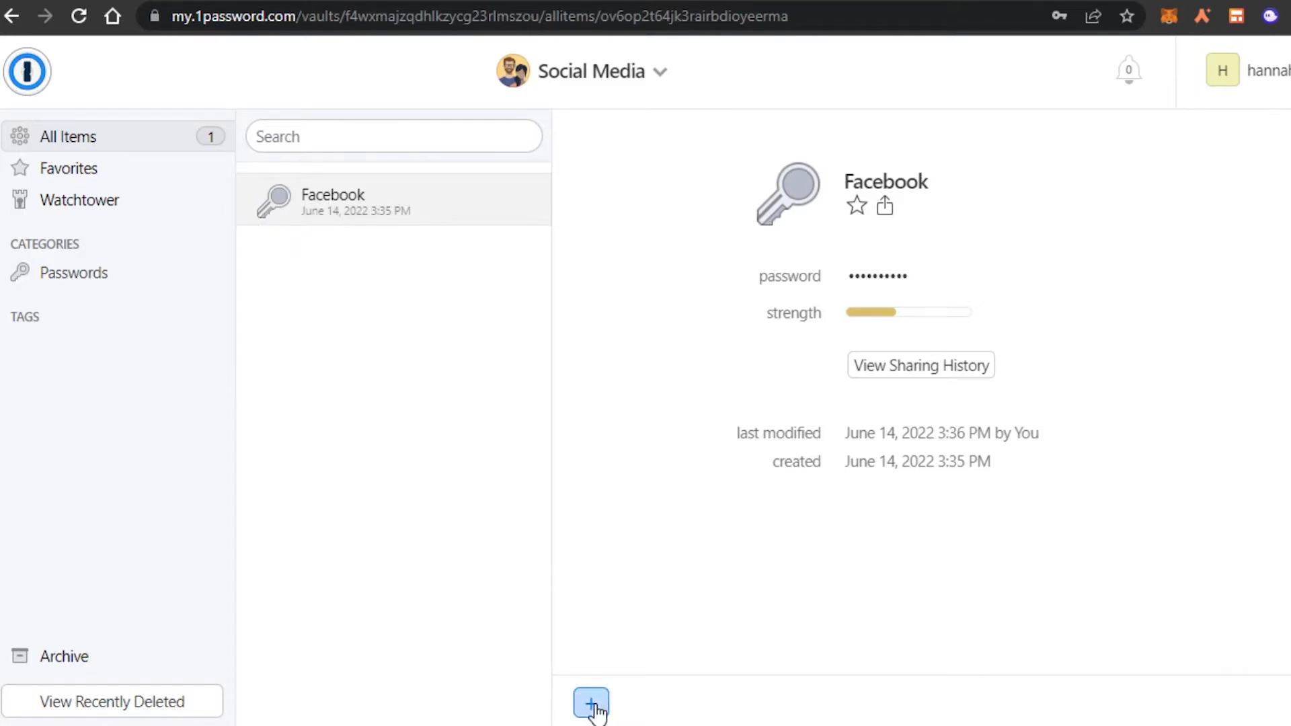
Draft a new Youtube login item with username TSG.
left_click(591, 704)
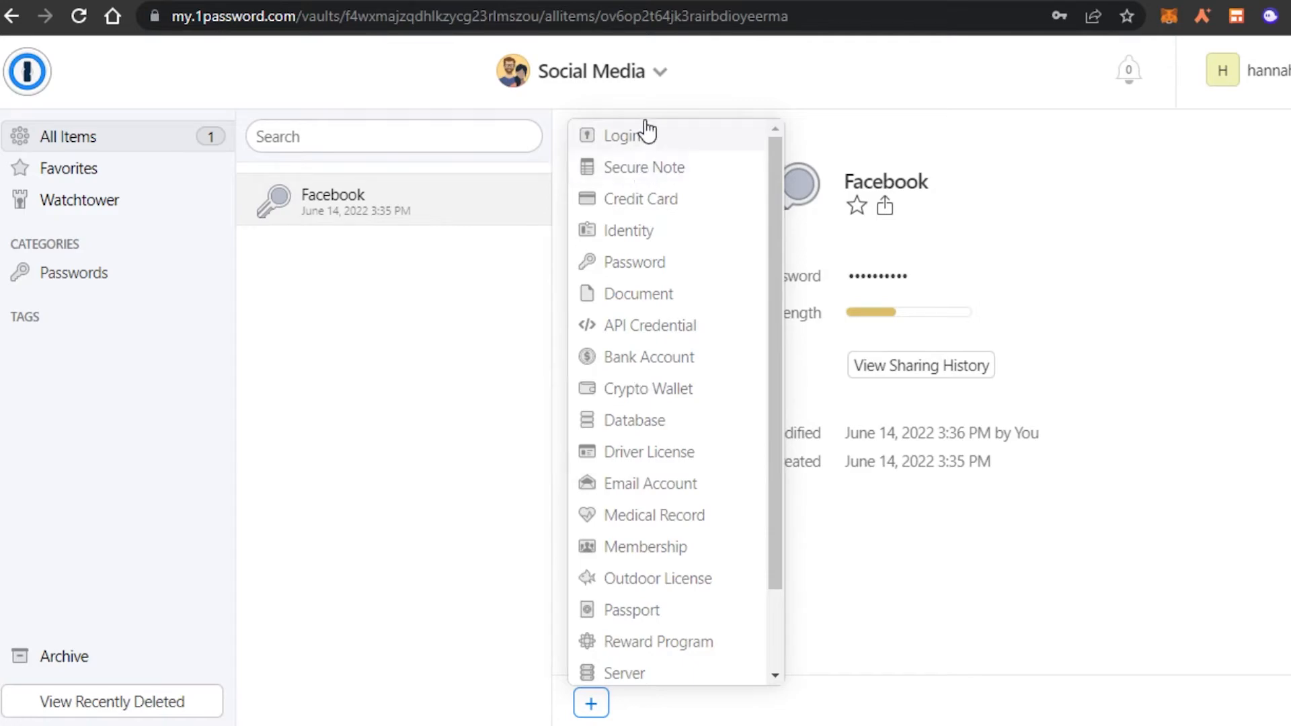
left_click(623, 134)
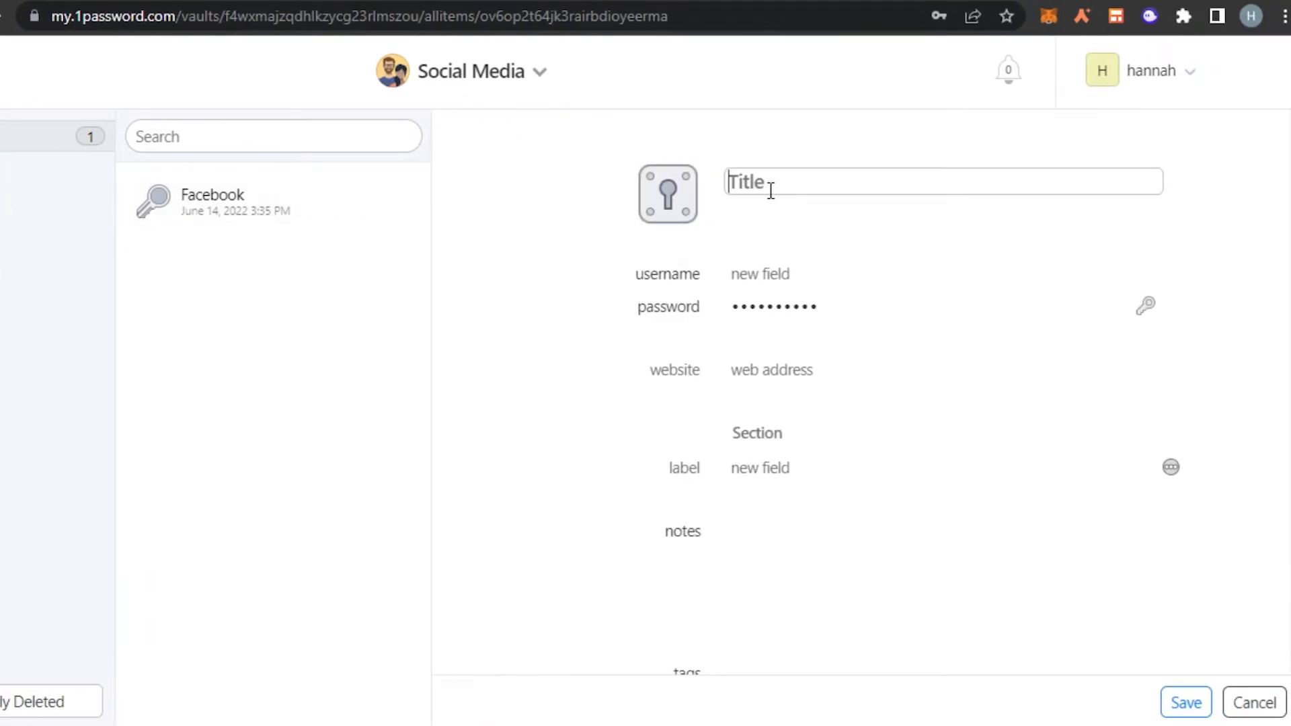
type("Yout")
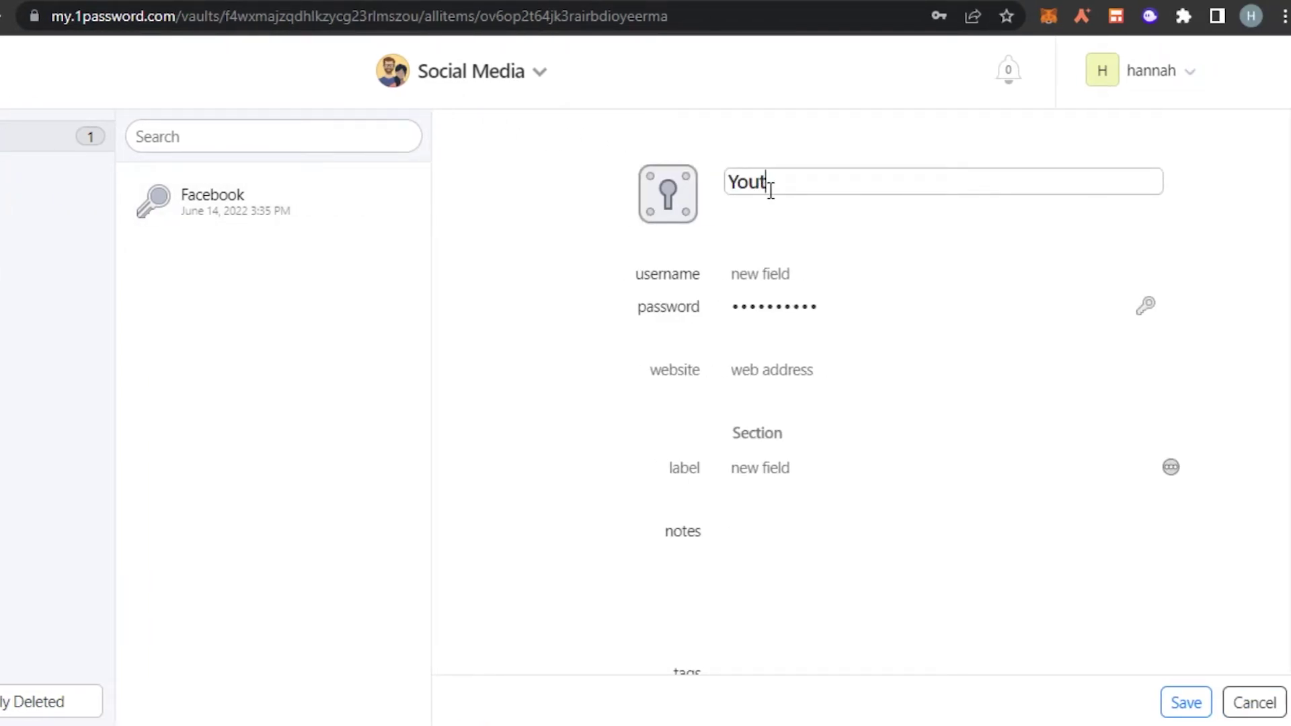
type("ube")
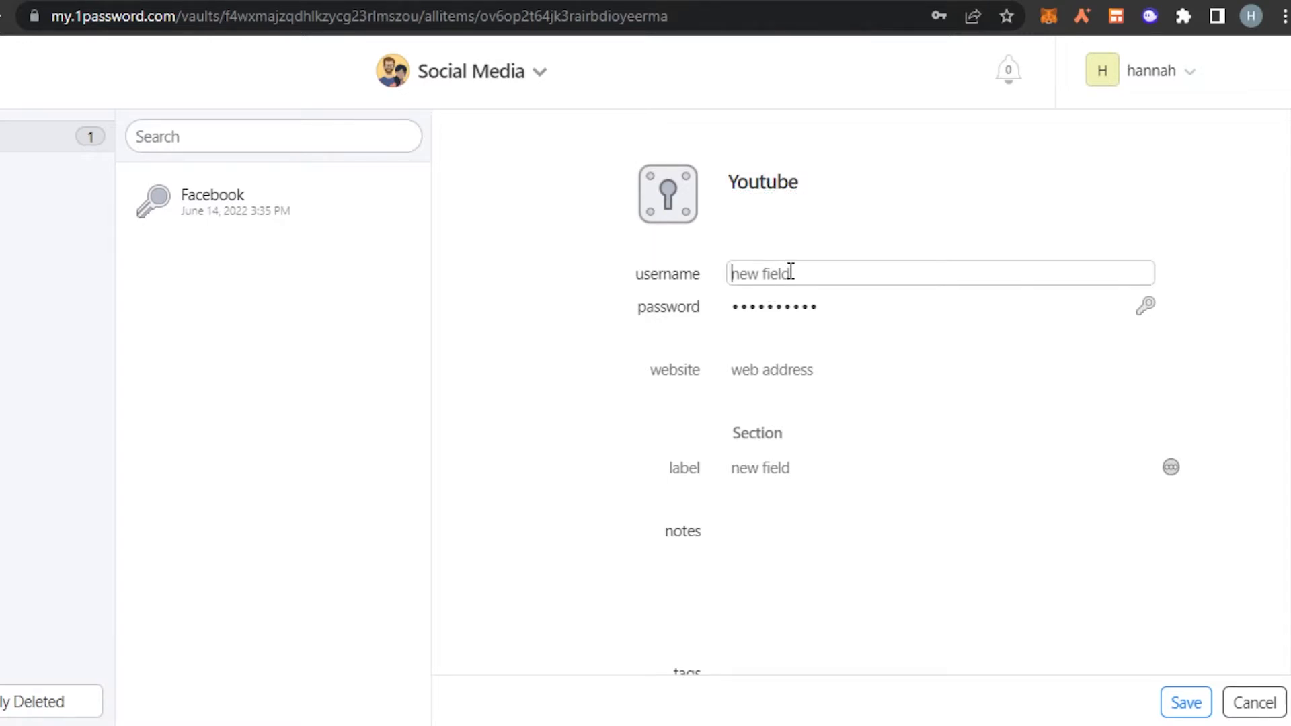
type("TSG")
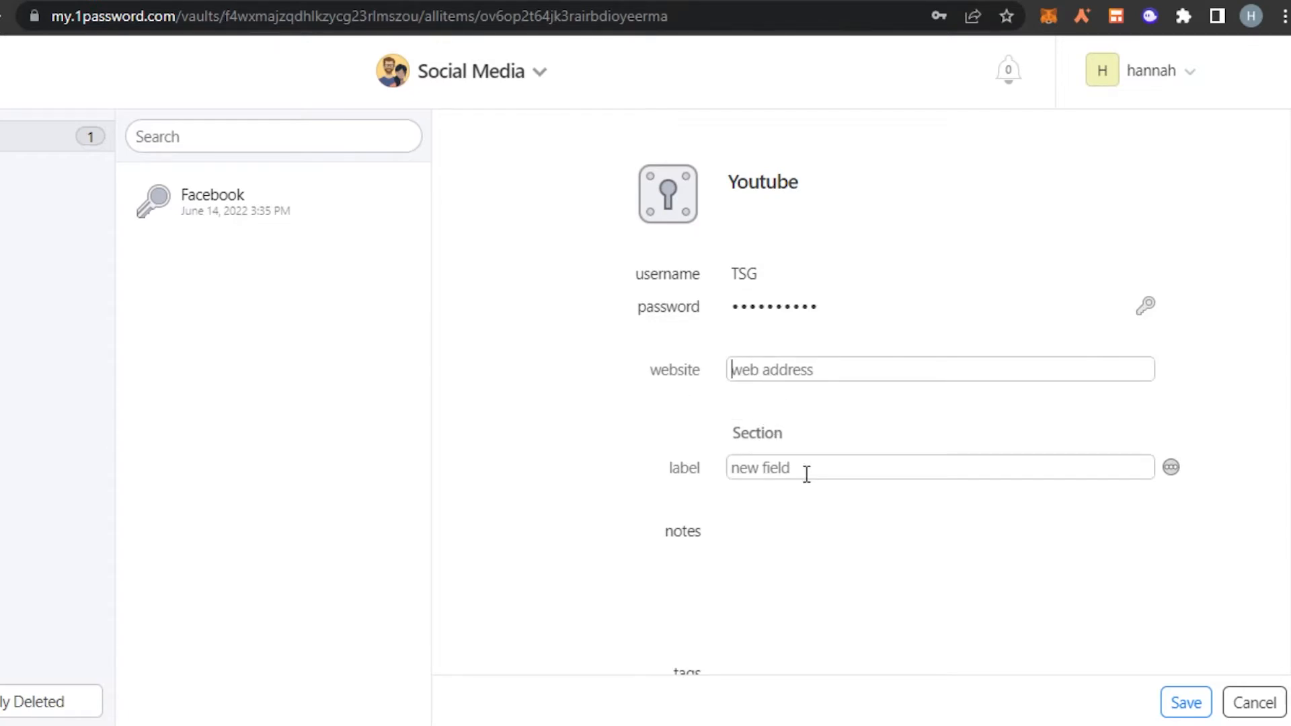
Make the custom section field a password, fill it in and save the Youtube login.
left_click(1169, 468)
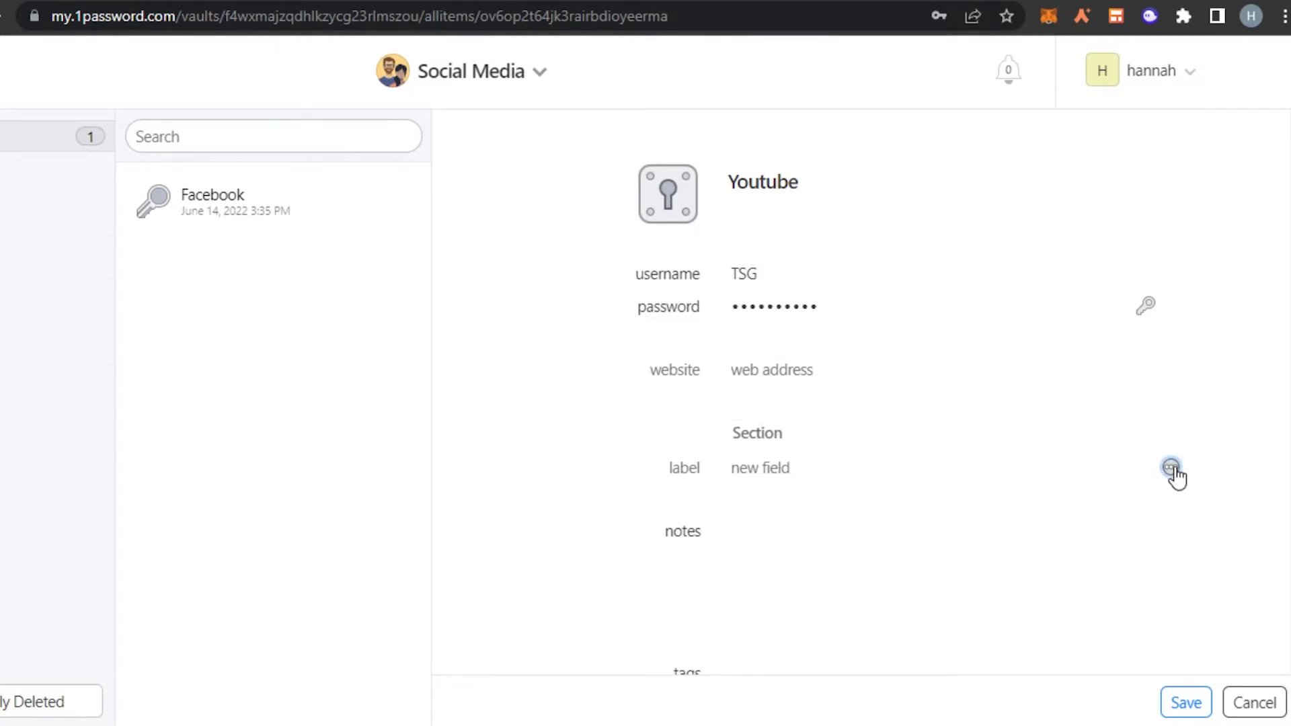
left_click(1169, 468)
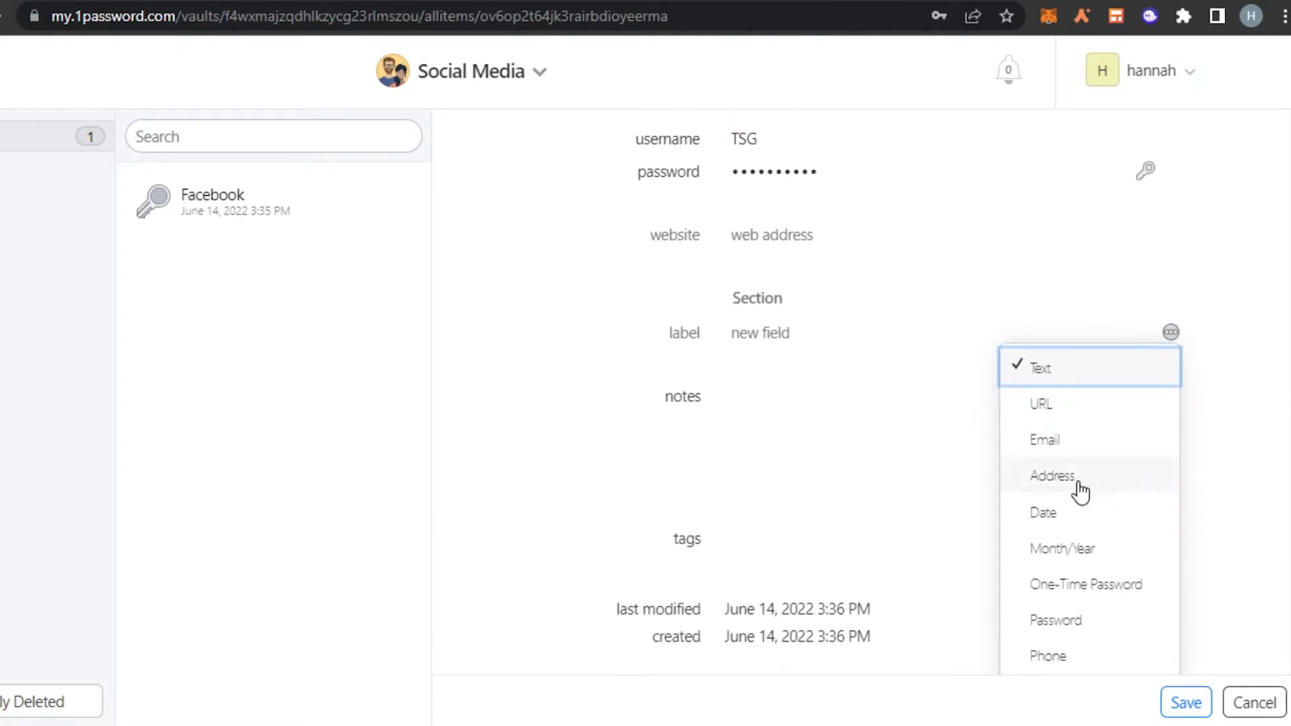
mouse_move(1055, 594)
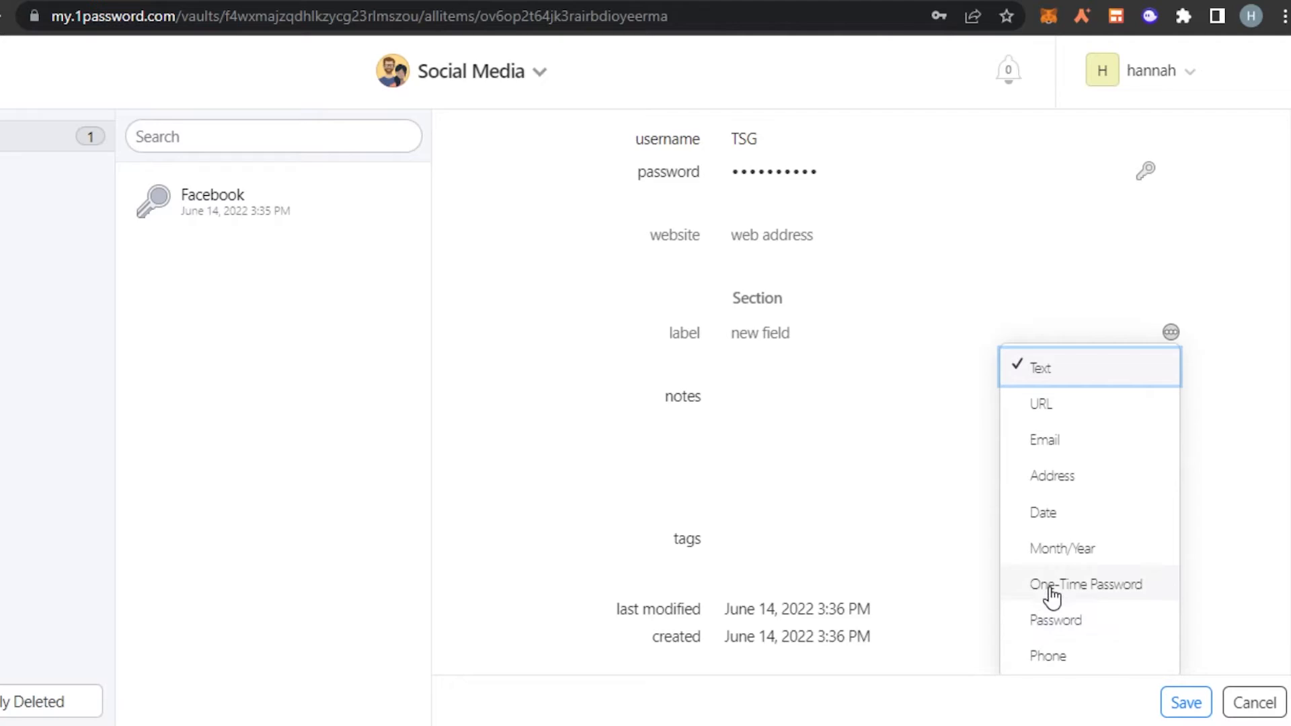
mouse_move(1056, 619)
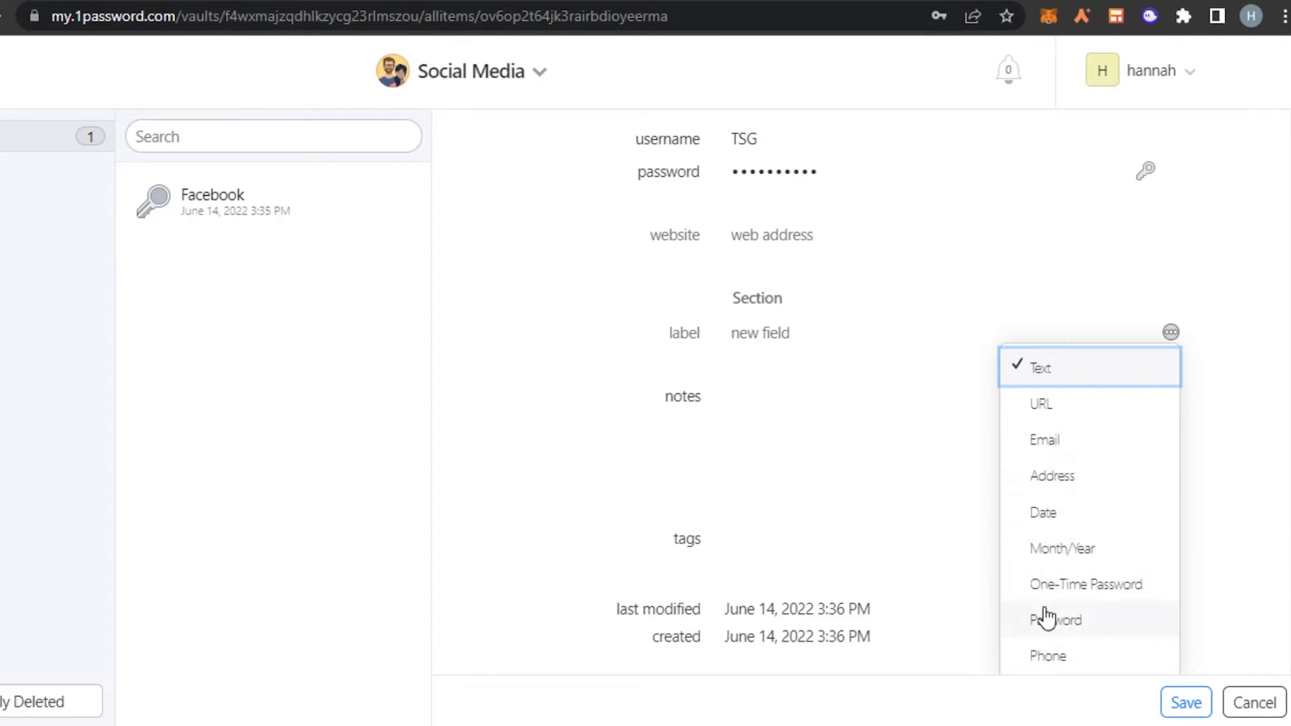
left_click(1057, 619)
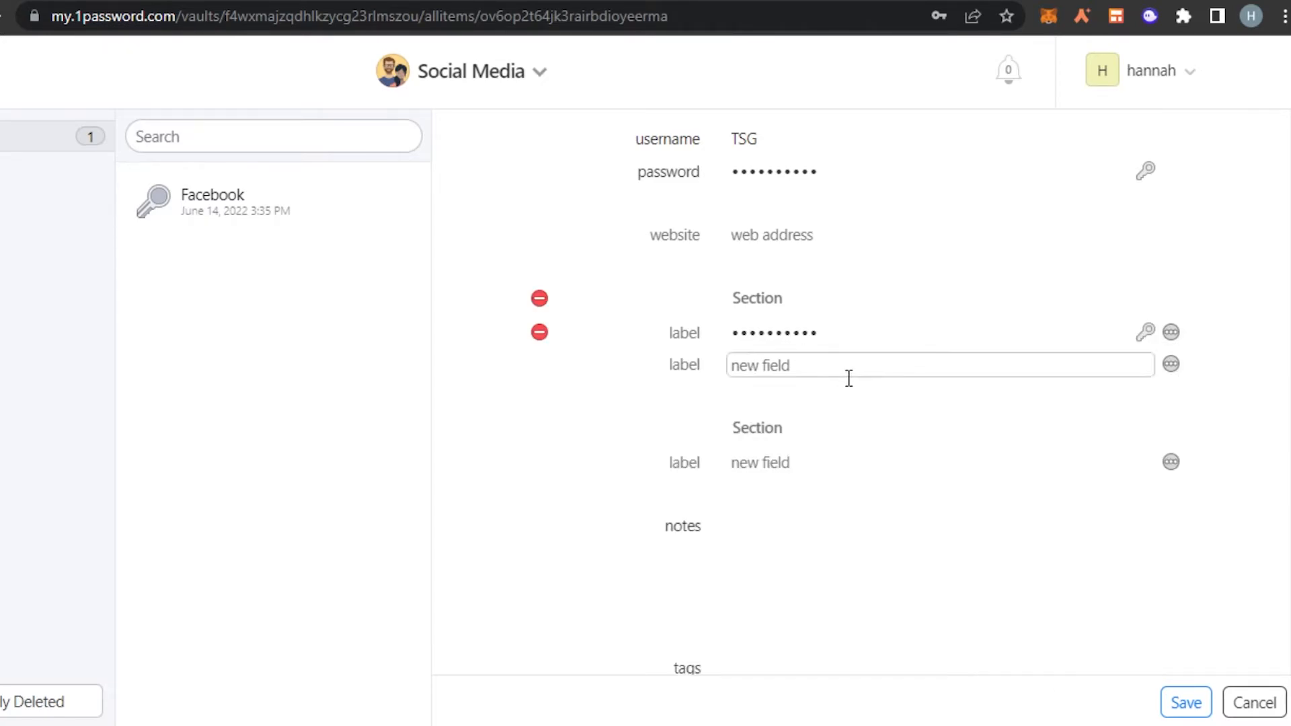
scroll("down", 3)
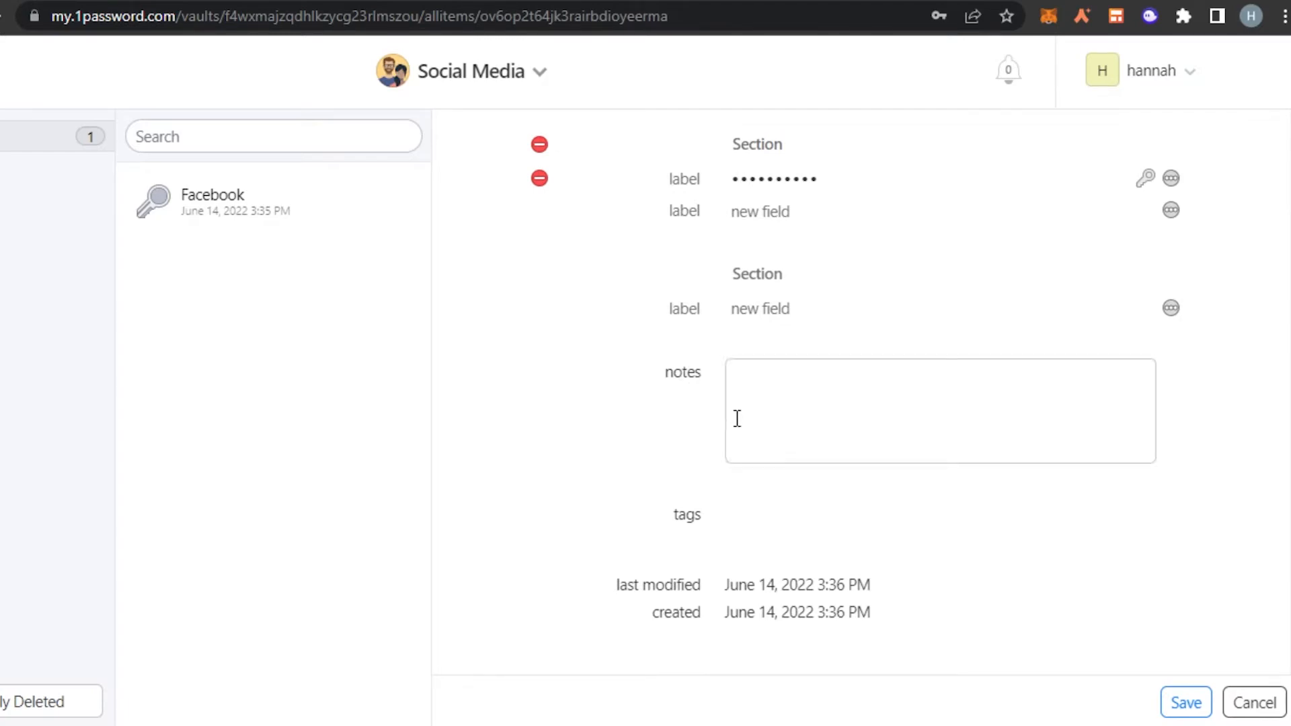
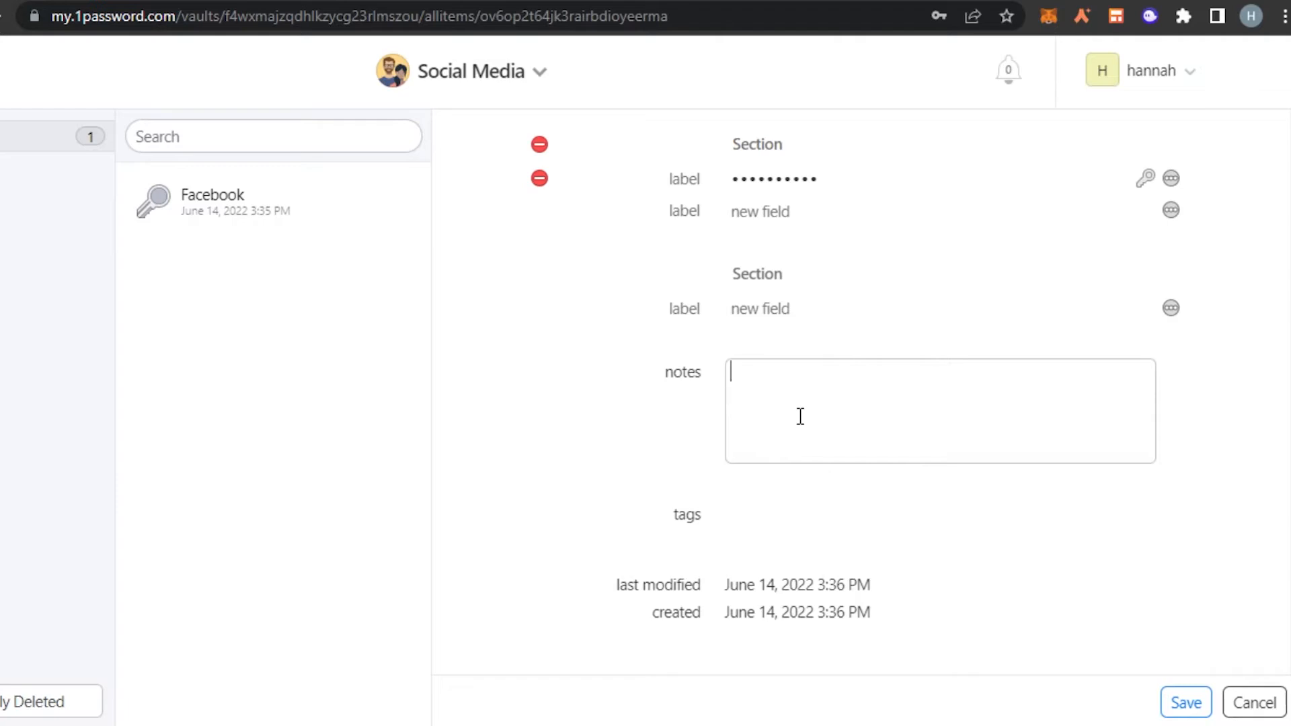
left_click(1186, 702)
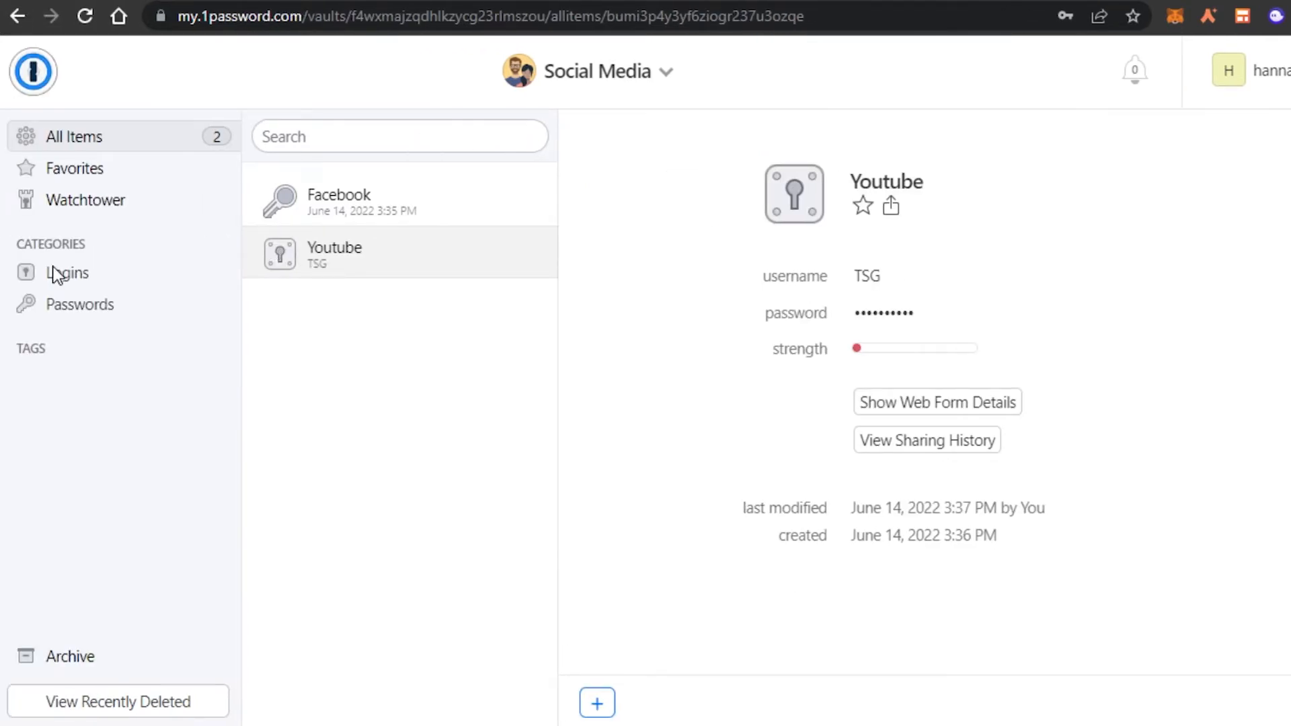
mouse_move(66, 273)
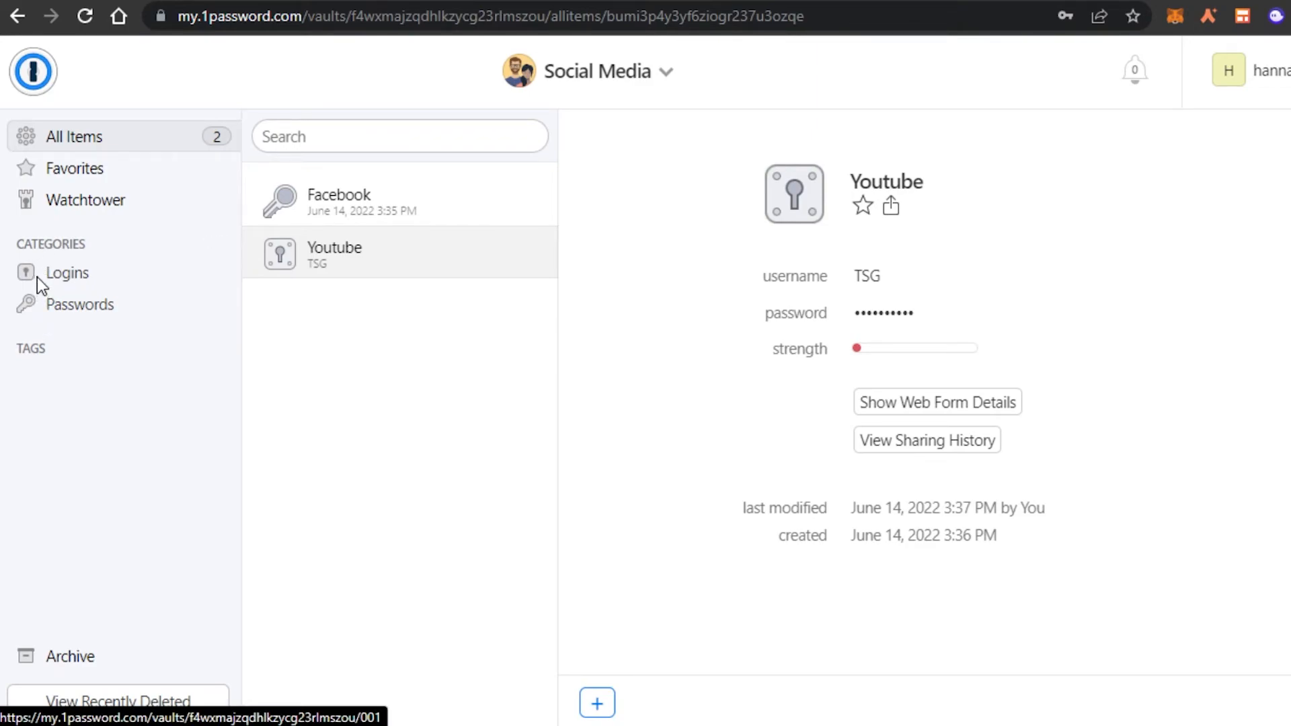
mouse_move(398, 194)
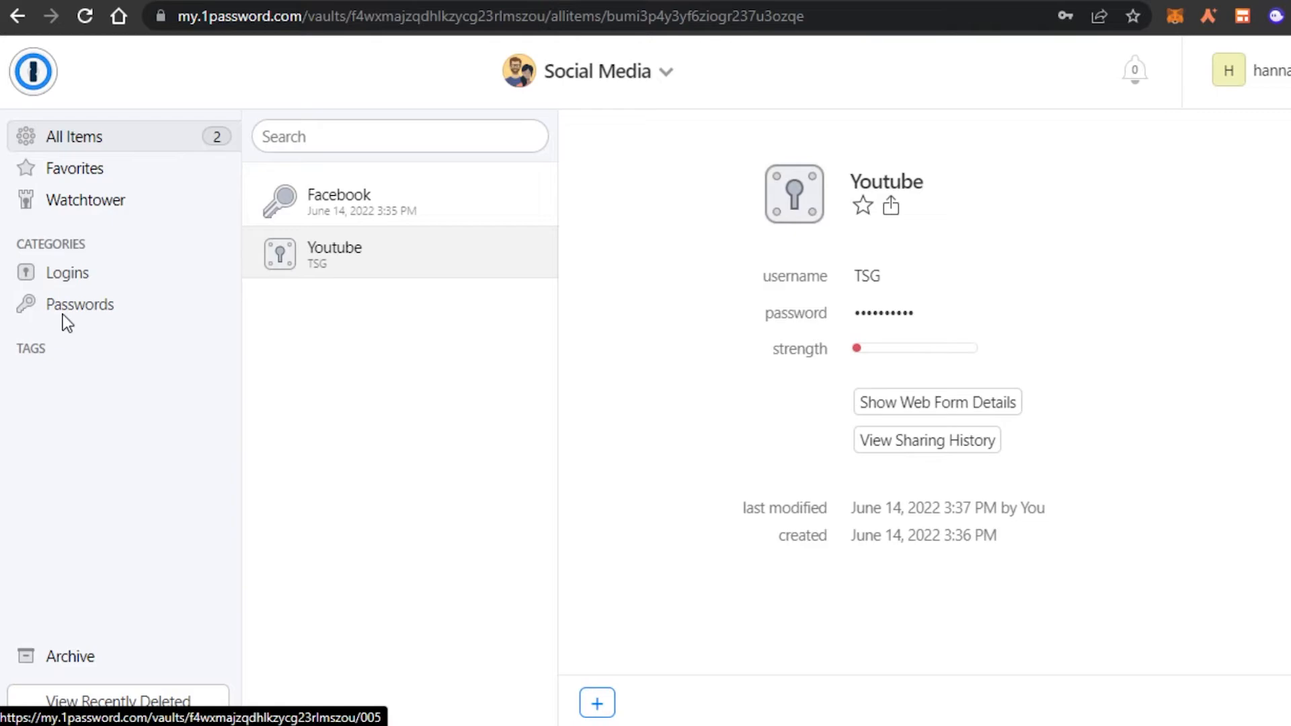
Bring up the item-type list to add a third Social Media item.
left_click(596, 702)
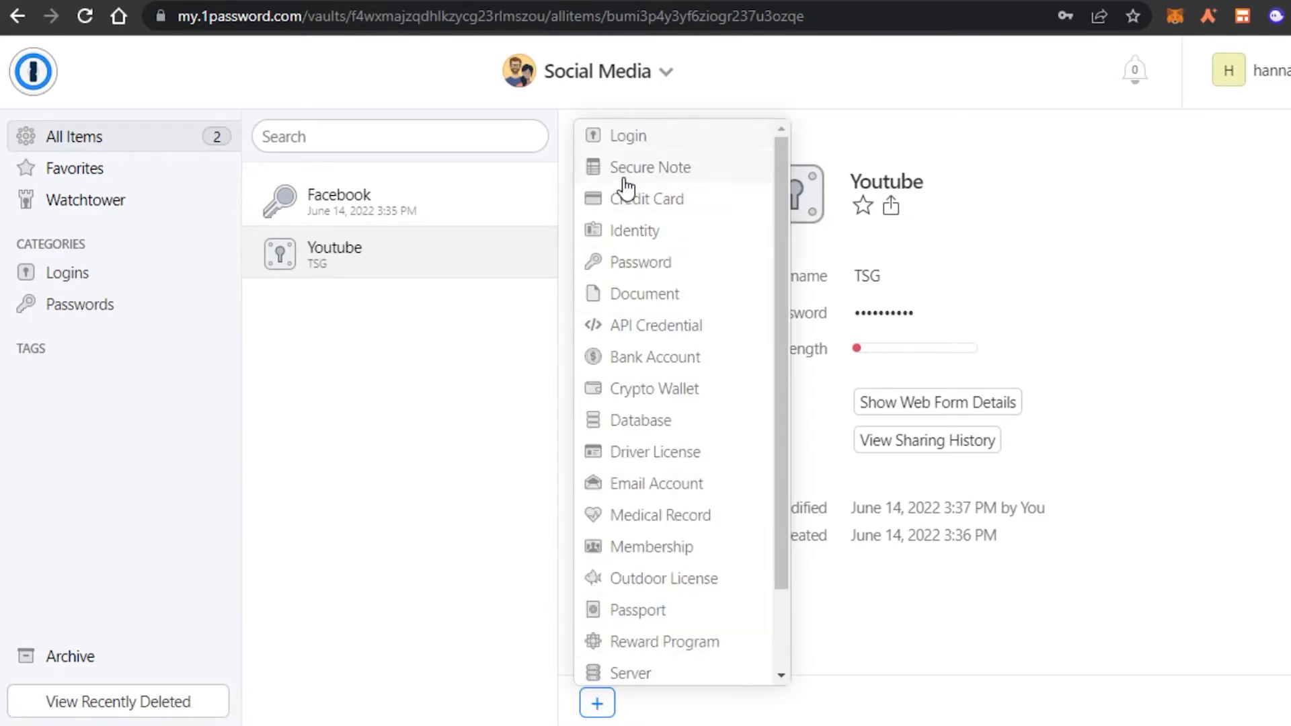
left_click(658, 483)
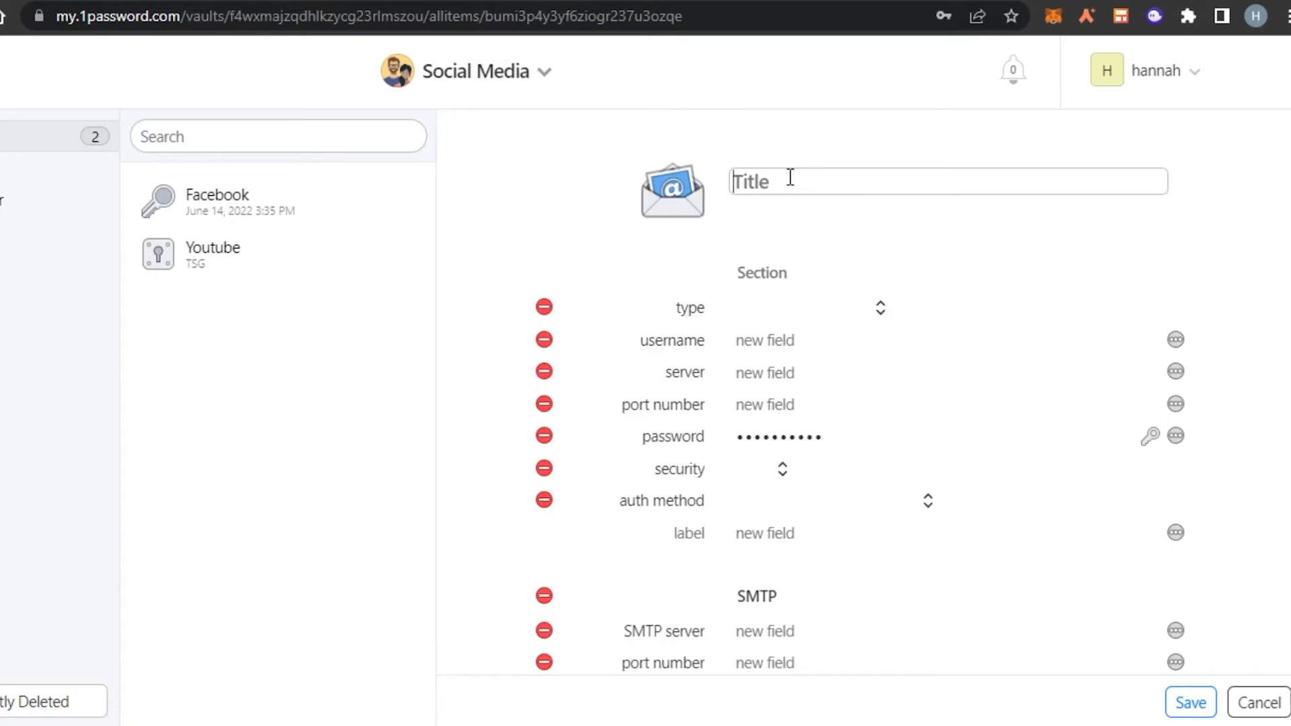
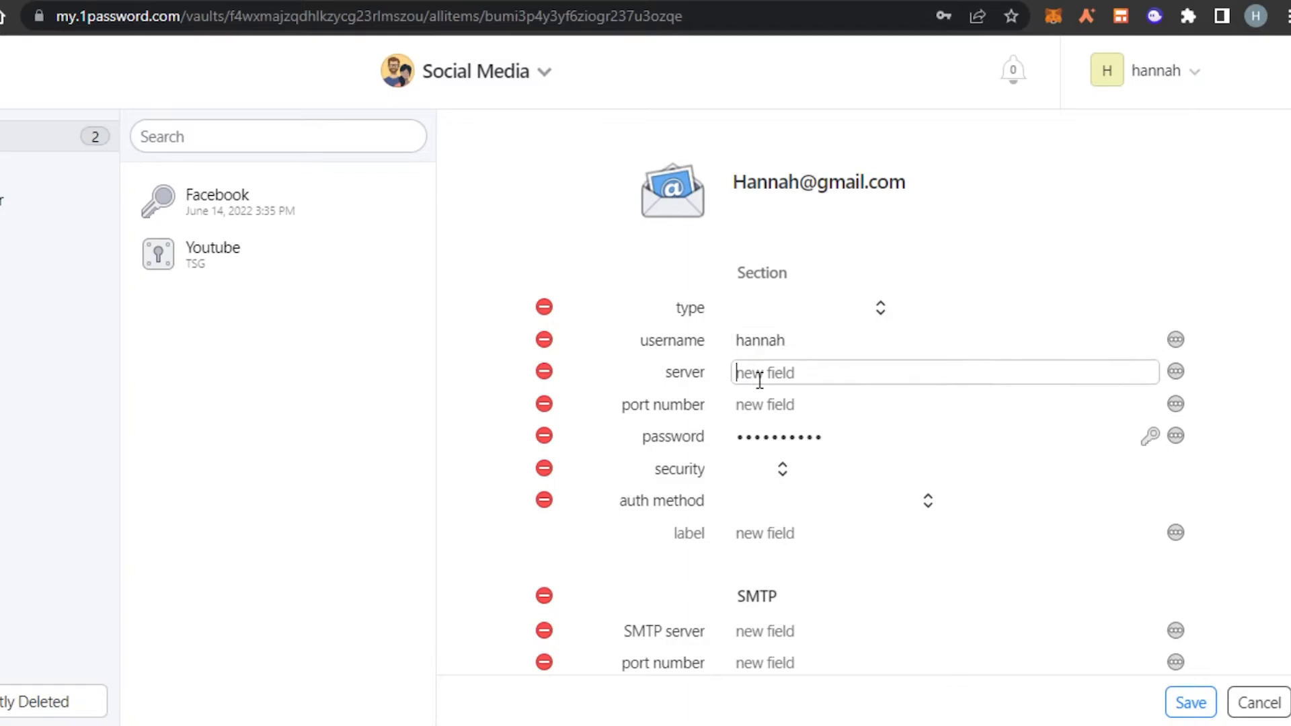
mouse_move(549, 419)
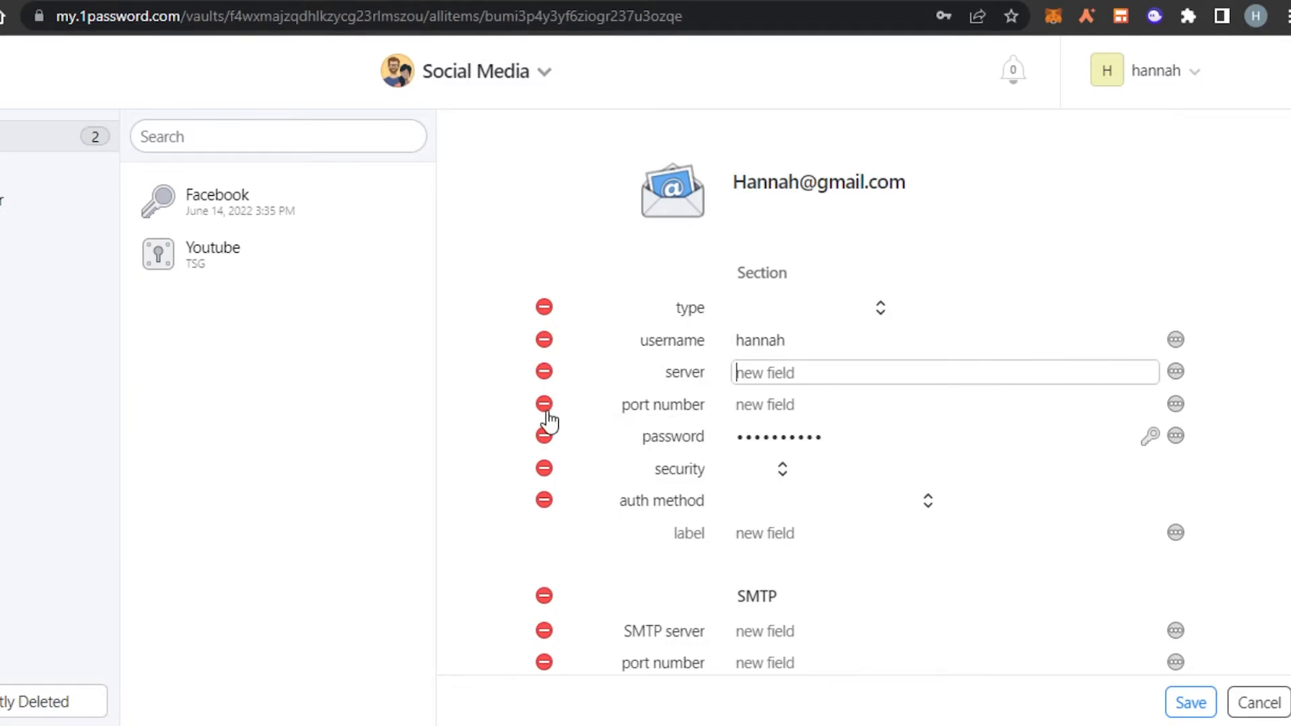
left_click(542, 403)
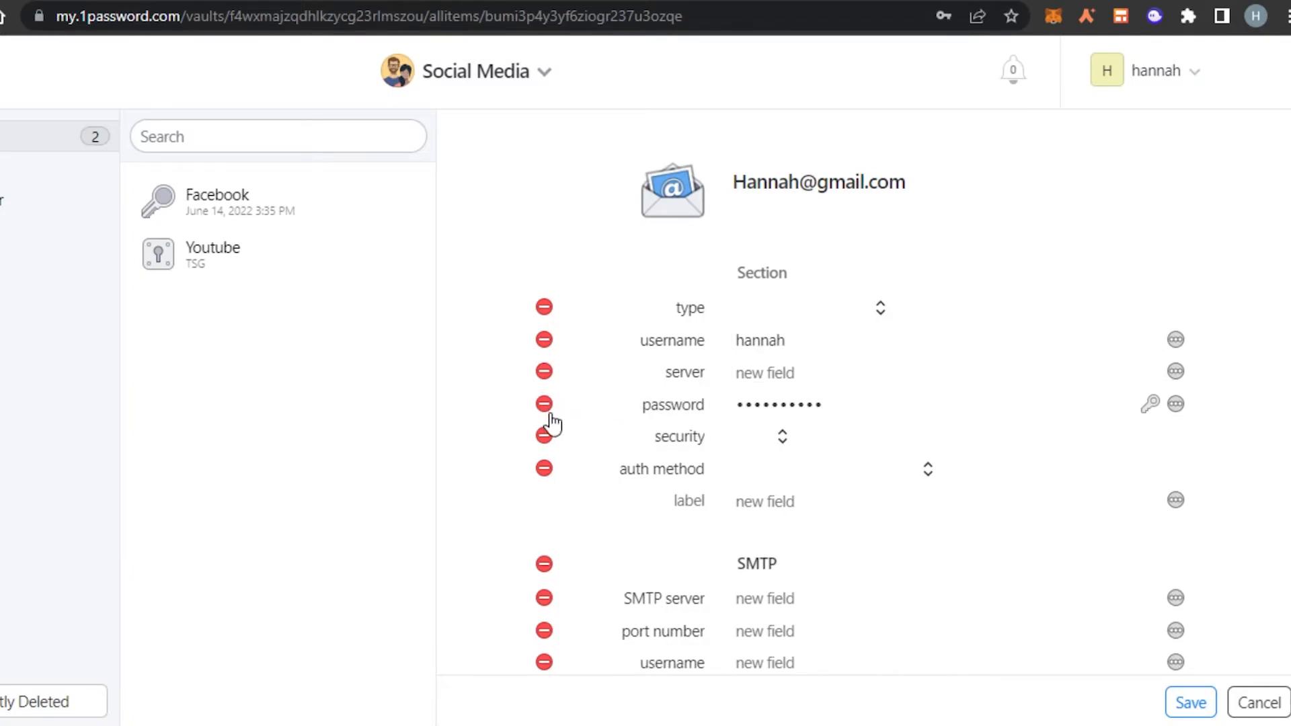
left_click(542, 371)
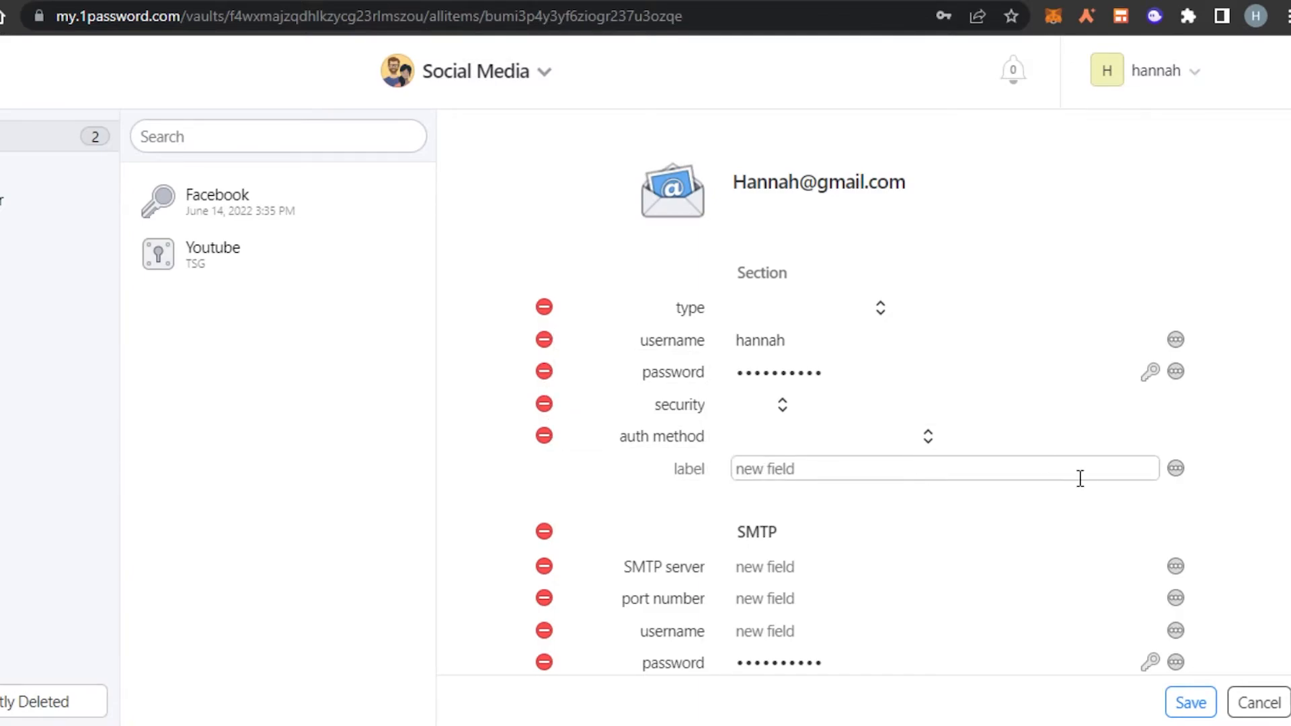
Make the label field a Date field and remove the SMTP server field.
left_click(1175, 468)
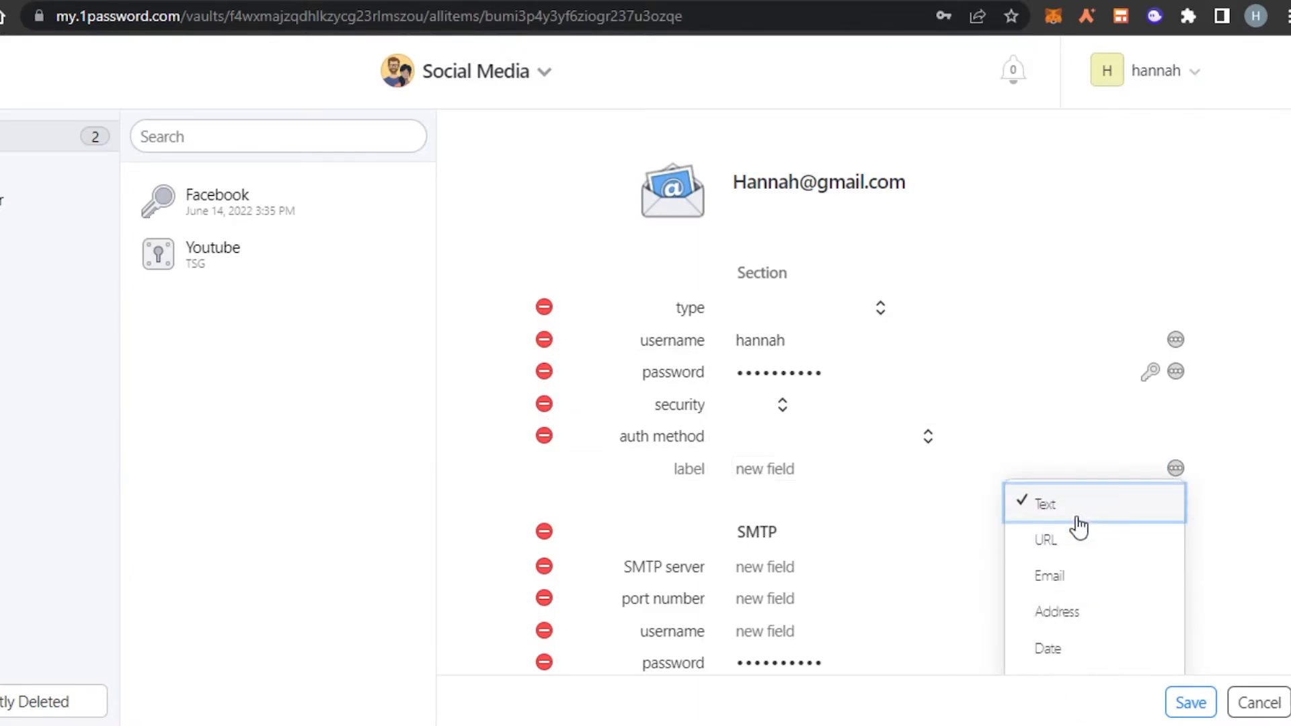
mouse_move(1046, 651)
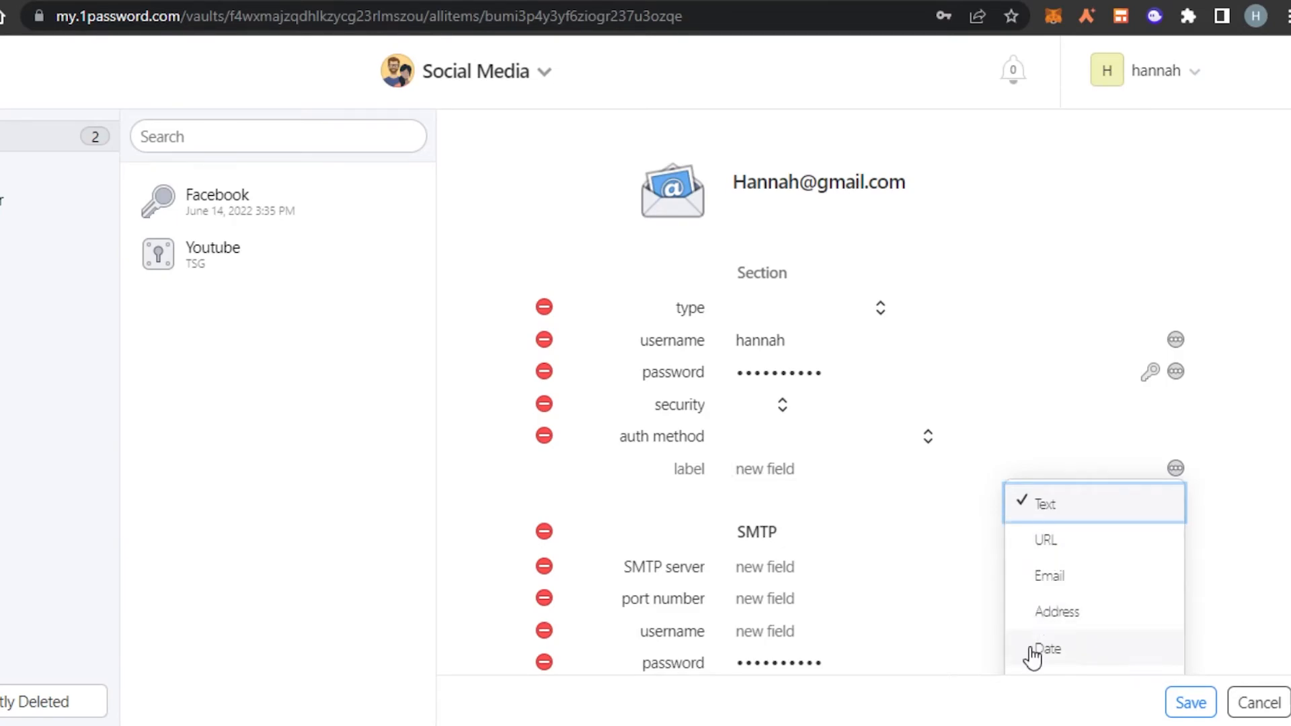
left_click(1046, 650)
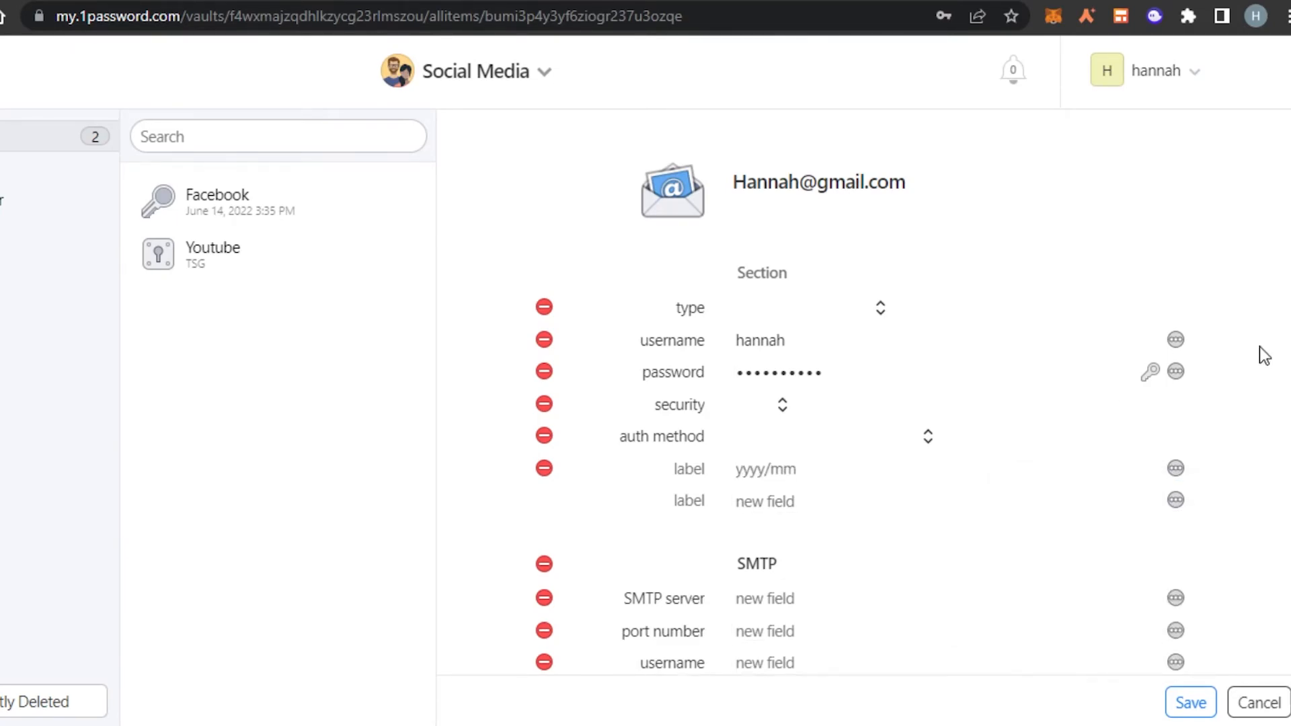
scroll("down", 3)
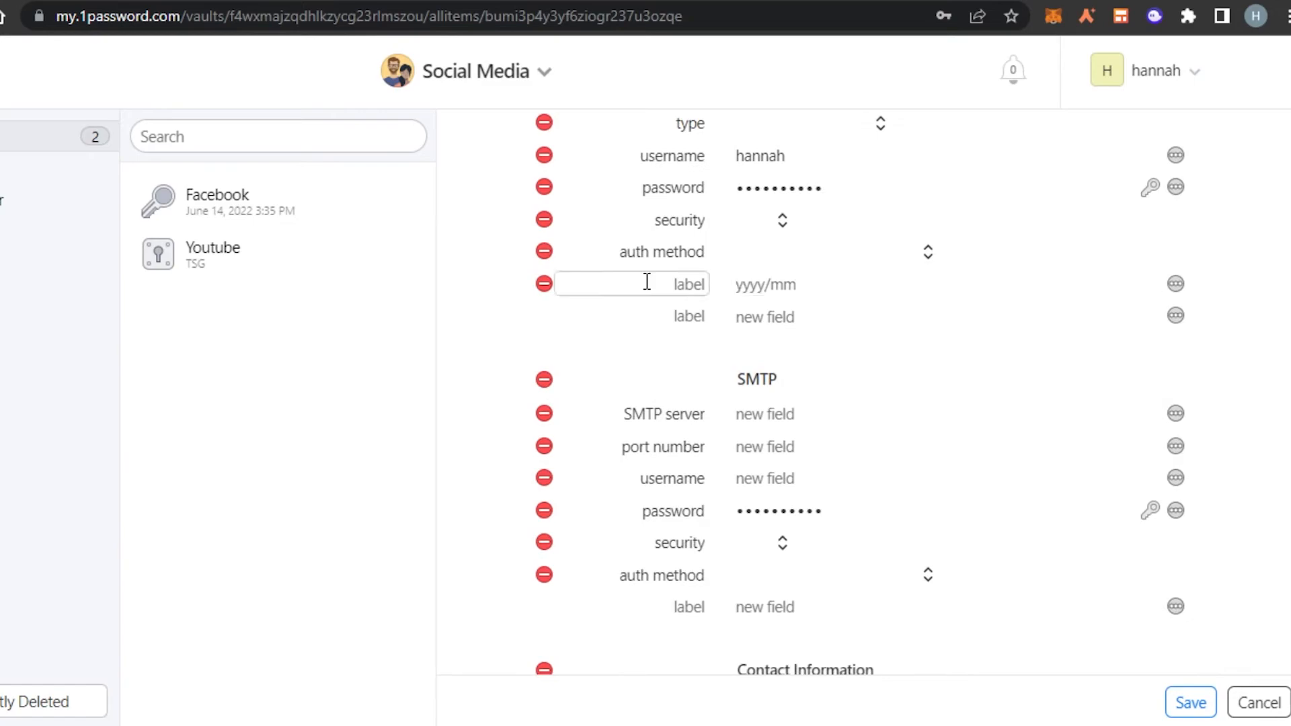
left_click(663, 413)
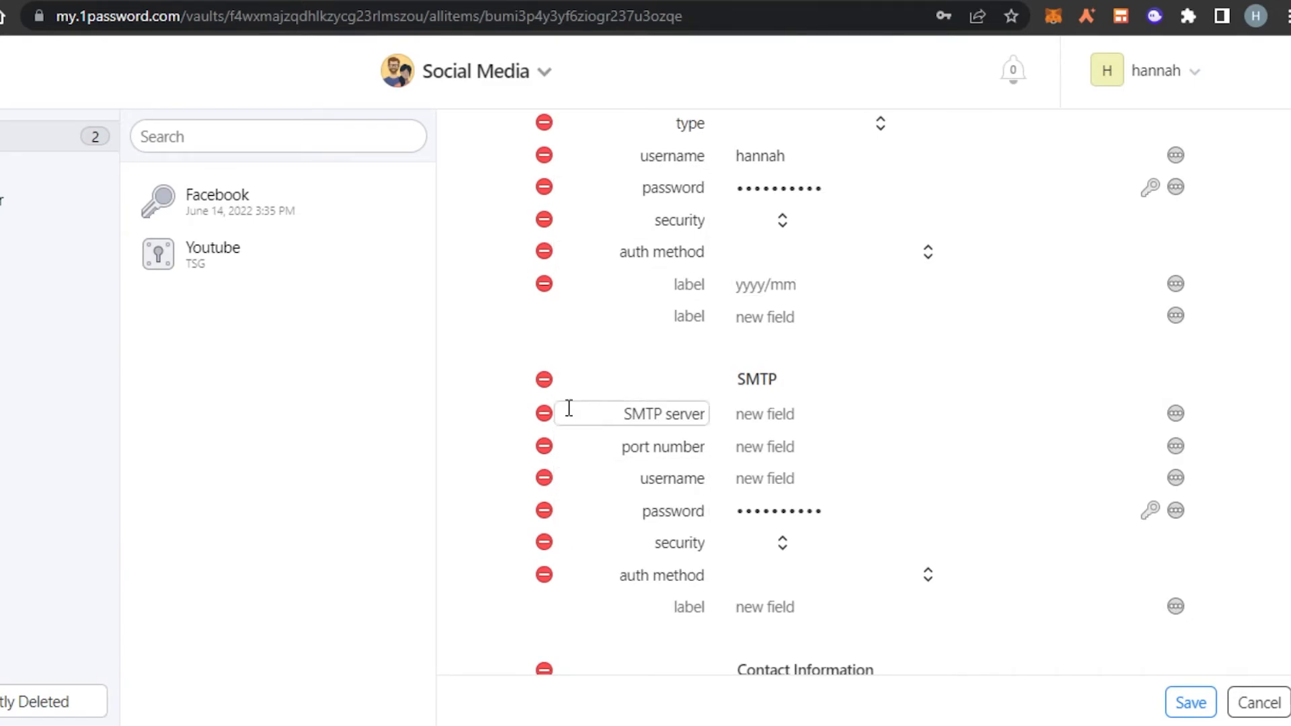
left_click(543, 413)
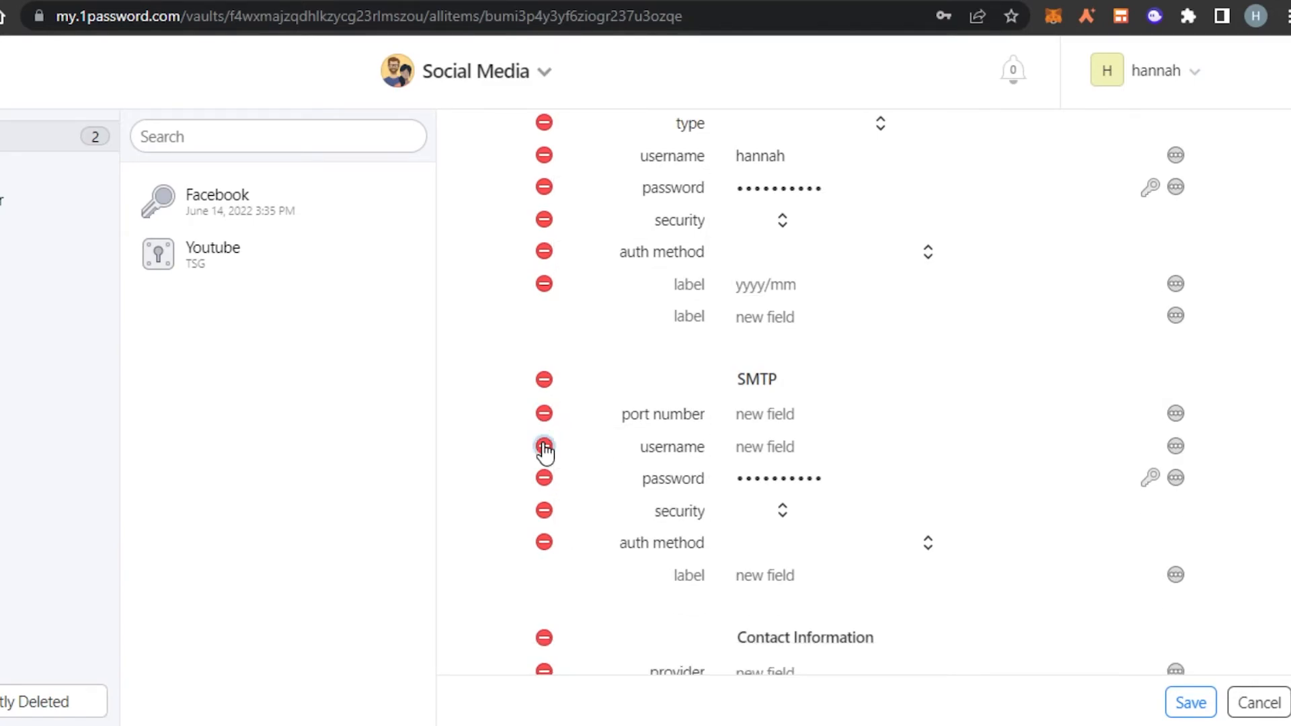
scroll("down", 3)
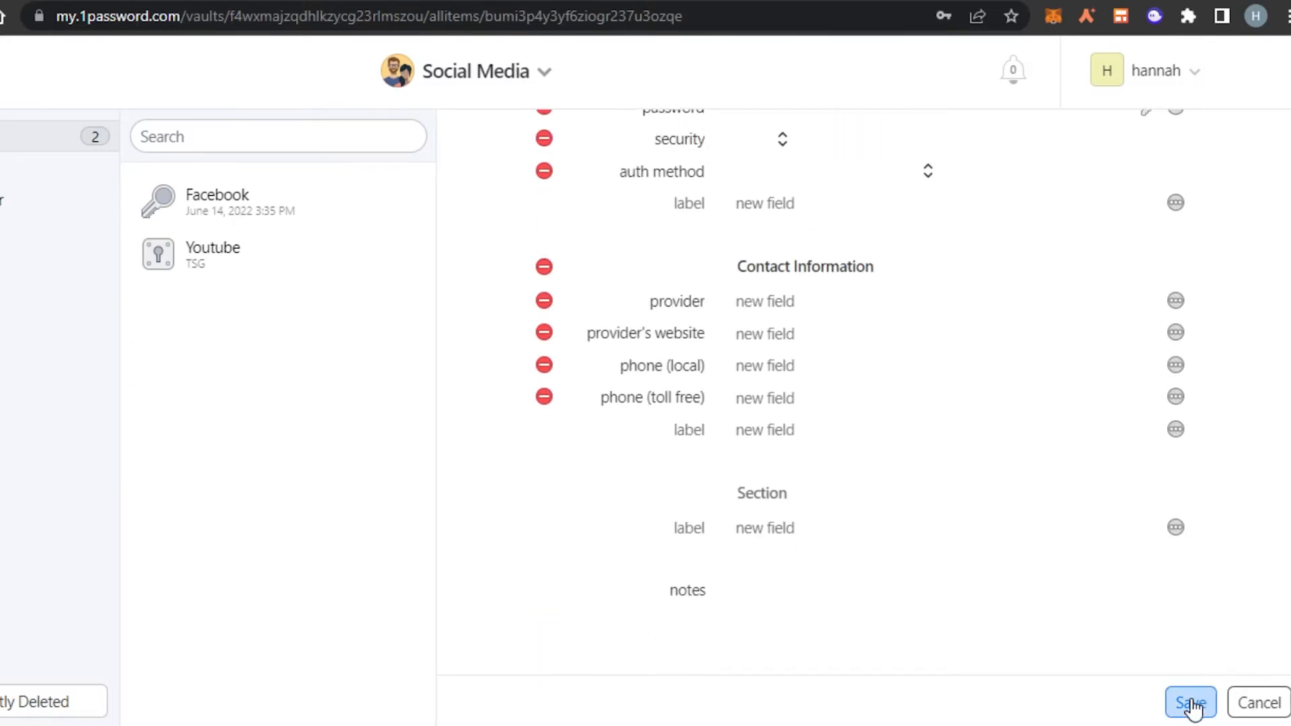
left_click(1190, 702)
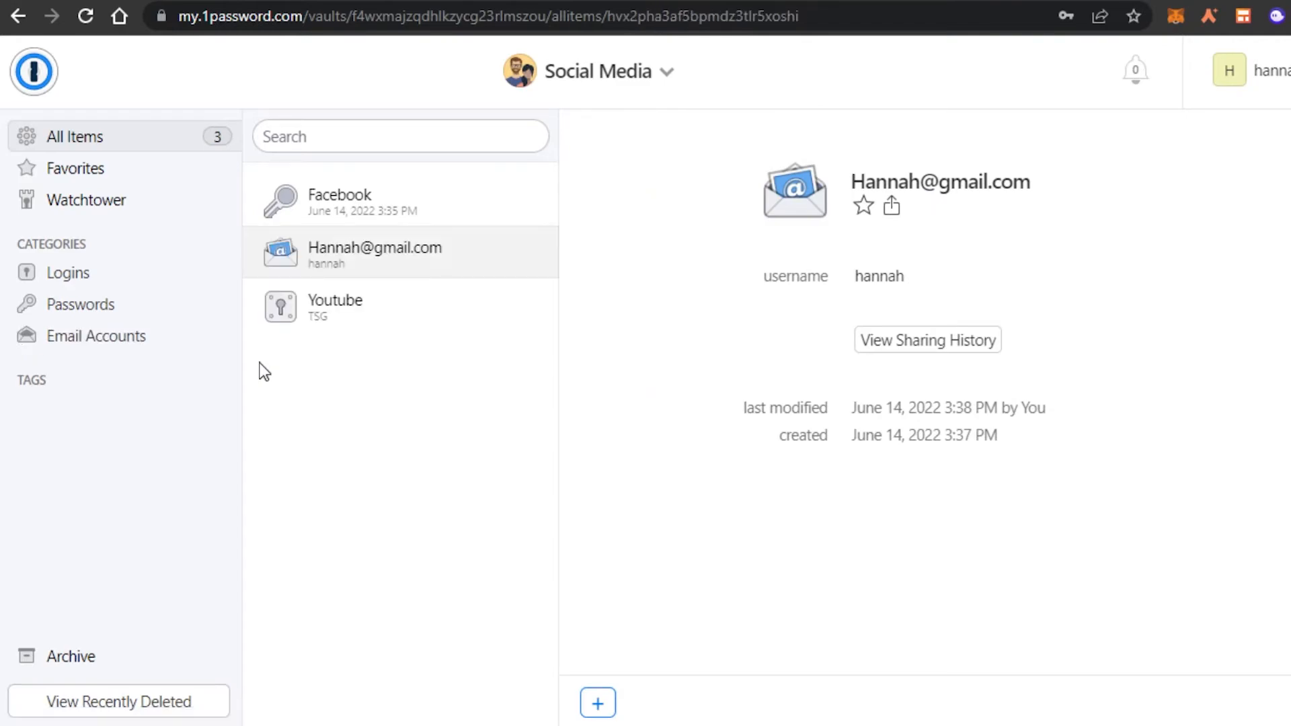
mouse_move(78, 349)
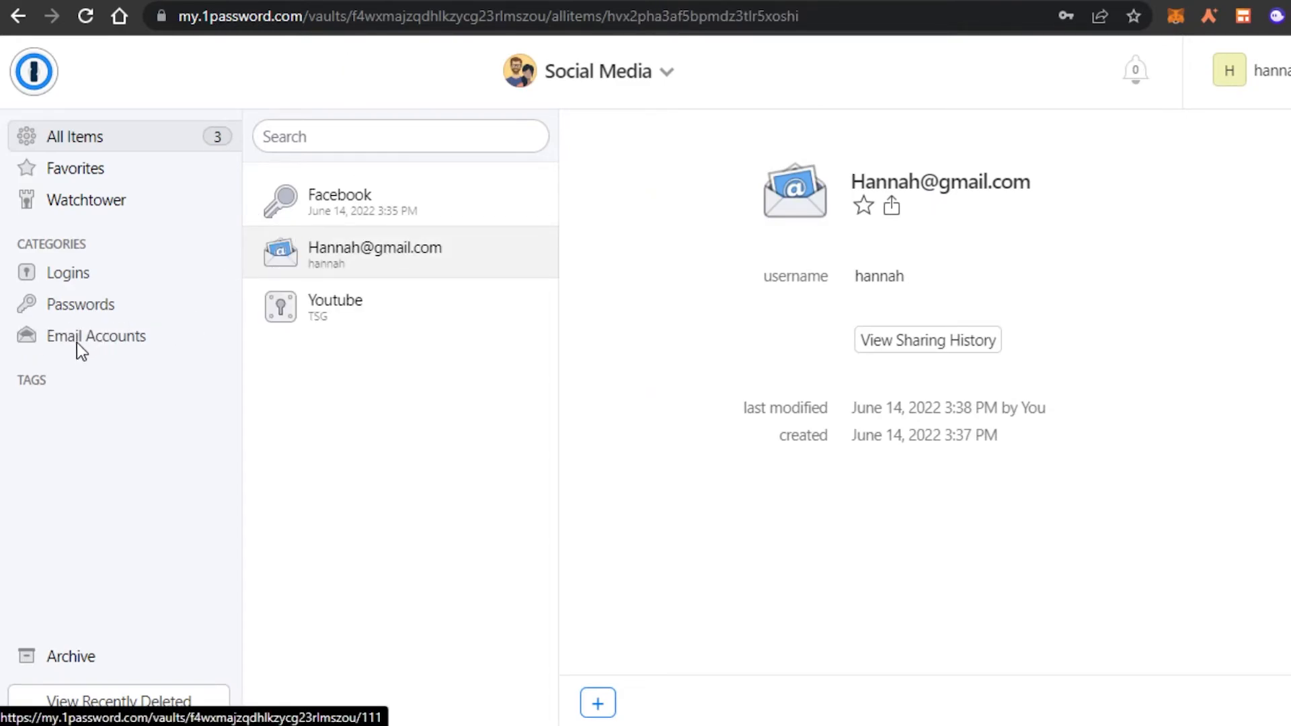
mouse_move(655, 520)
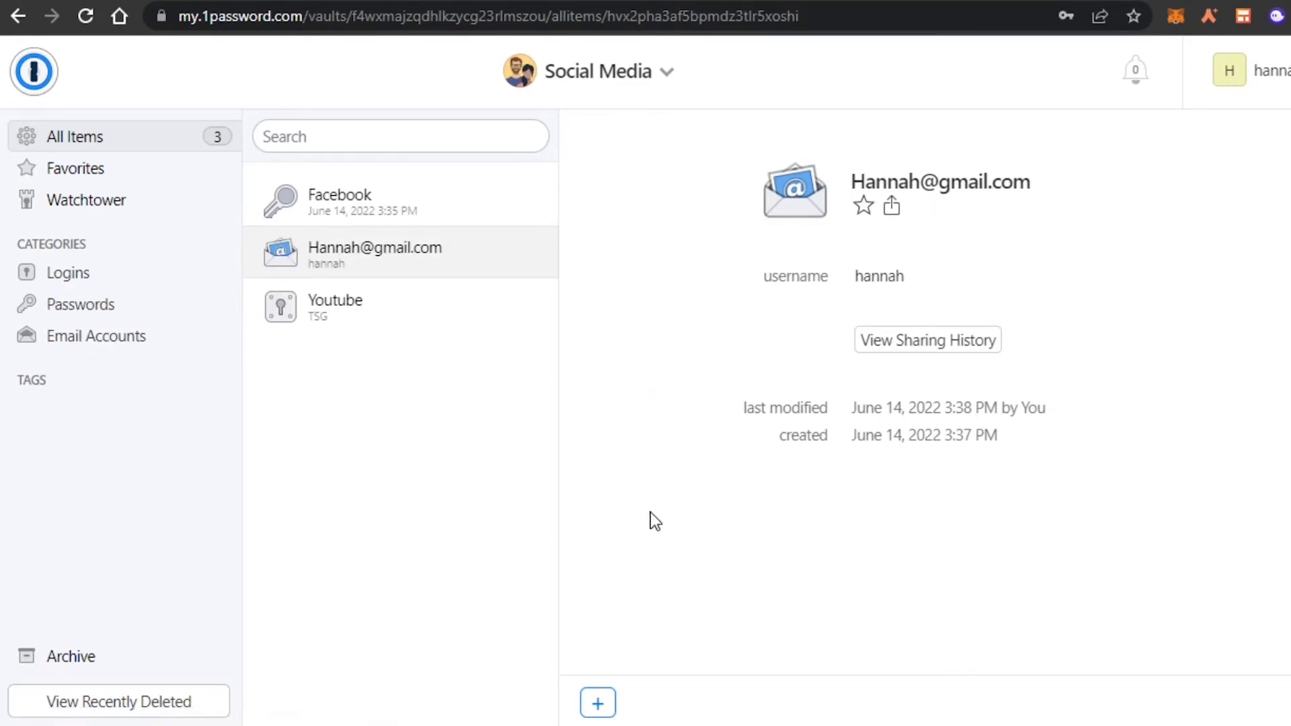
mouse_move(467, 395)
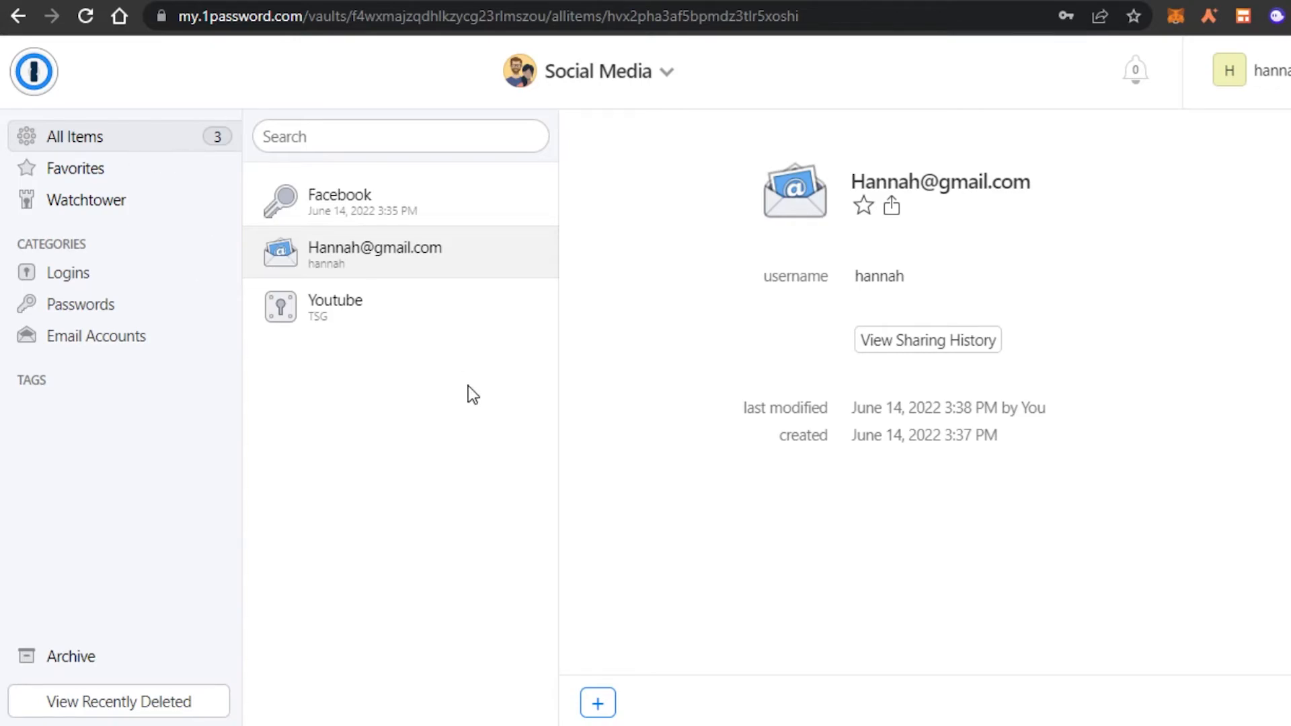
left_click(597, 702)
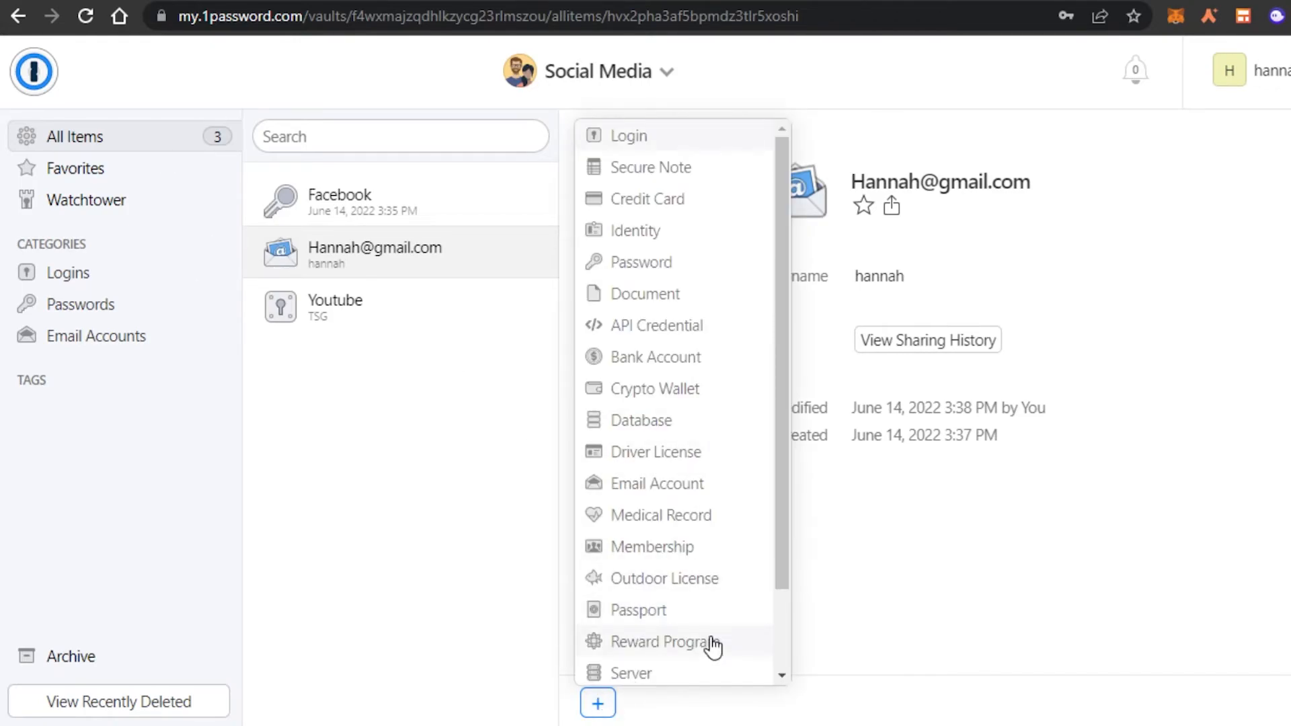
scroll("down", 3)
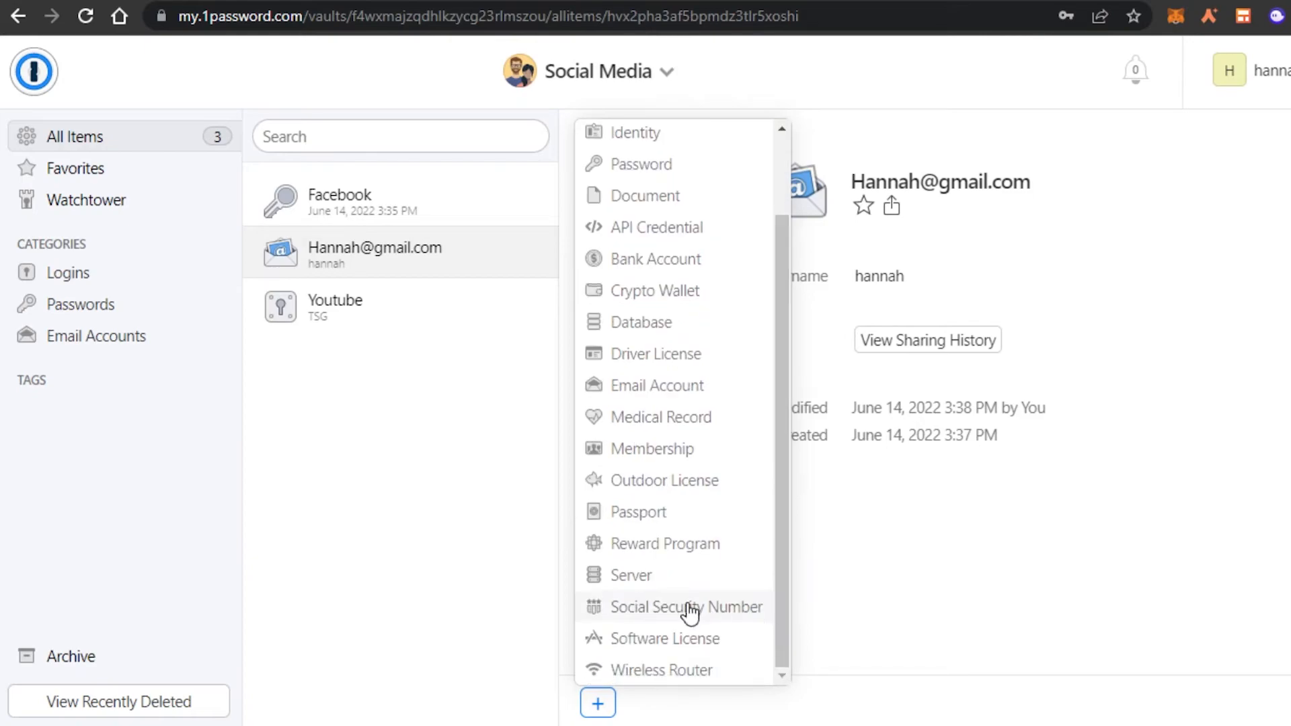
mouse_move(673, 511)
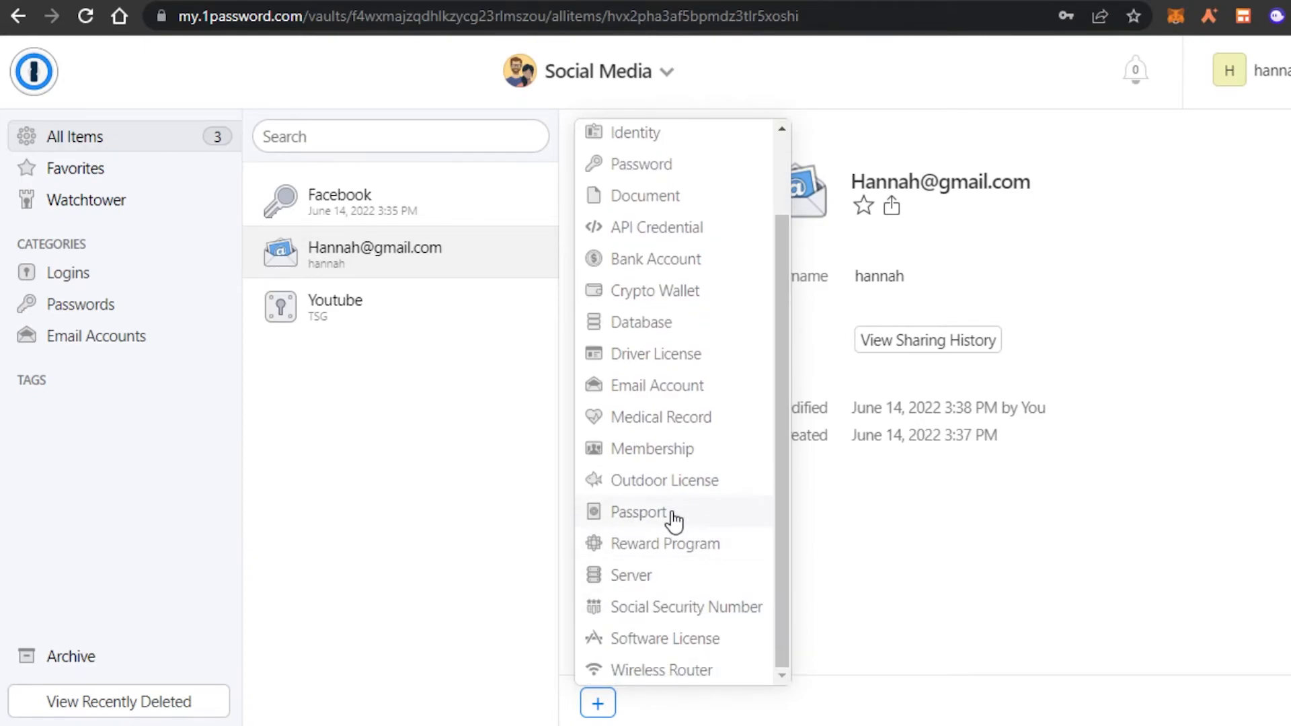
mouse_move(669, 617)
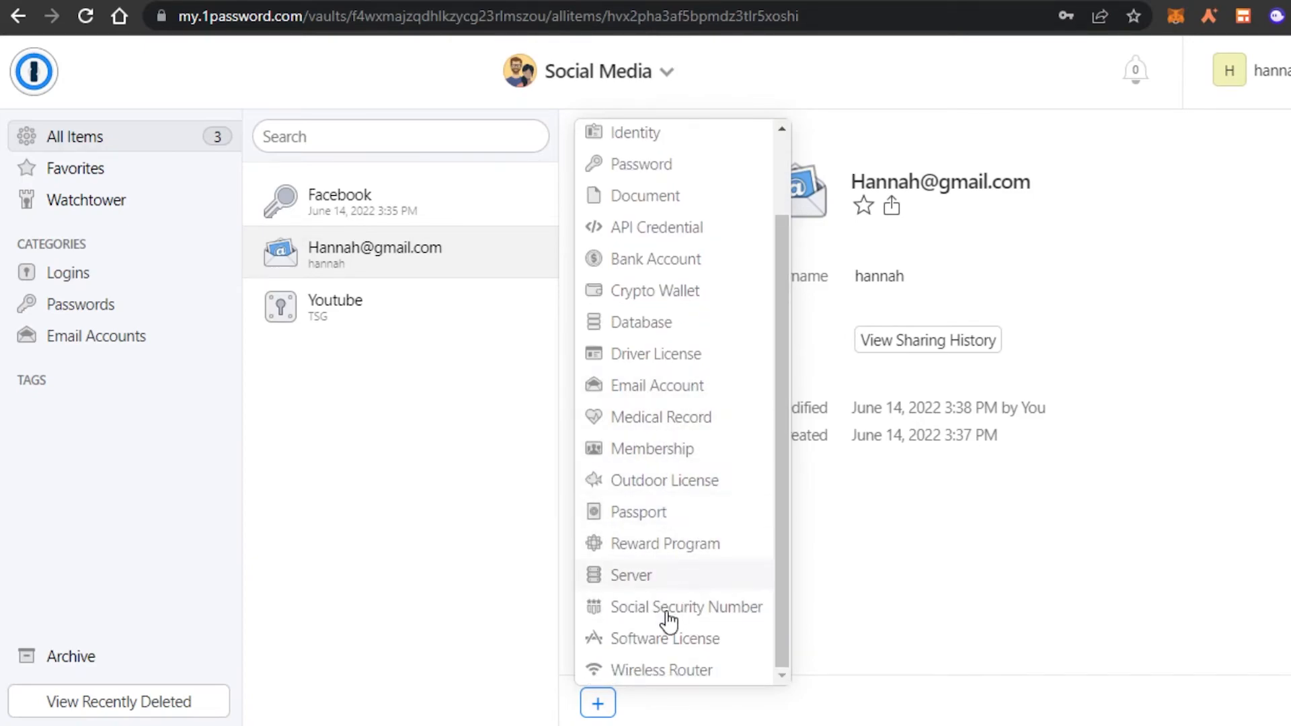
left_click(871, 520)
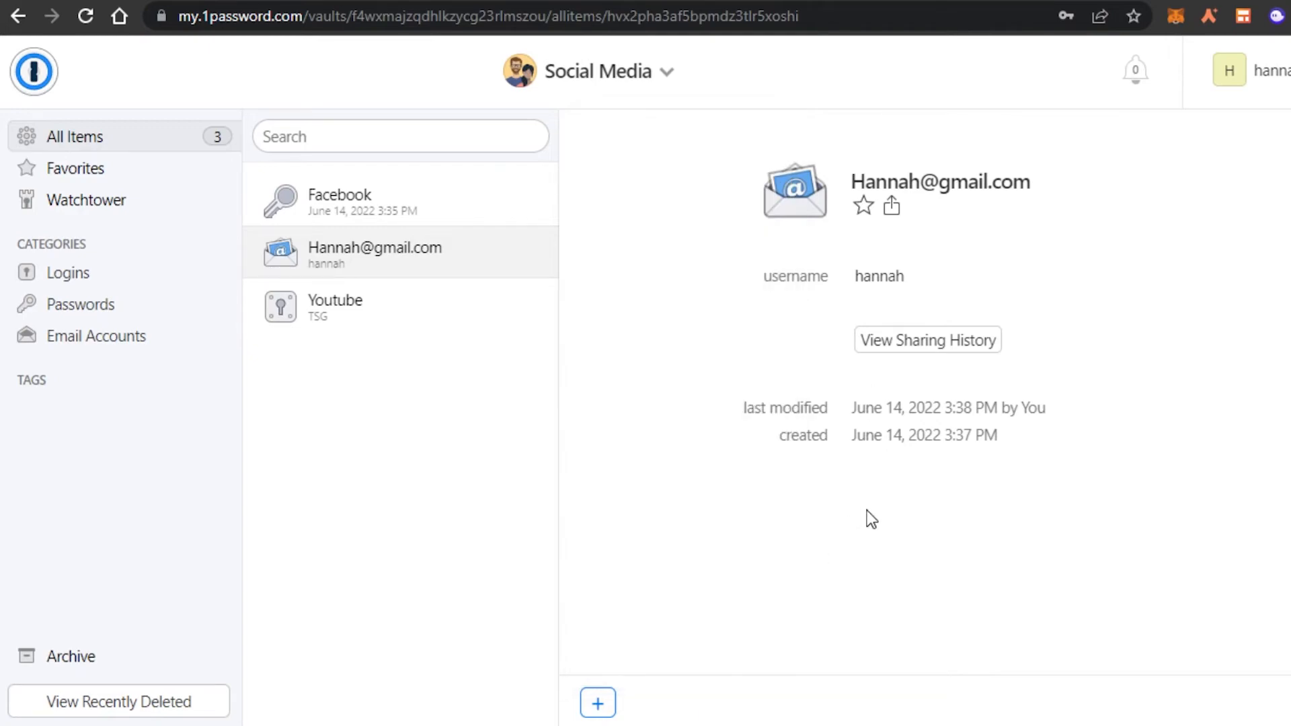
Visit the Personal vault's Welcome note, then switch to the Social Media vault.
left_click(588, 72)
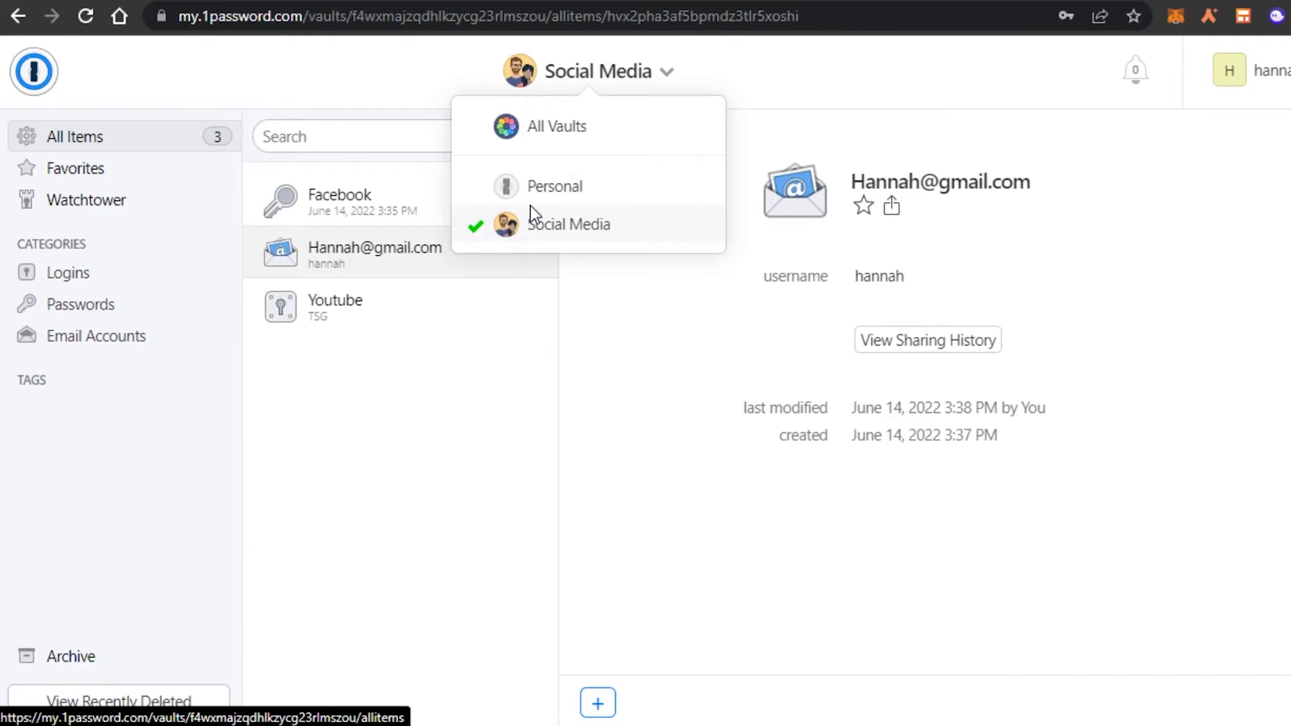
mouse_move(553, 185)
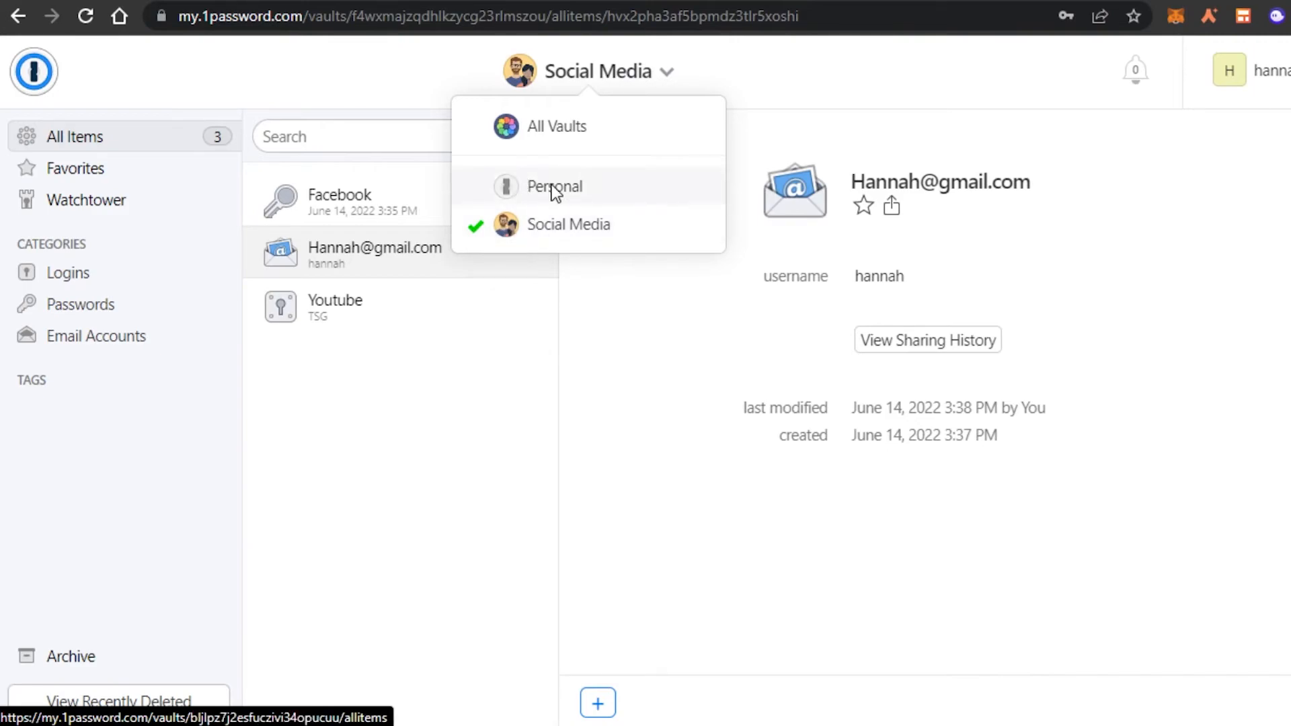
mouse_move(517, 197)
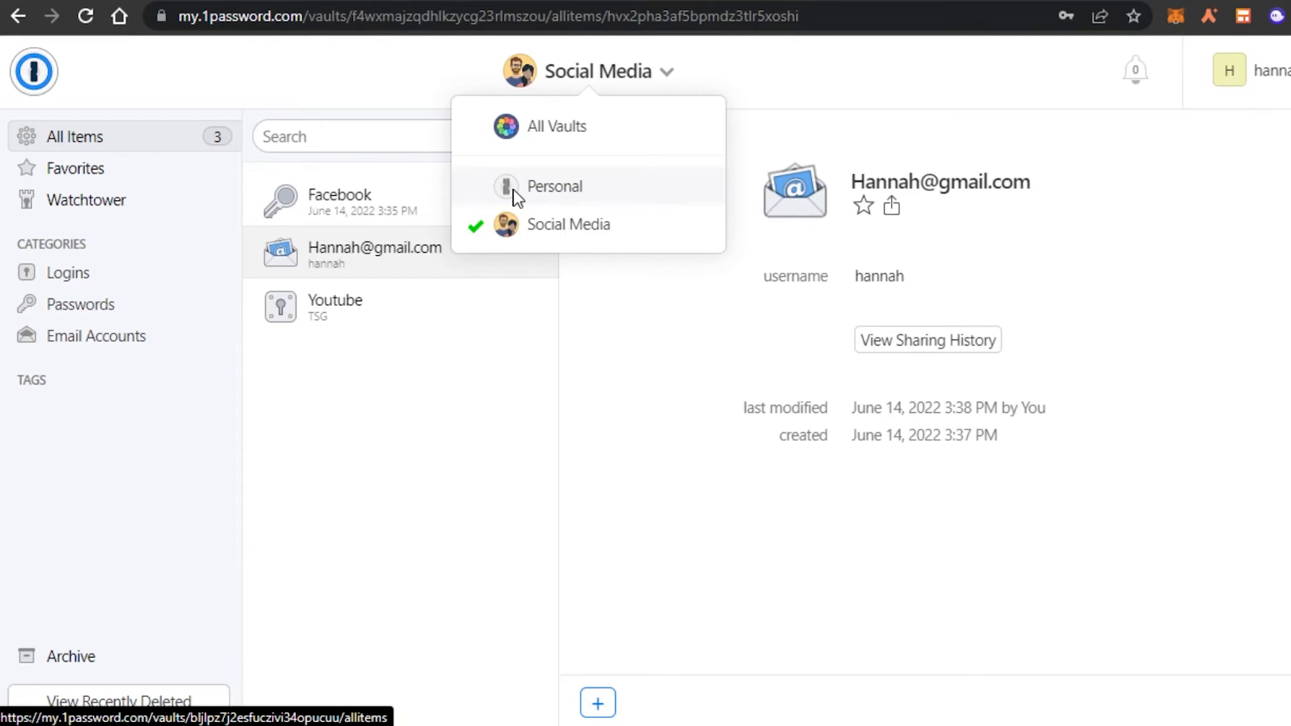
left_click(555, 185)
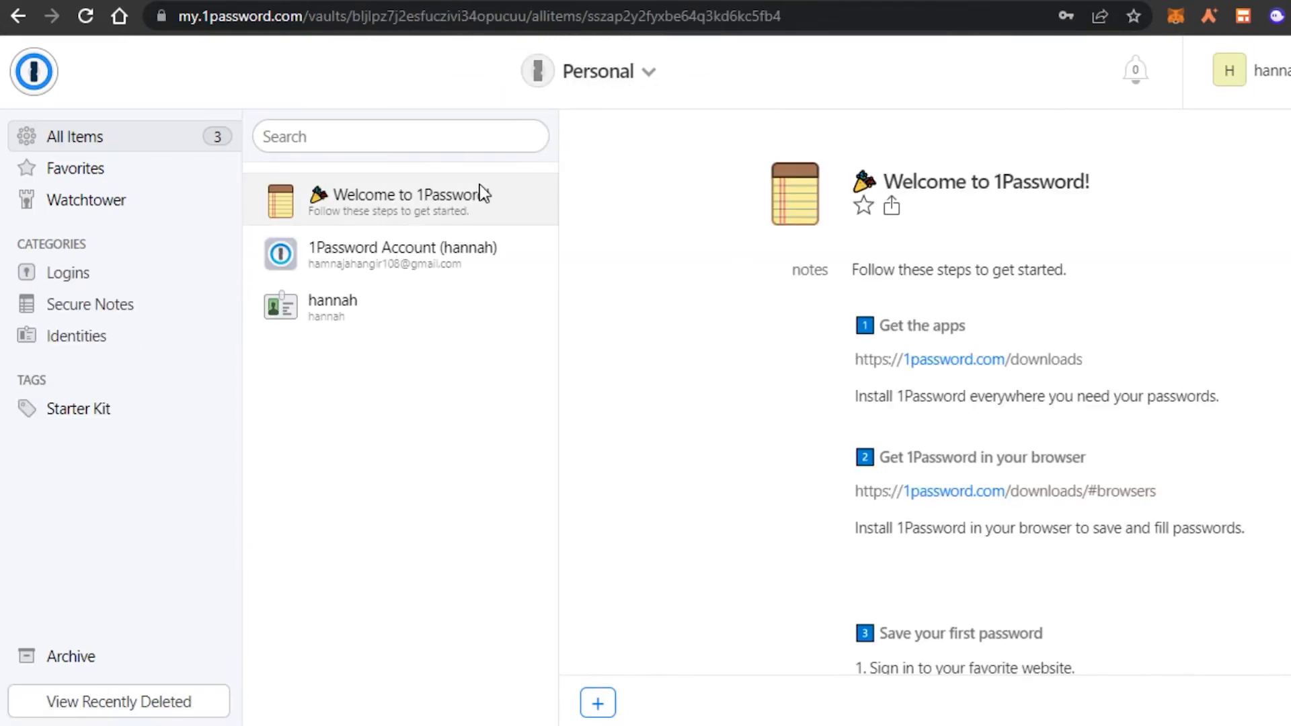
mouse_move(182, 307)
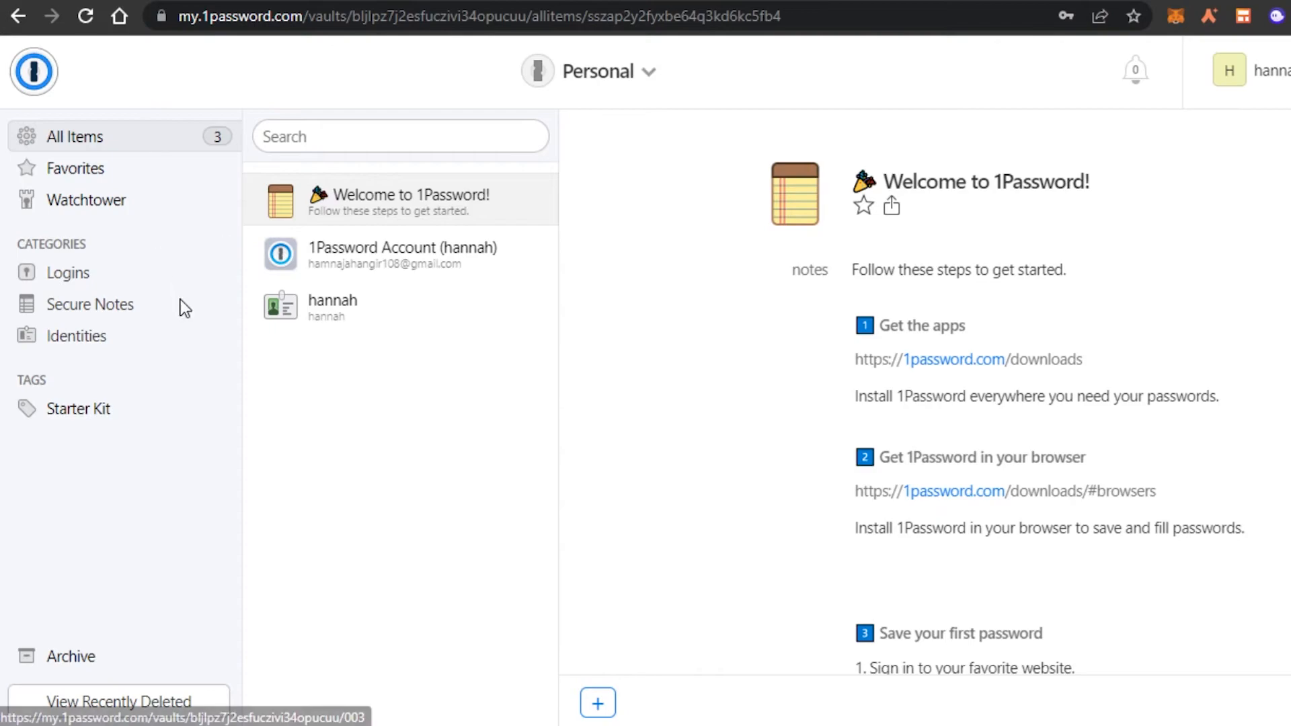
mouse_move(551, 277)
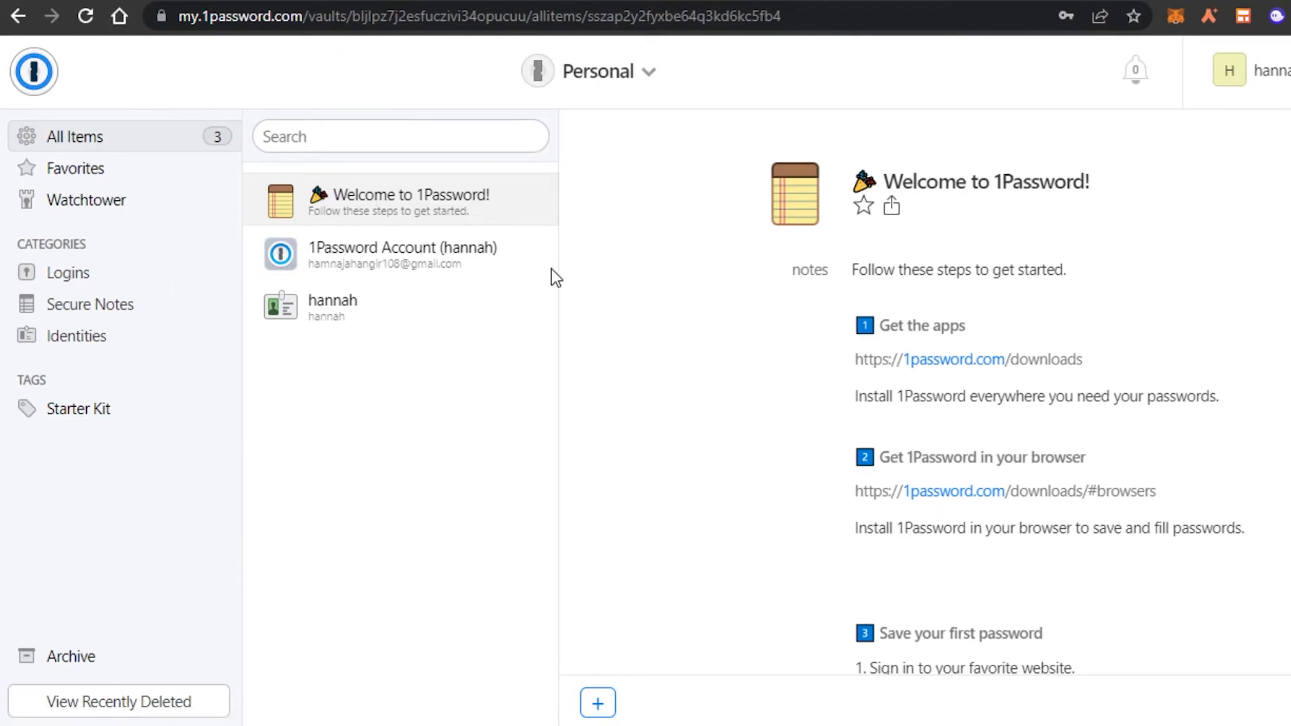
left_click(598, 702)
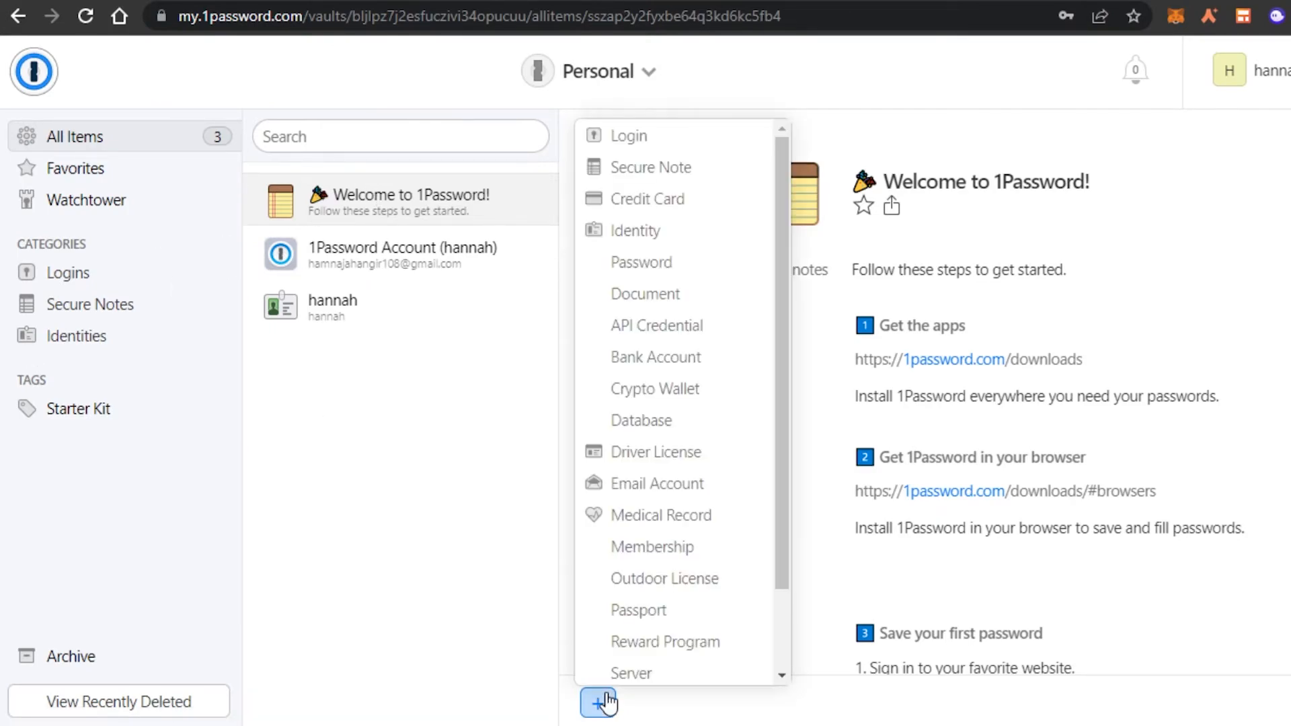
left_click(589, 72)
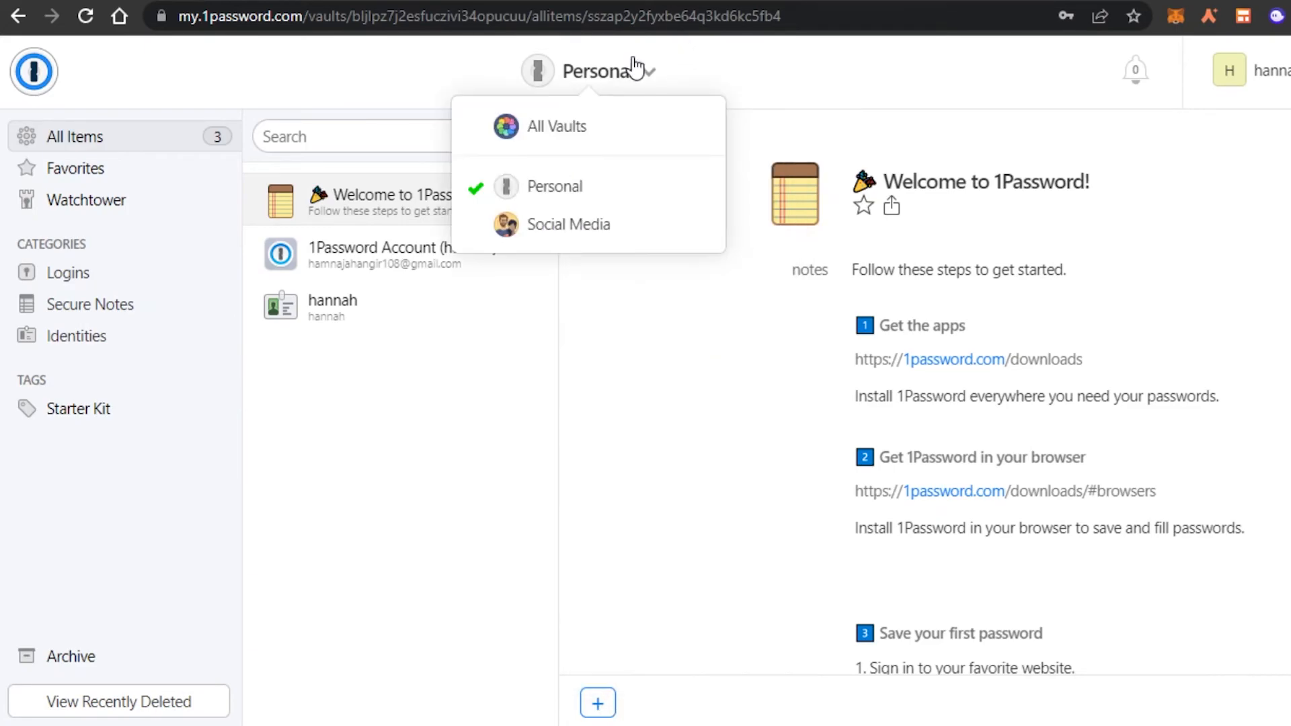
left_click(568, 225)
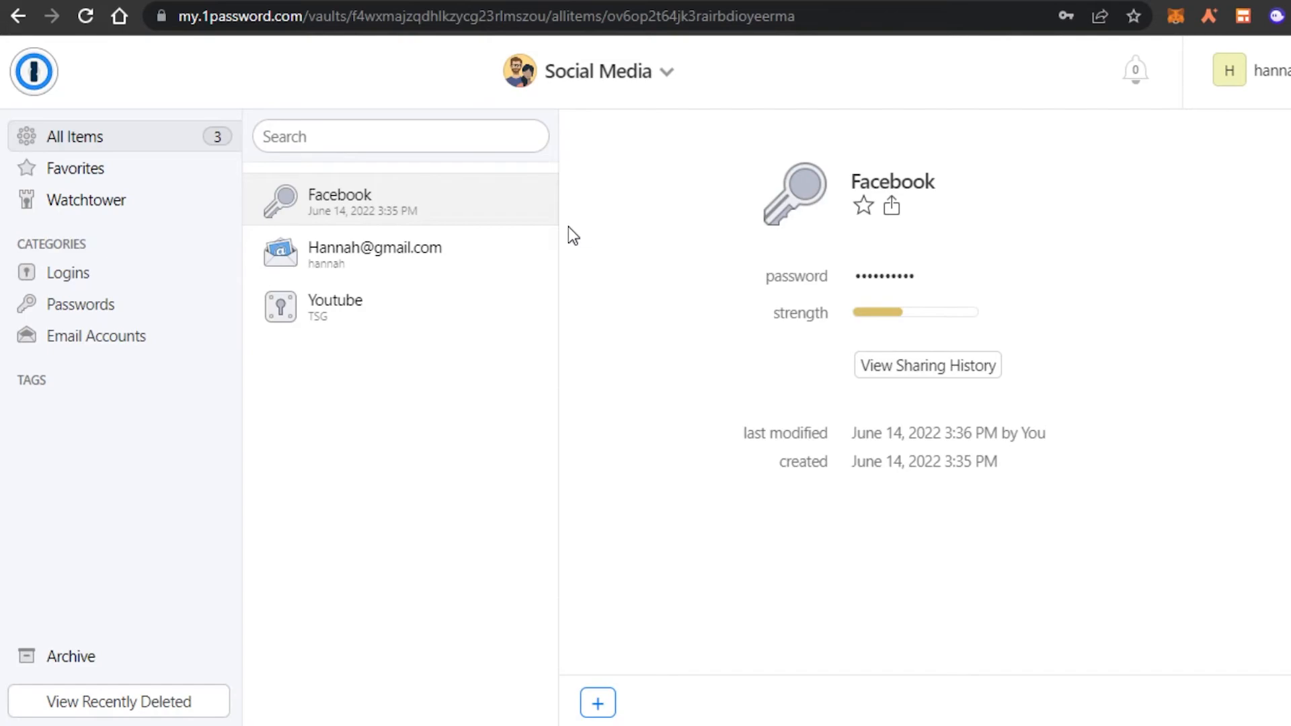
mouse_move(70, 205)
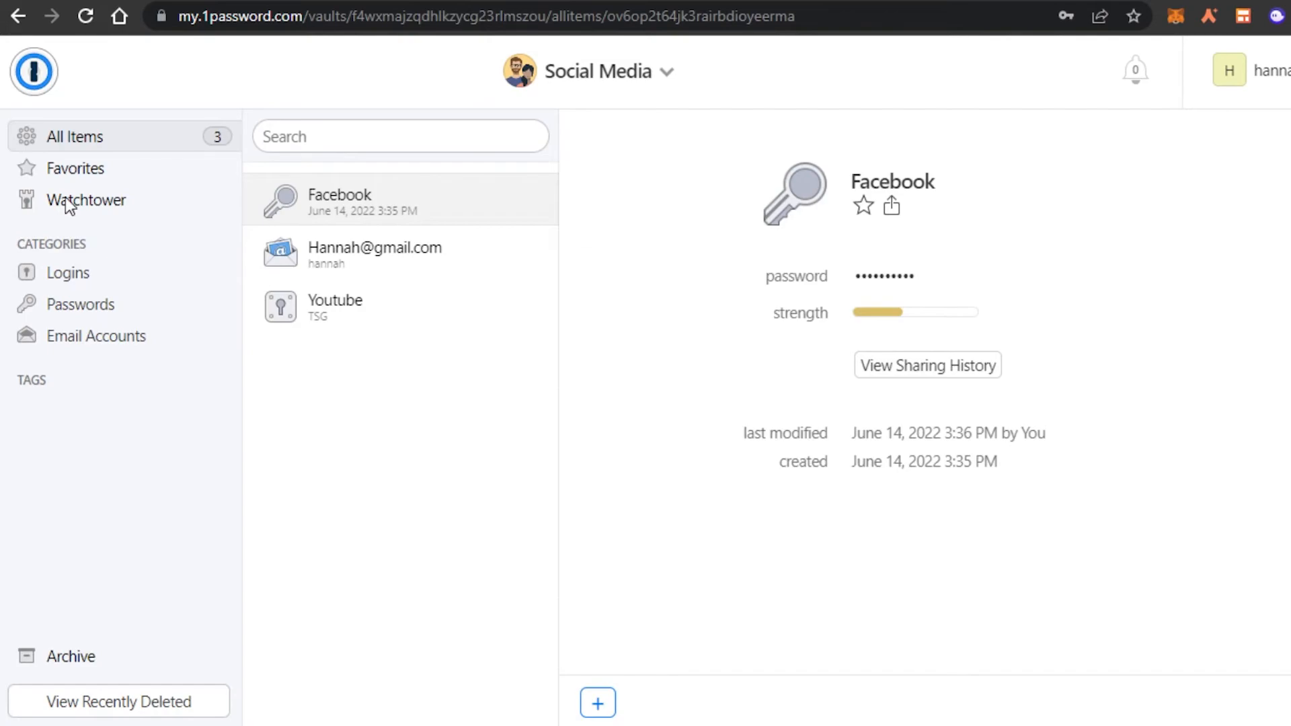
View the vault's empty Favorites, then the Watchtower report showing two weak passwords.
left_click(75, 168)
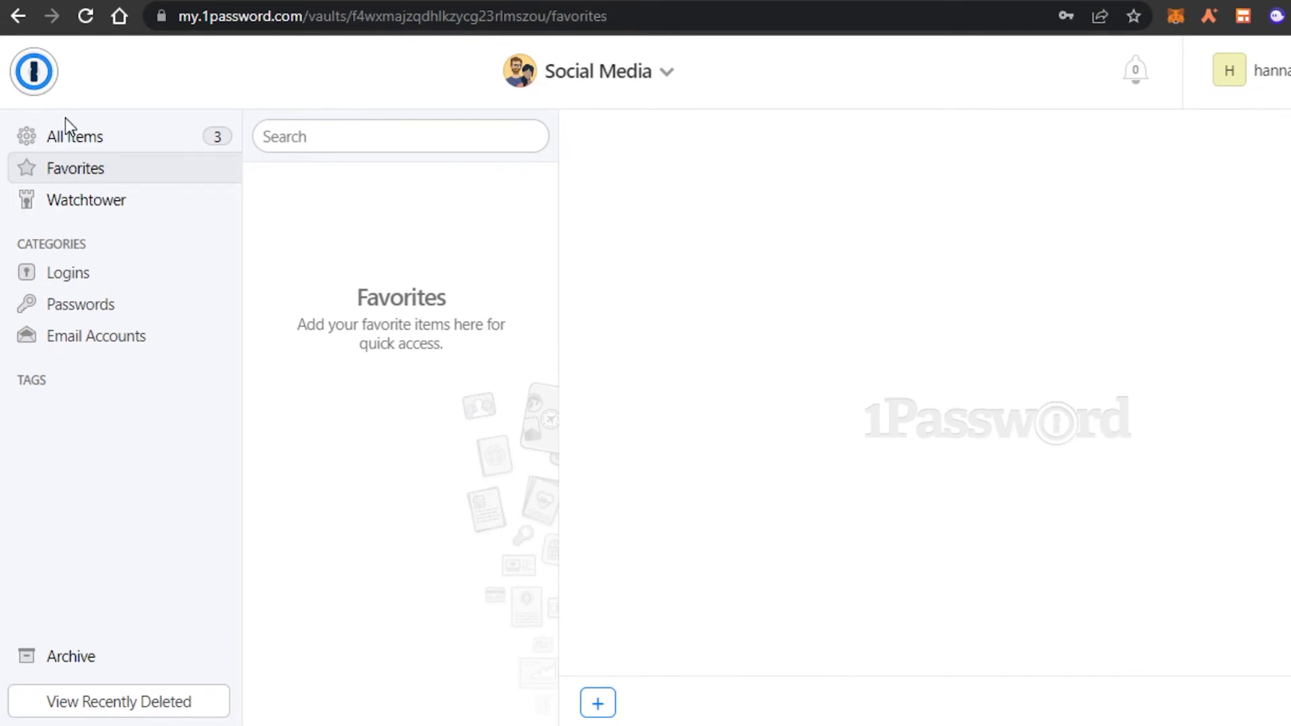
mouse_move(113, 262)
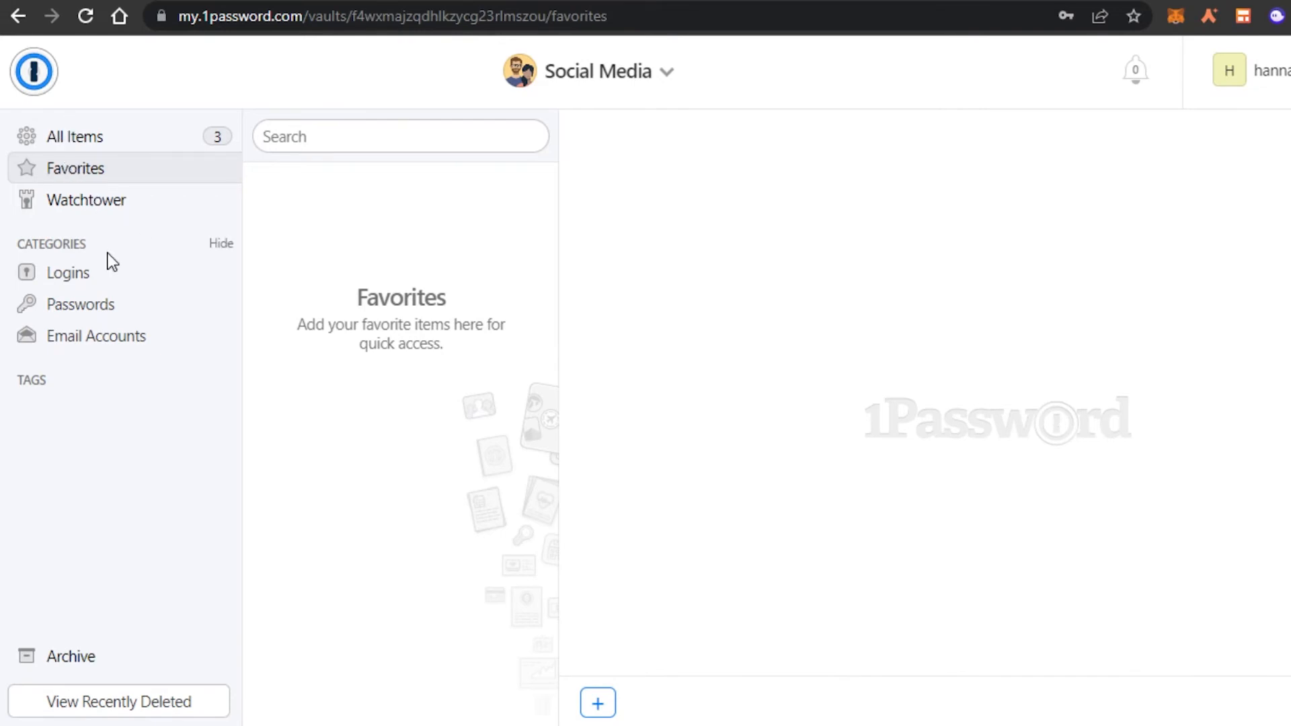
left_click(87, 200)
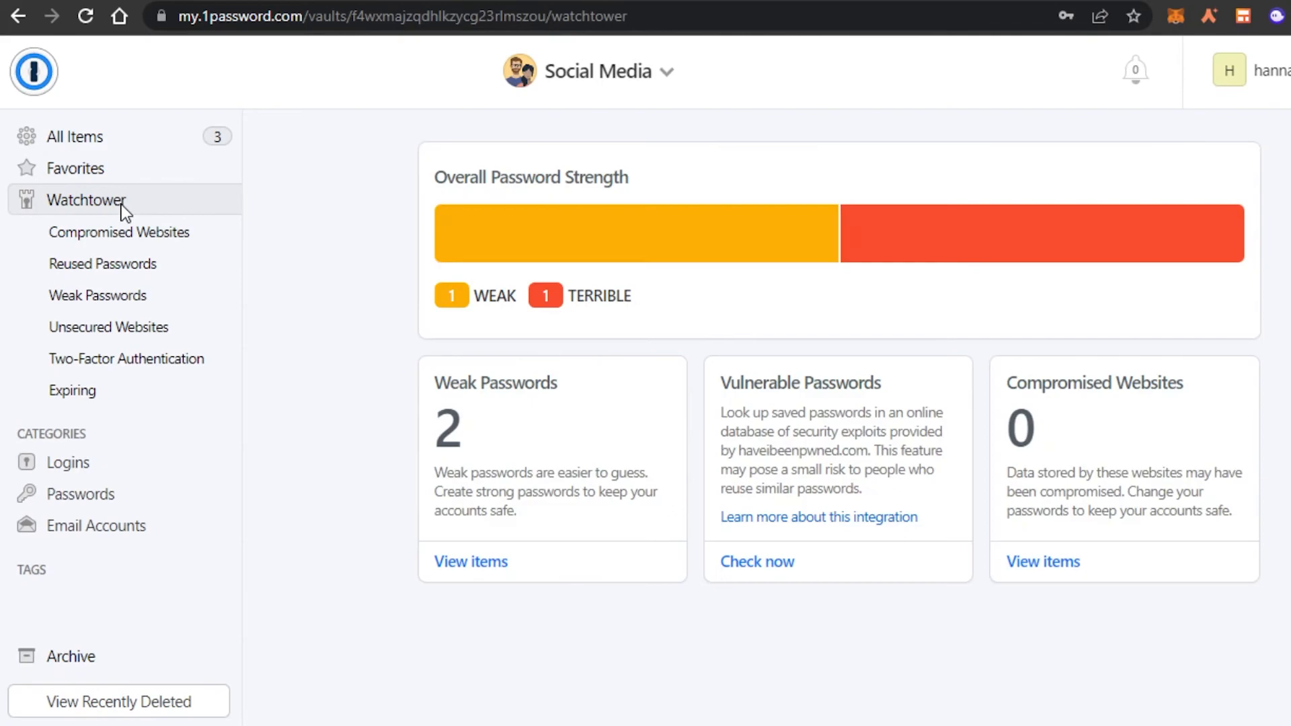
mouse_move(427, 462)
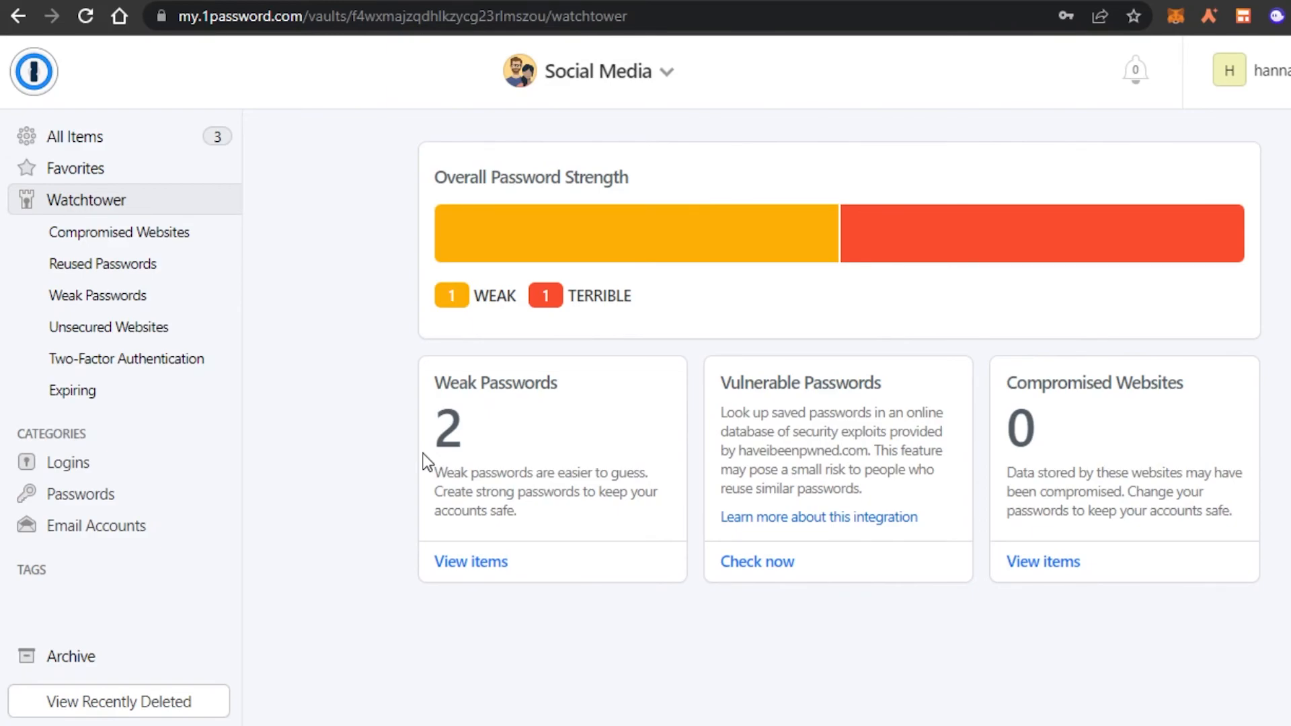
mouse_move(506, 443)
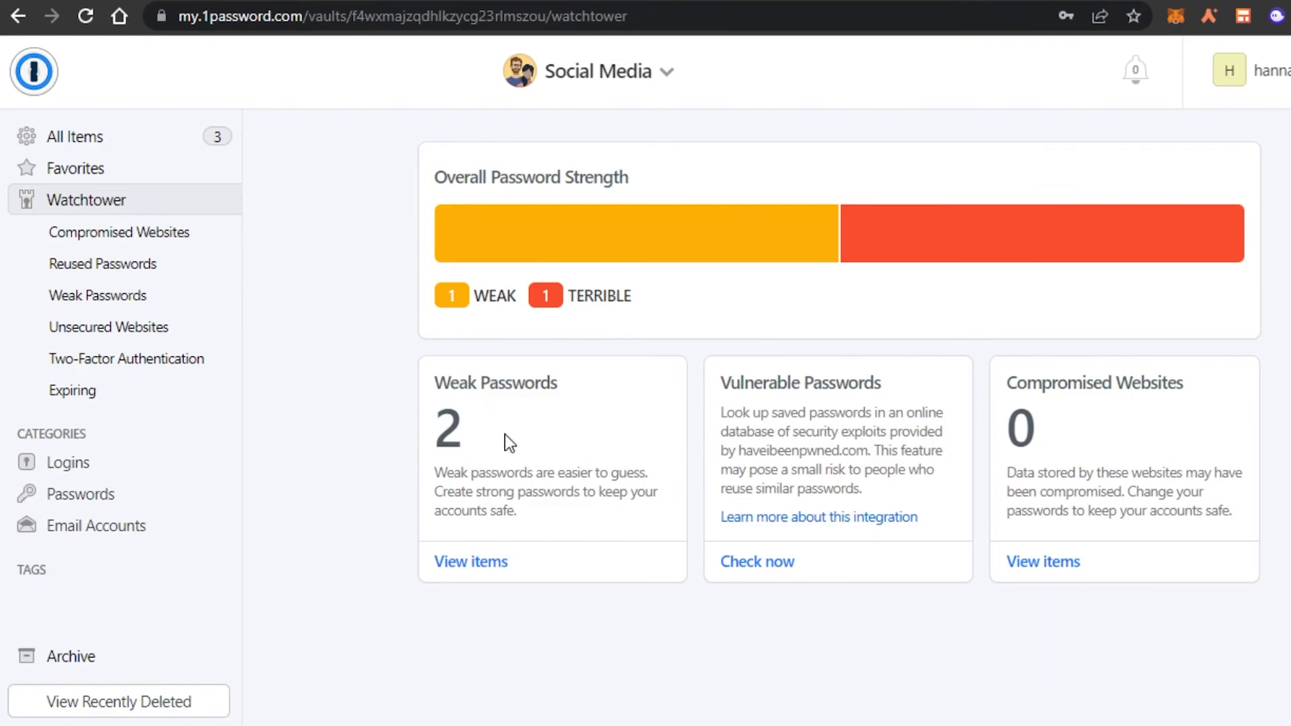
mouse_move(268, 414)
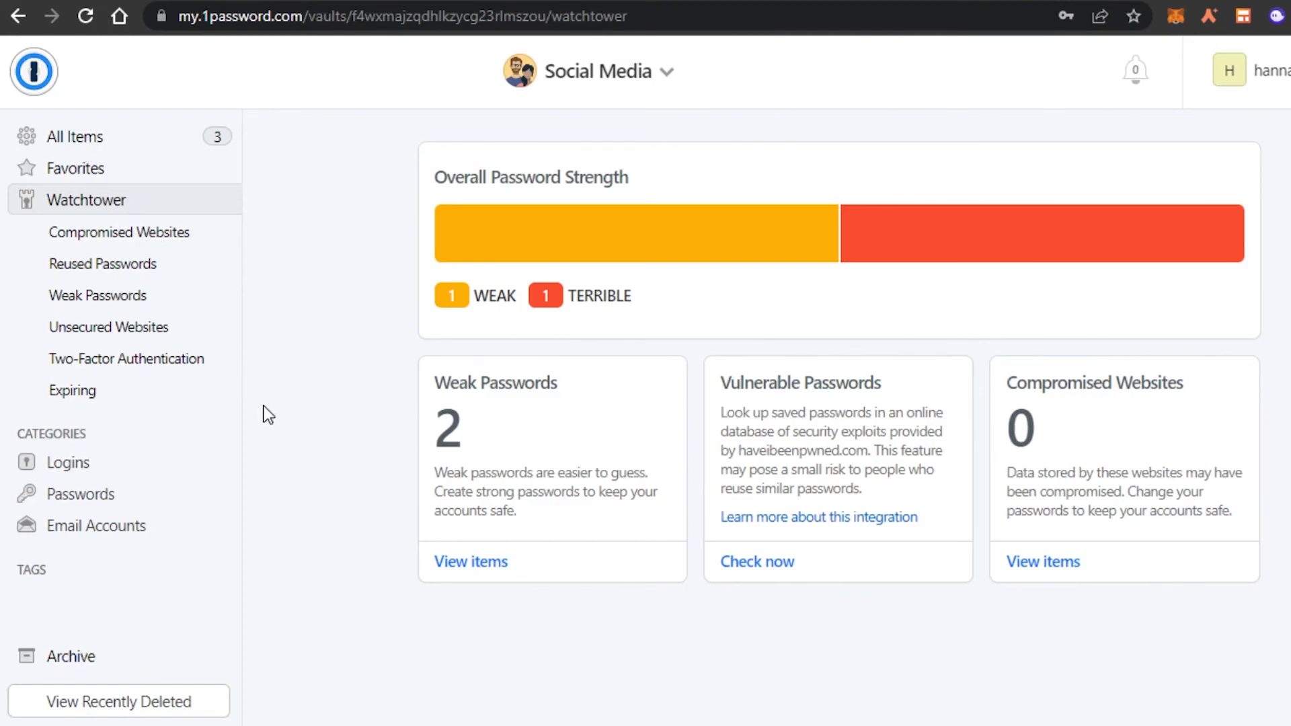
mouse_move(439, 614)
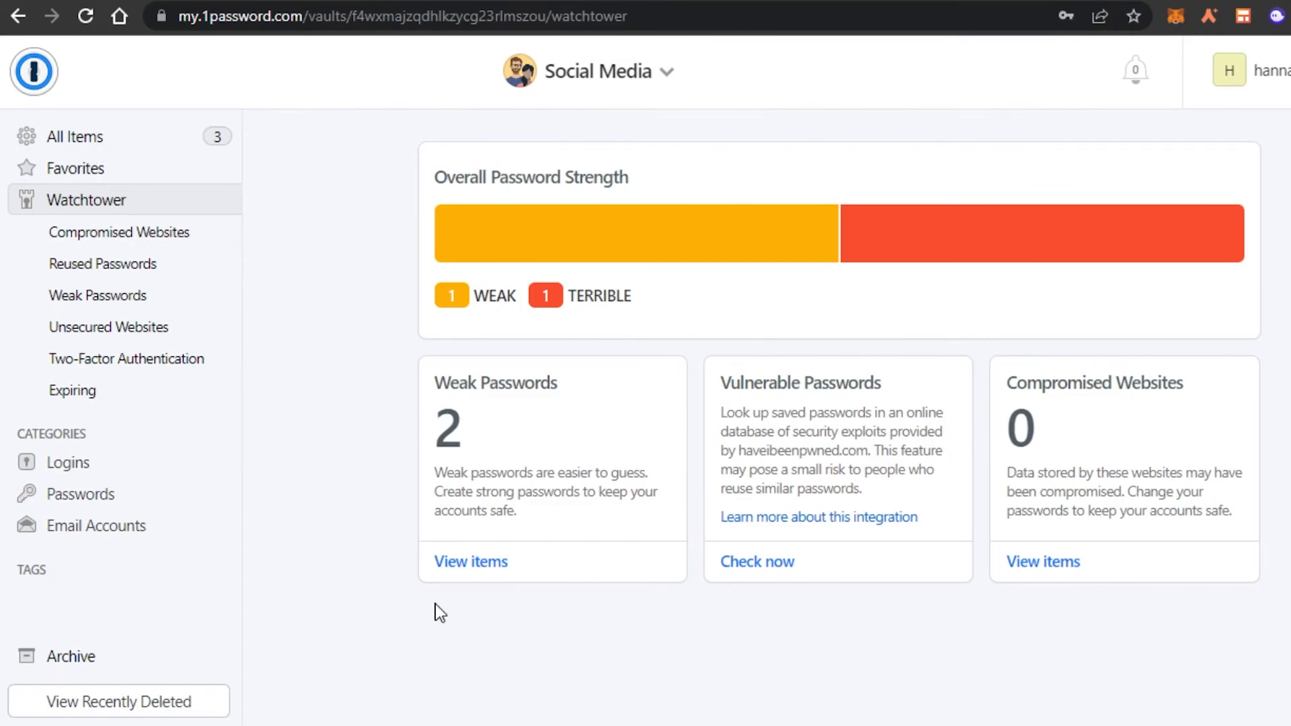
mouse_move(269, 357)
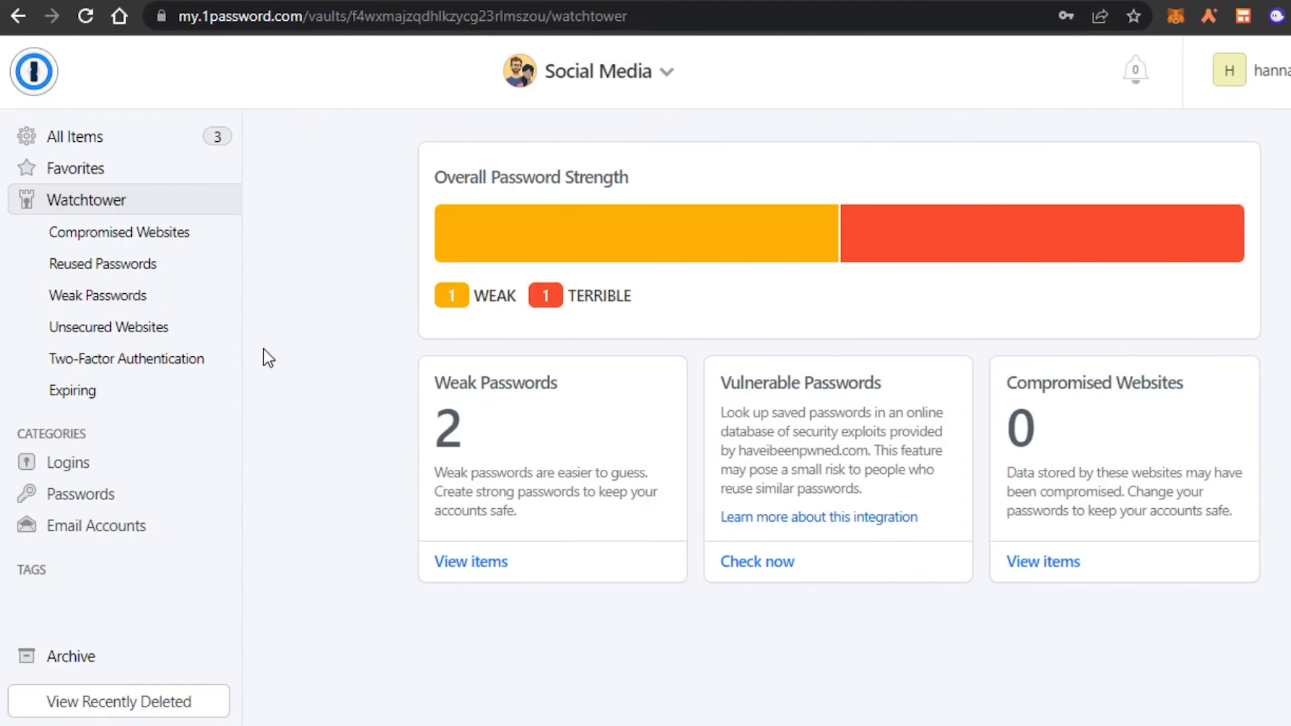
mouse_move(104, 350)
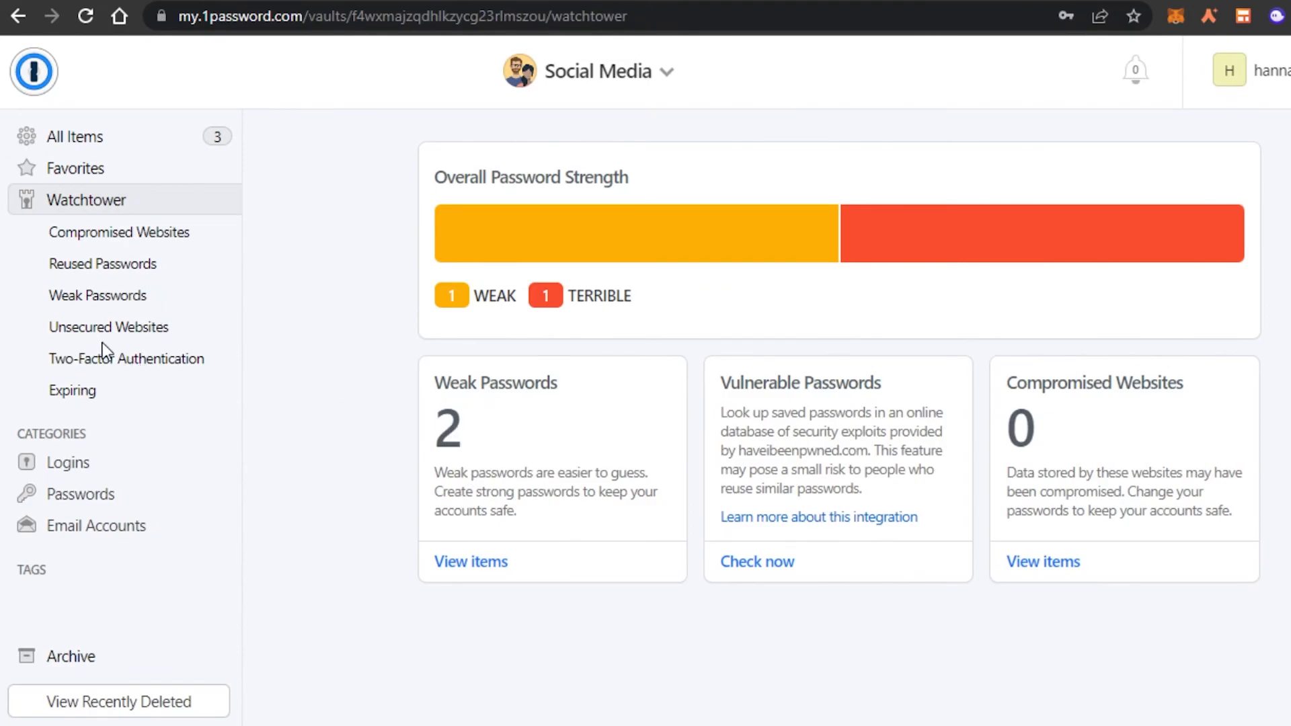
mouse_move(124, 244)
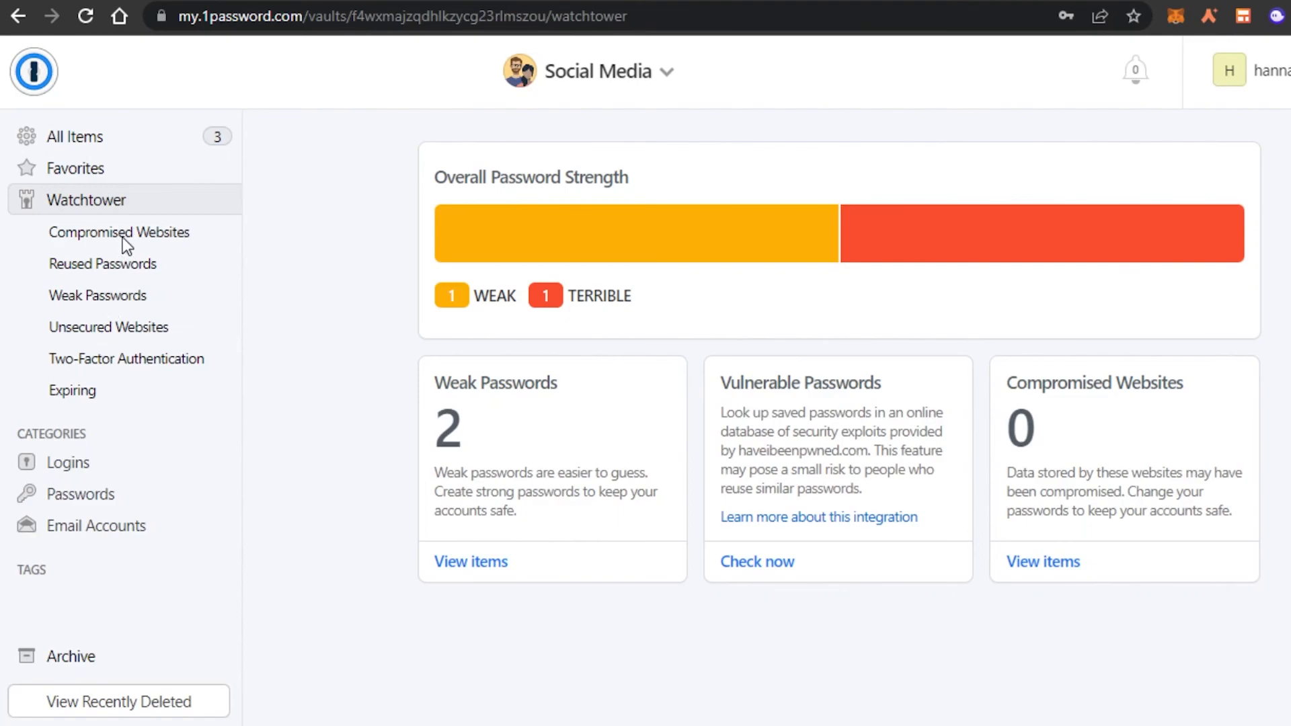
mouse_move(103, 388)
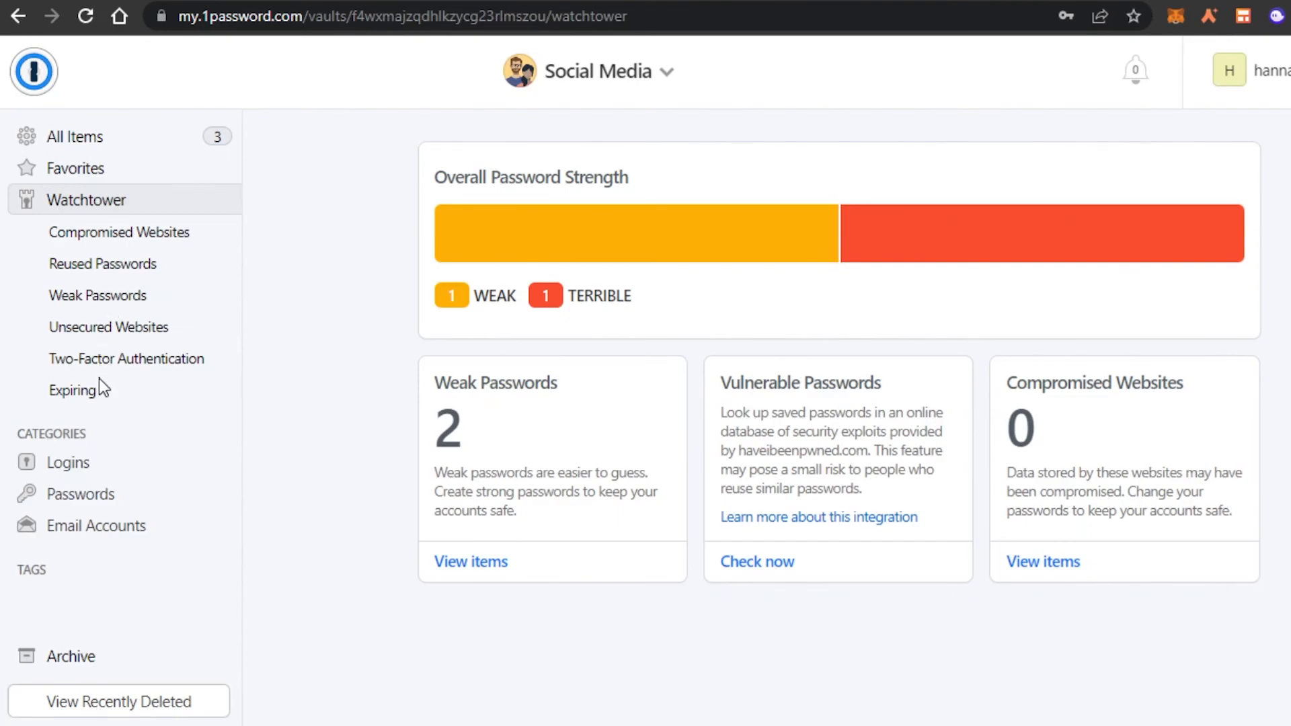
mouse_move(90, 403)
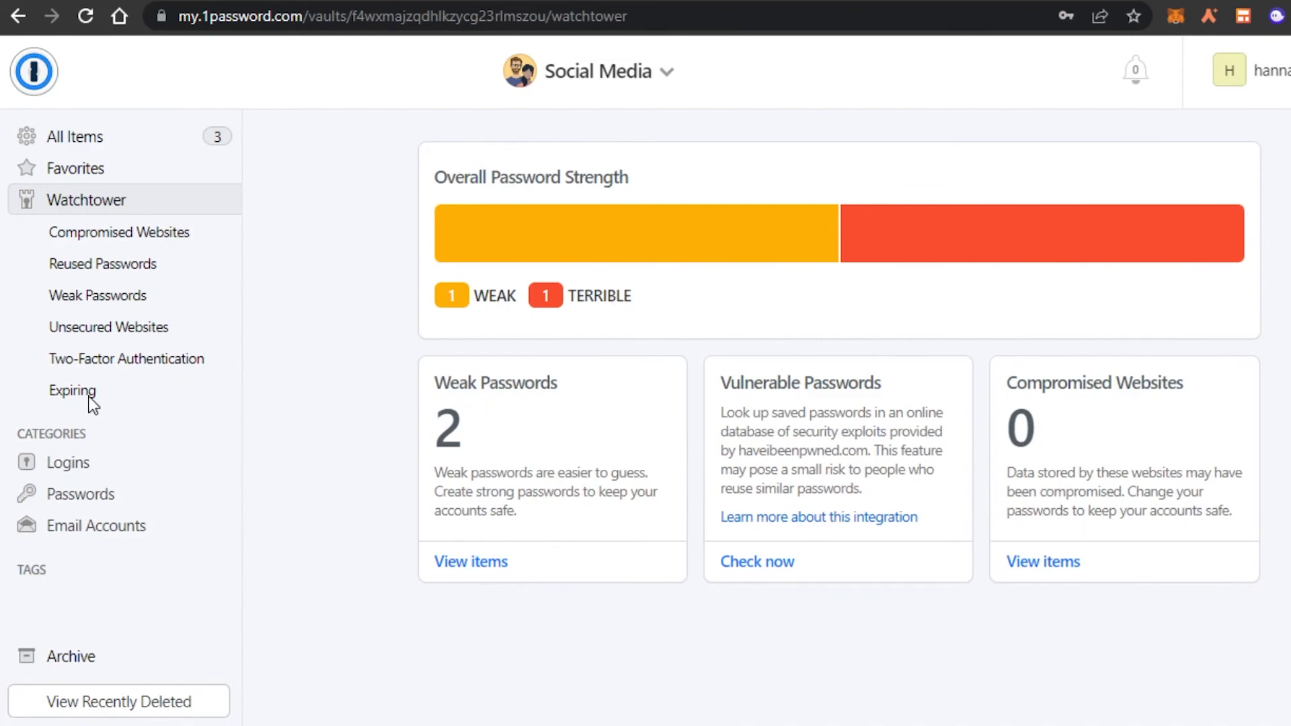
Return to All Items, show the Facebook login, and browse the new-item type list.
left_click(75, 135)
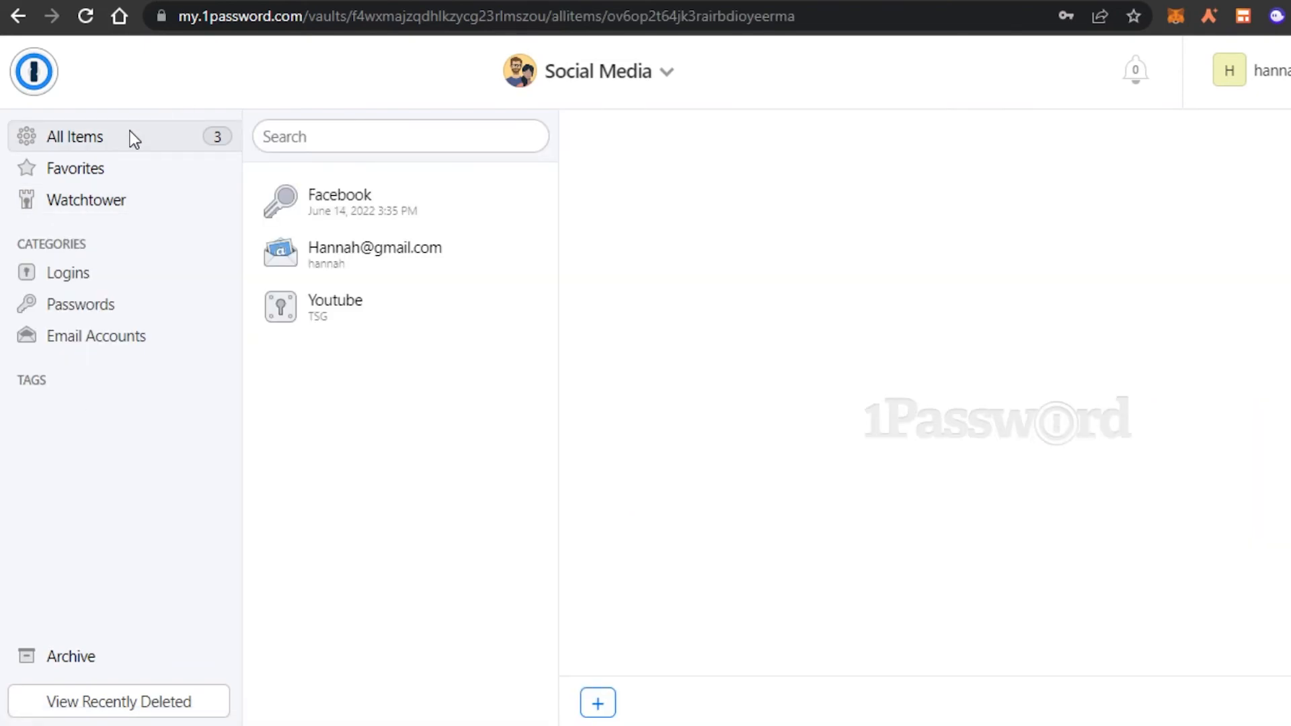
left_click(362, 201)
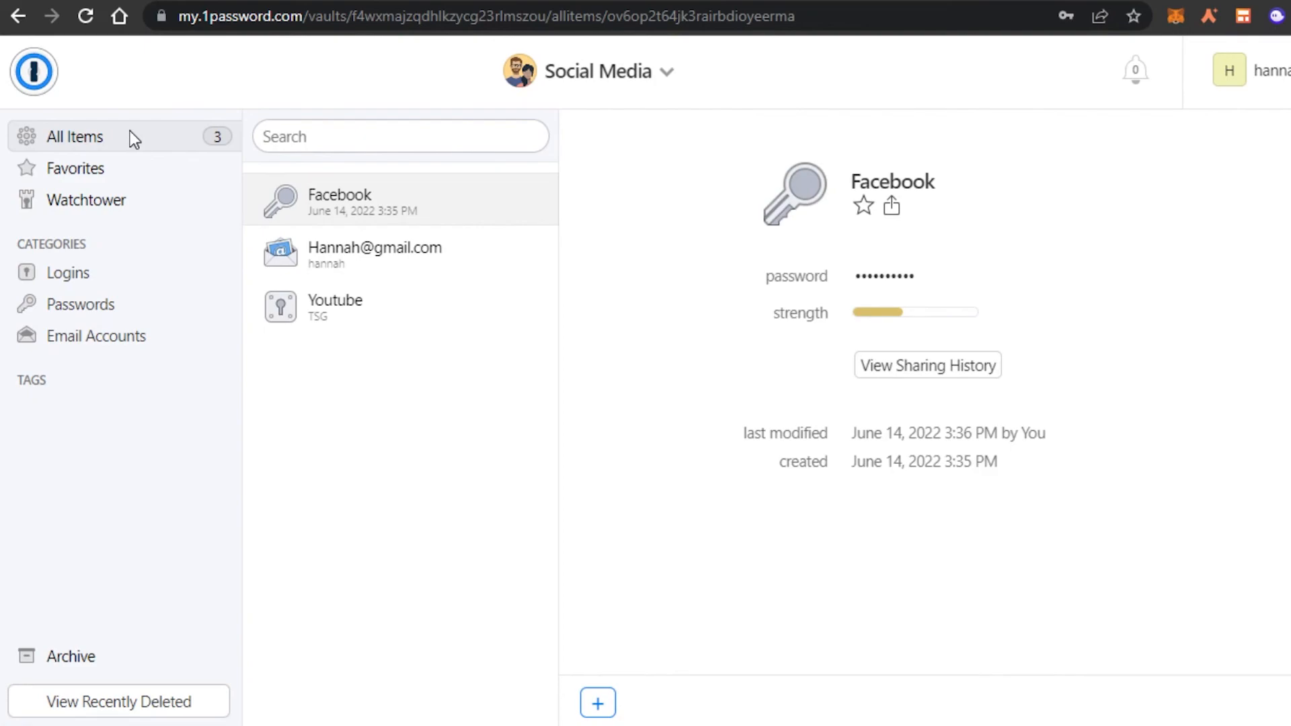
left_click(597, 702)
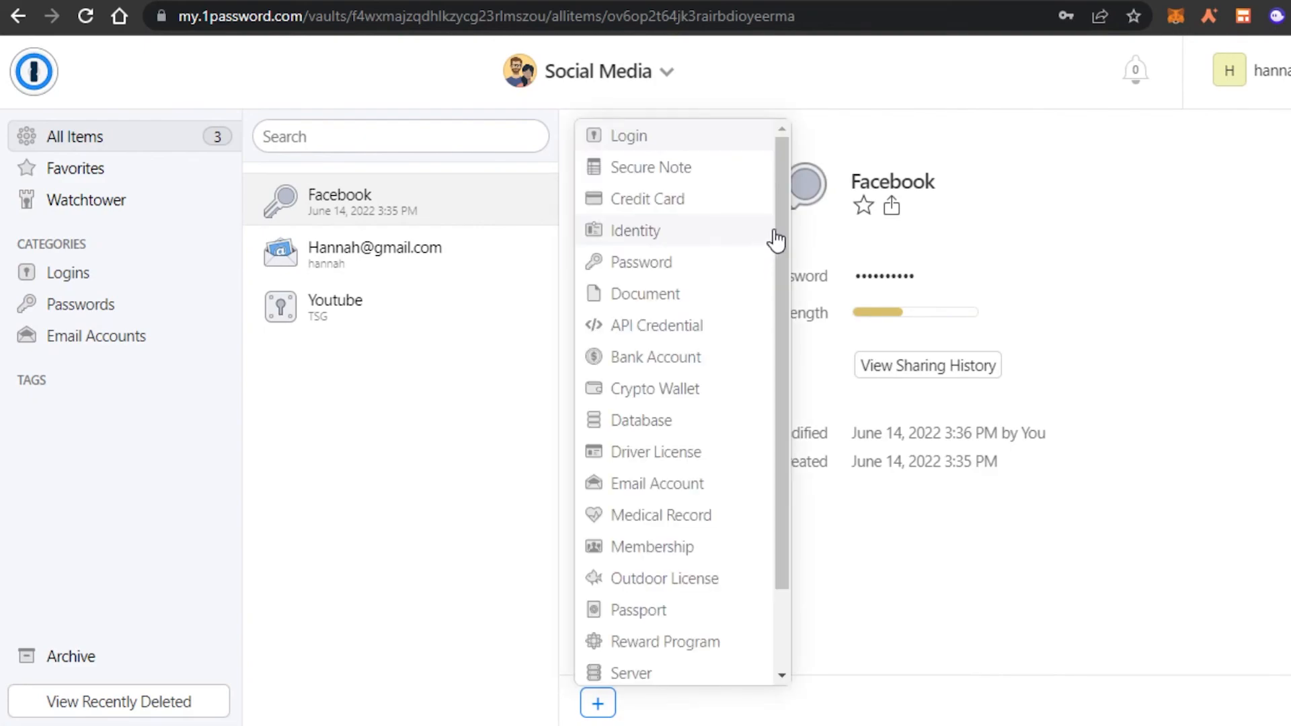
mouse_move(779, 193)
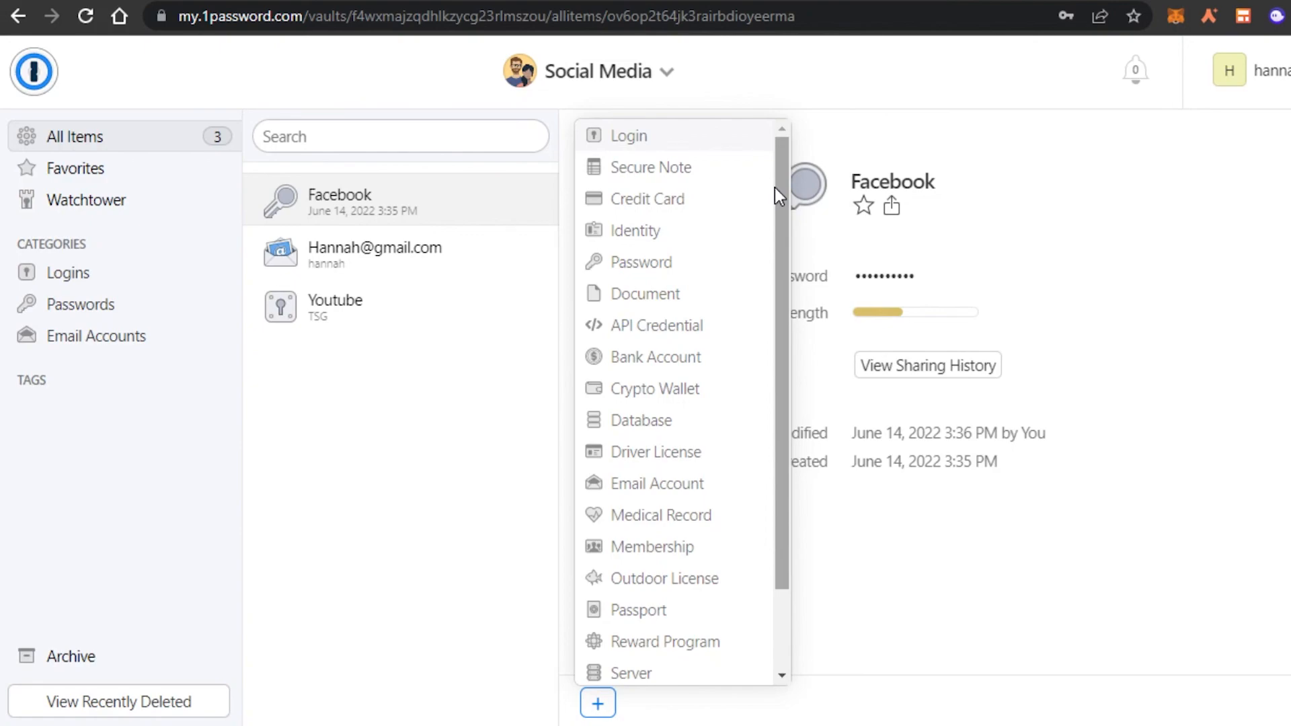
left_click(575, 250)
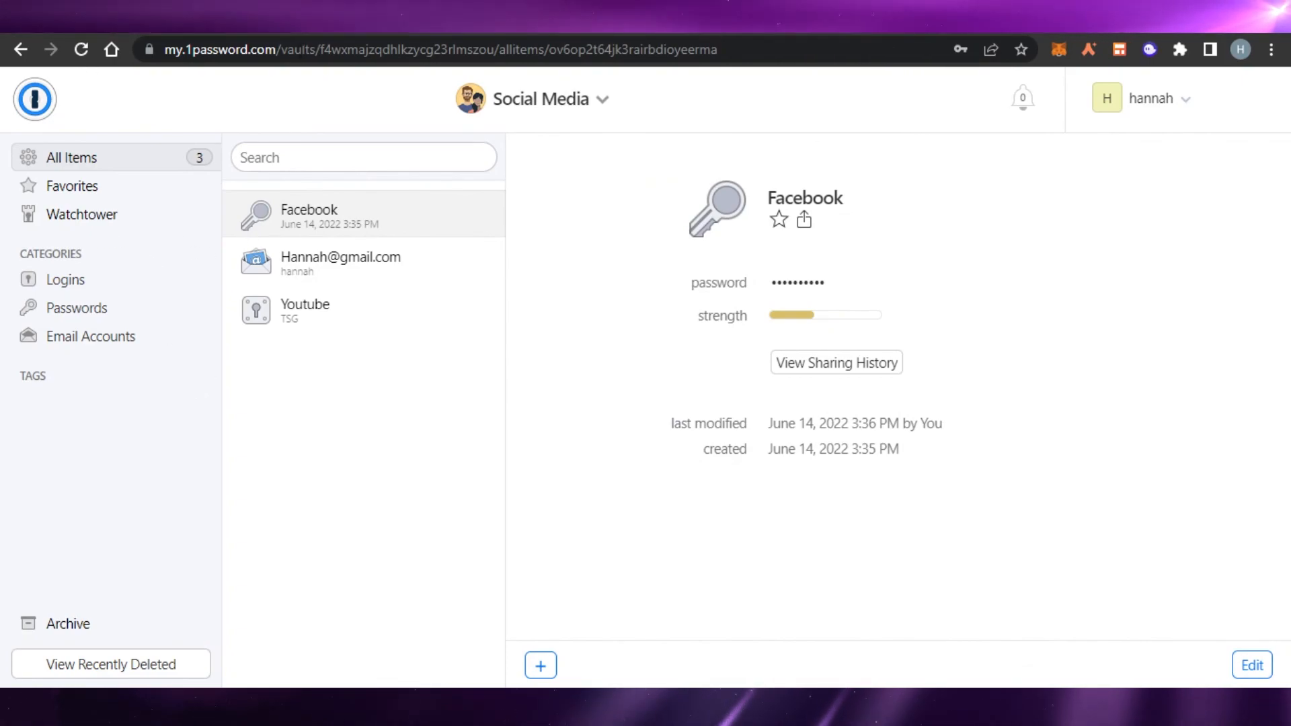
Switch back to the Personal vault from the vault switcher.
left_click(538, 99)
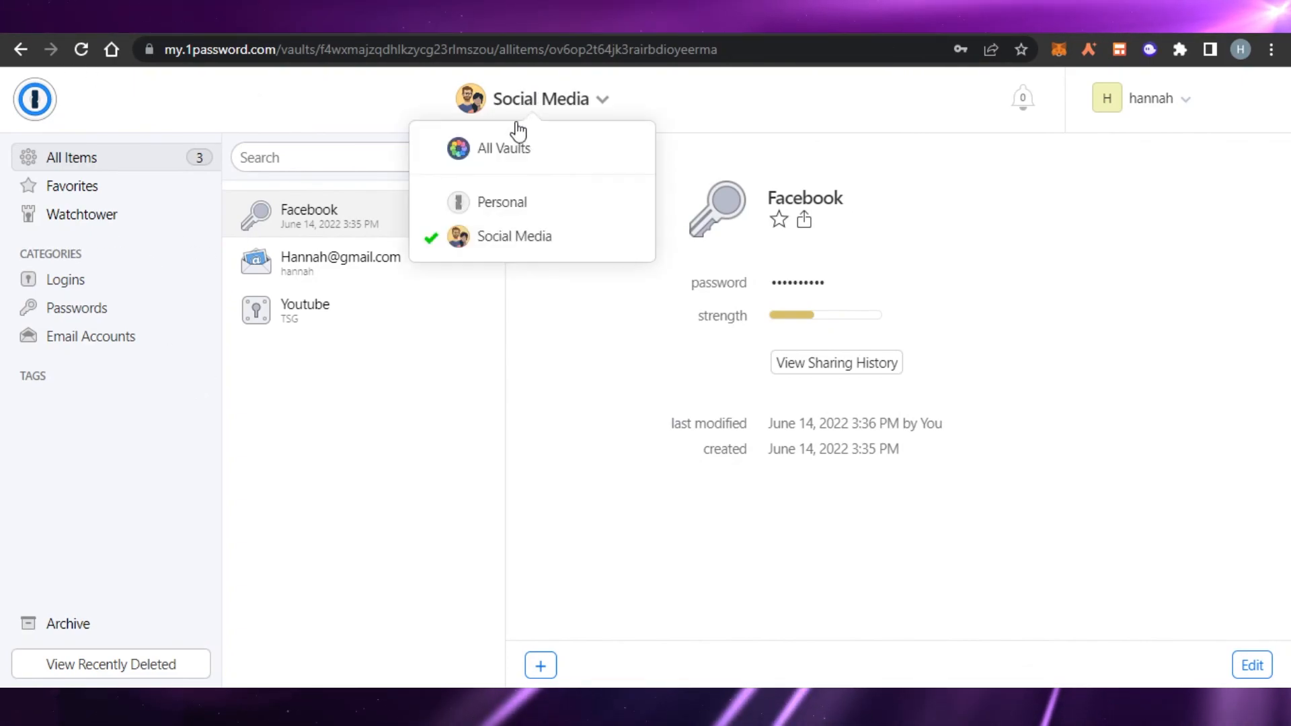
left_click(502, 202)
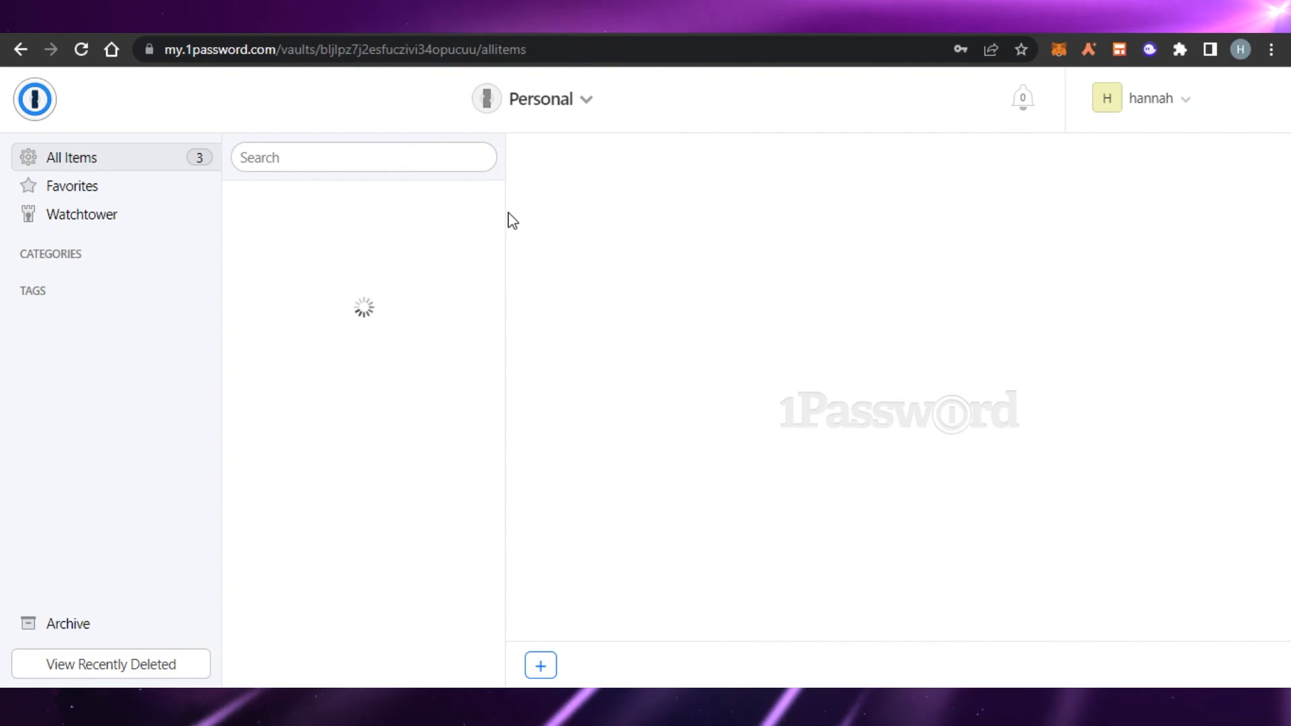